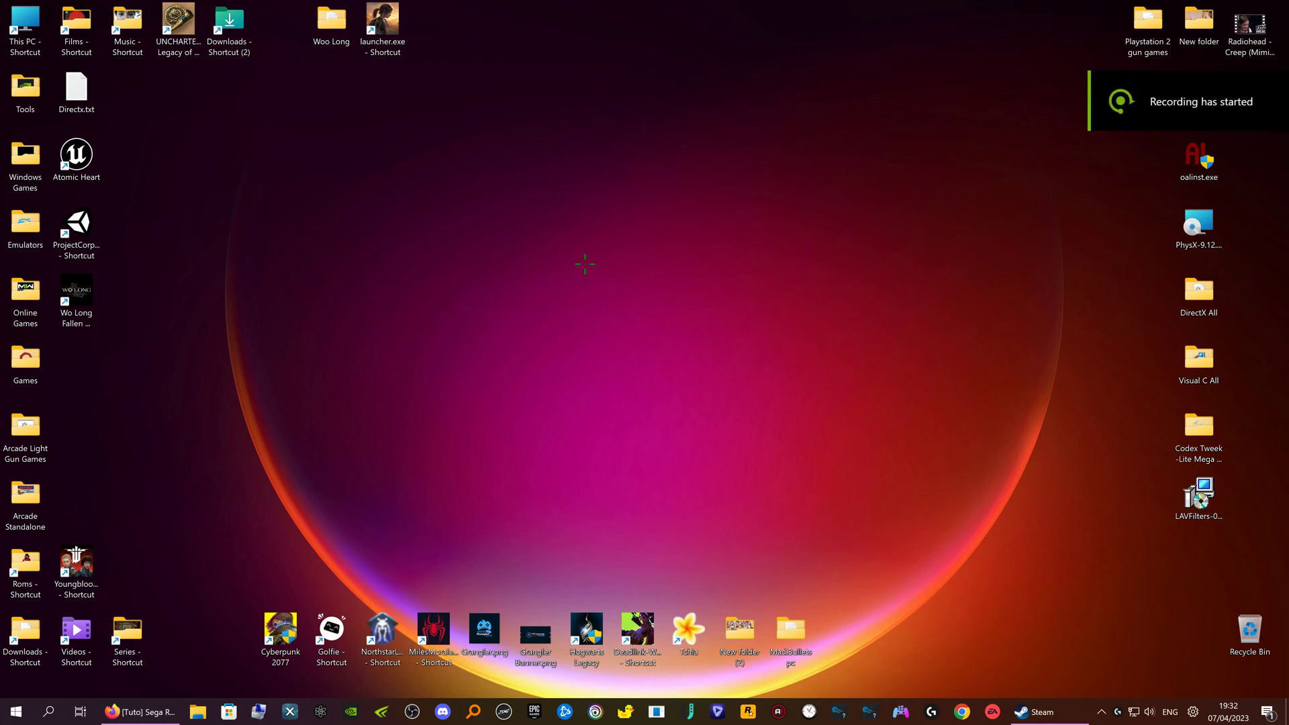
mouse_move(487, 274)
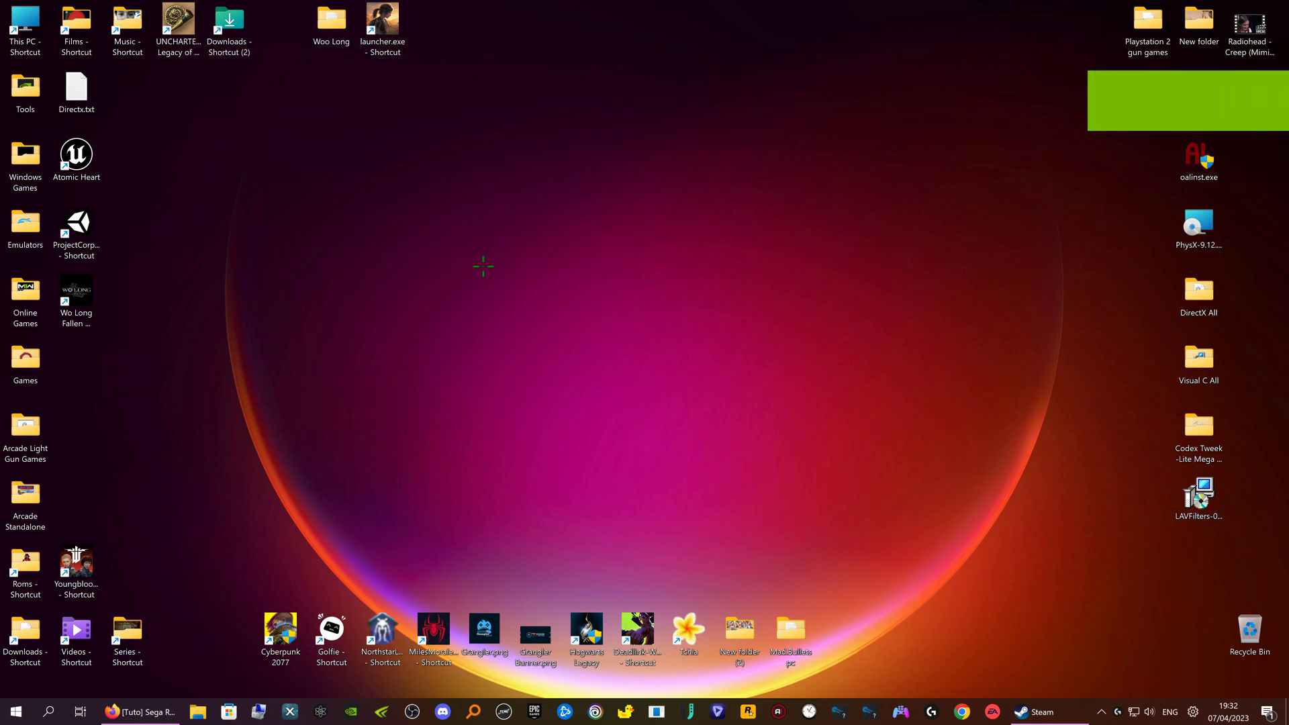
mouse_move(649, 283)
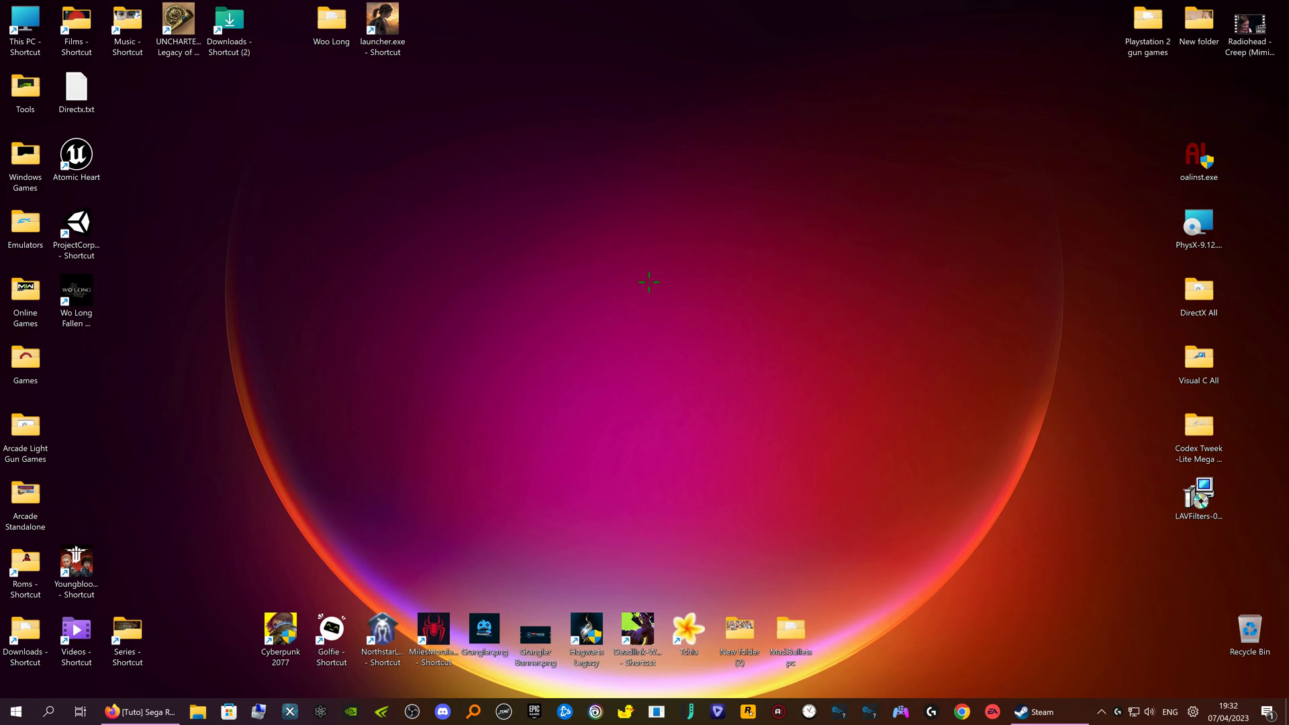
mouse_move(868, 388)
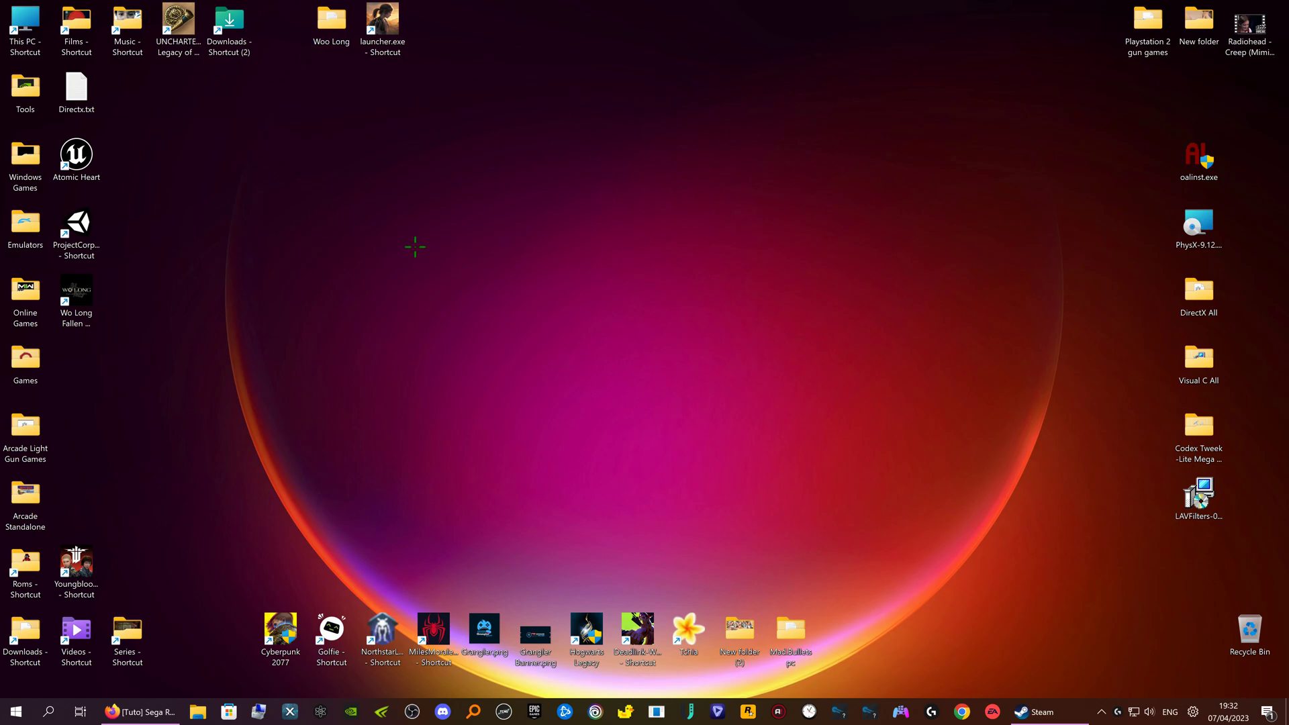
mouse_move(403, 306)
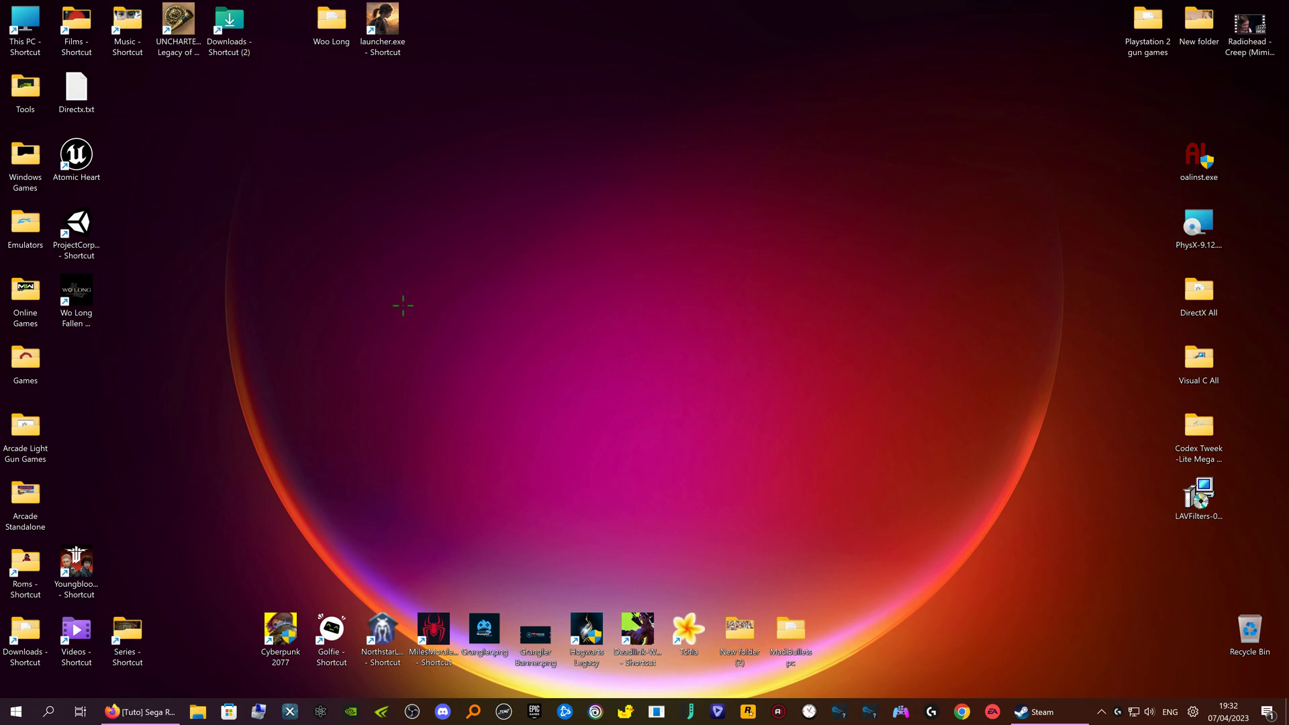
mouse_move(494, 361)
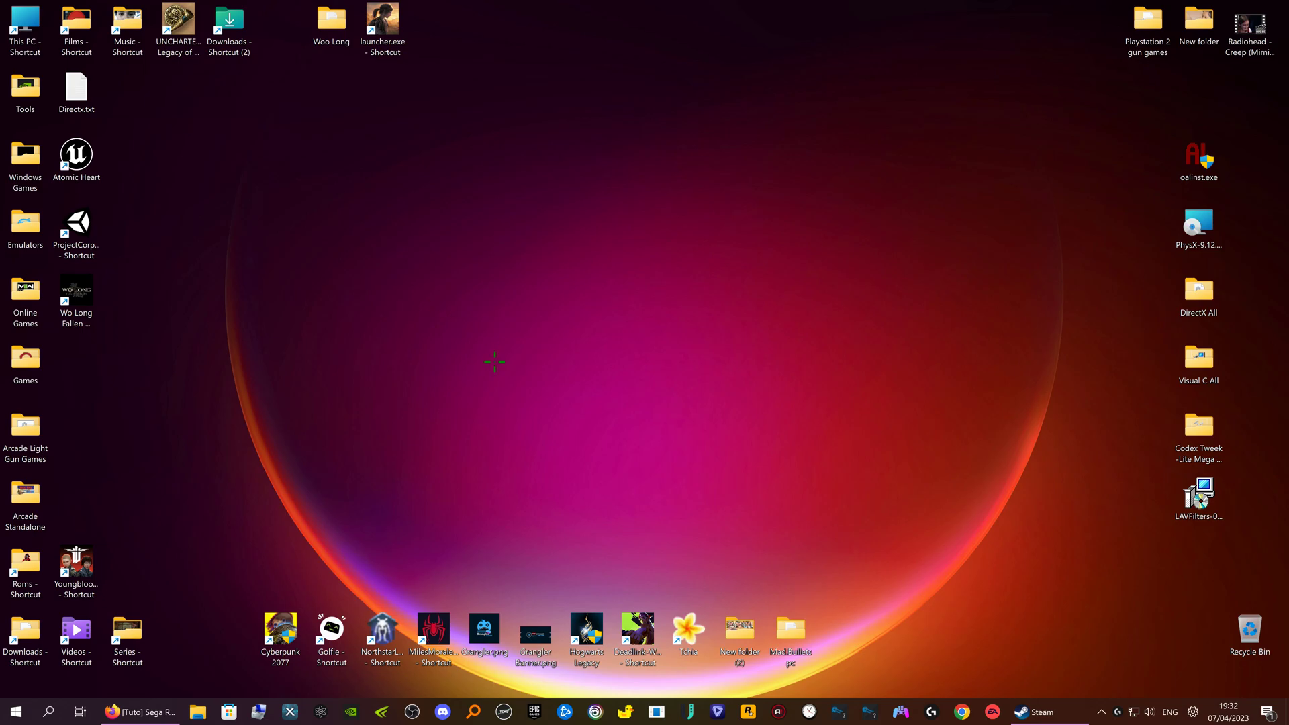
mouse_move(162, 527)
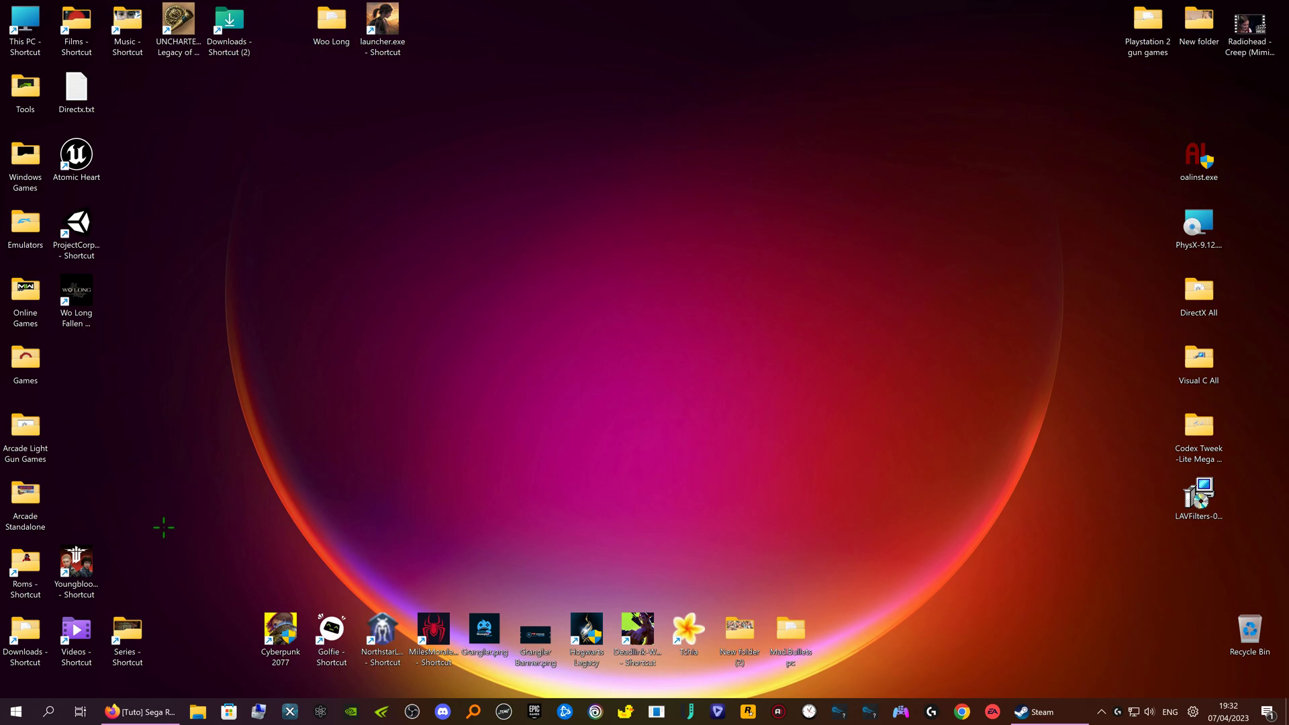
mouse_move(611, 331)
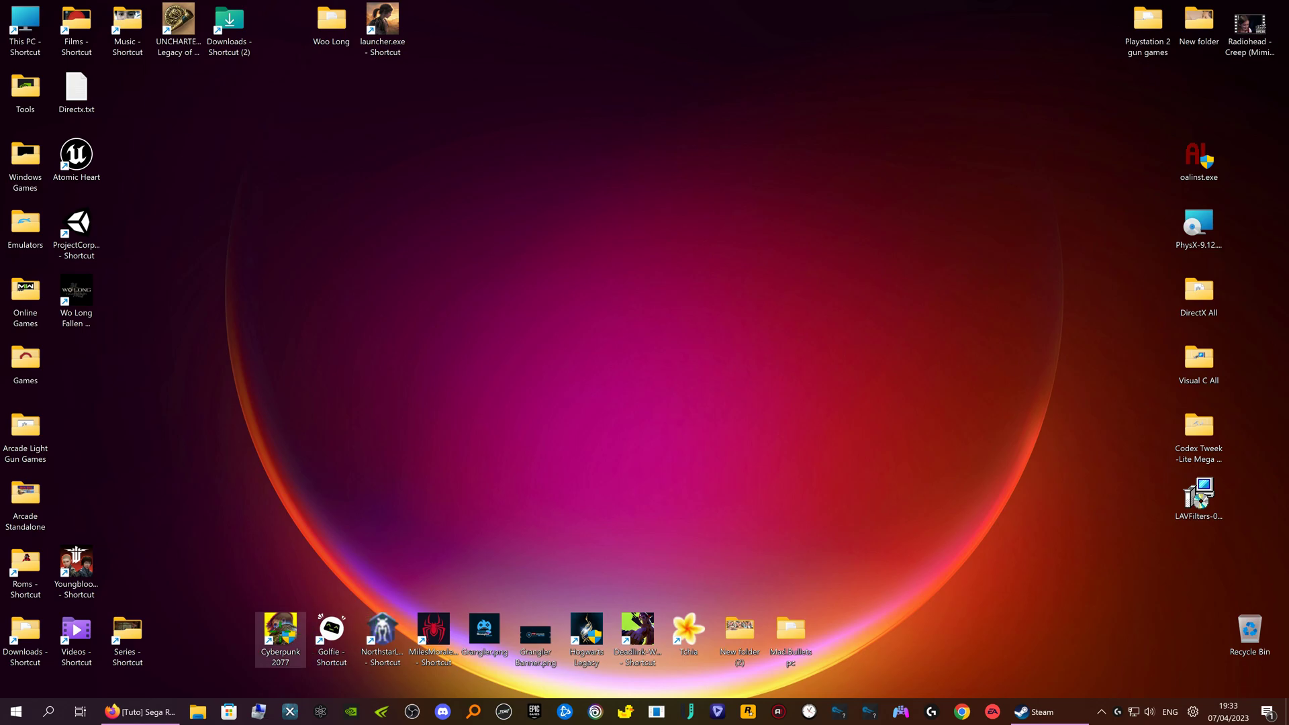
mouse_move(407, 530)
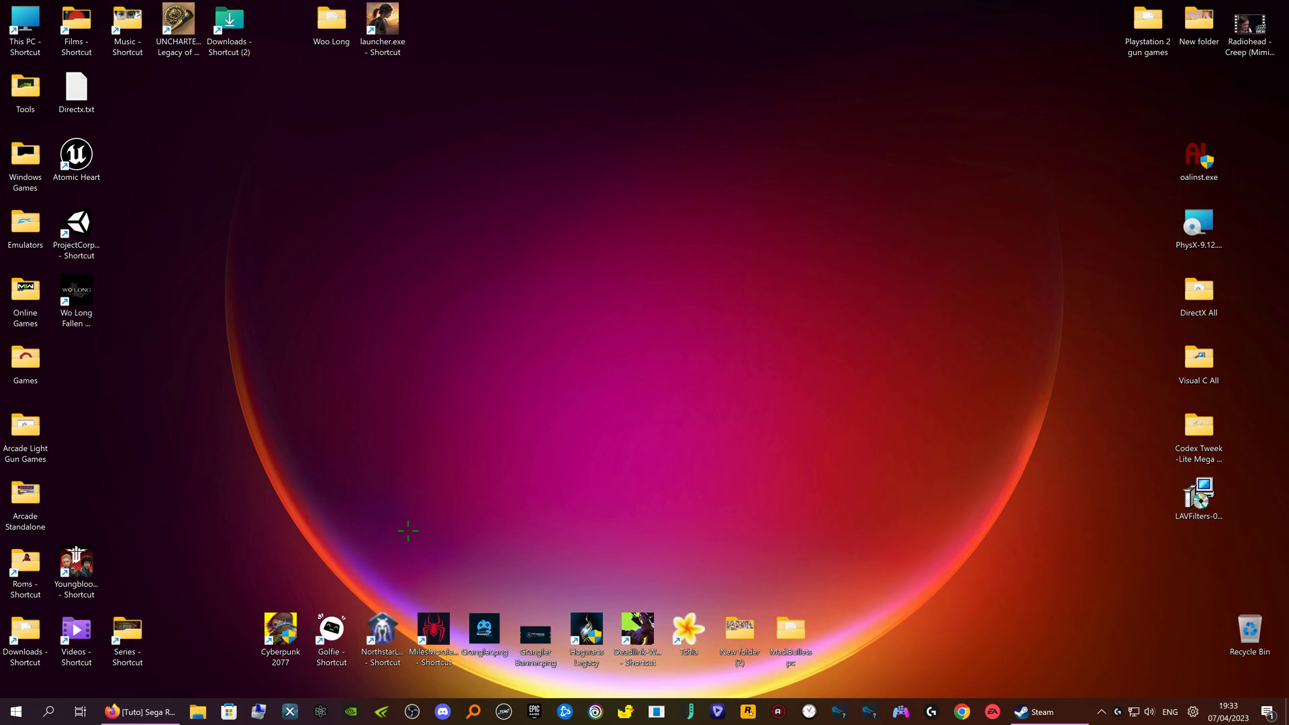
mouse_move(930, 202)
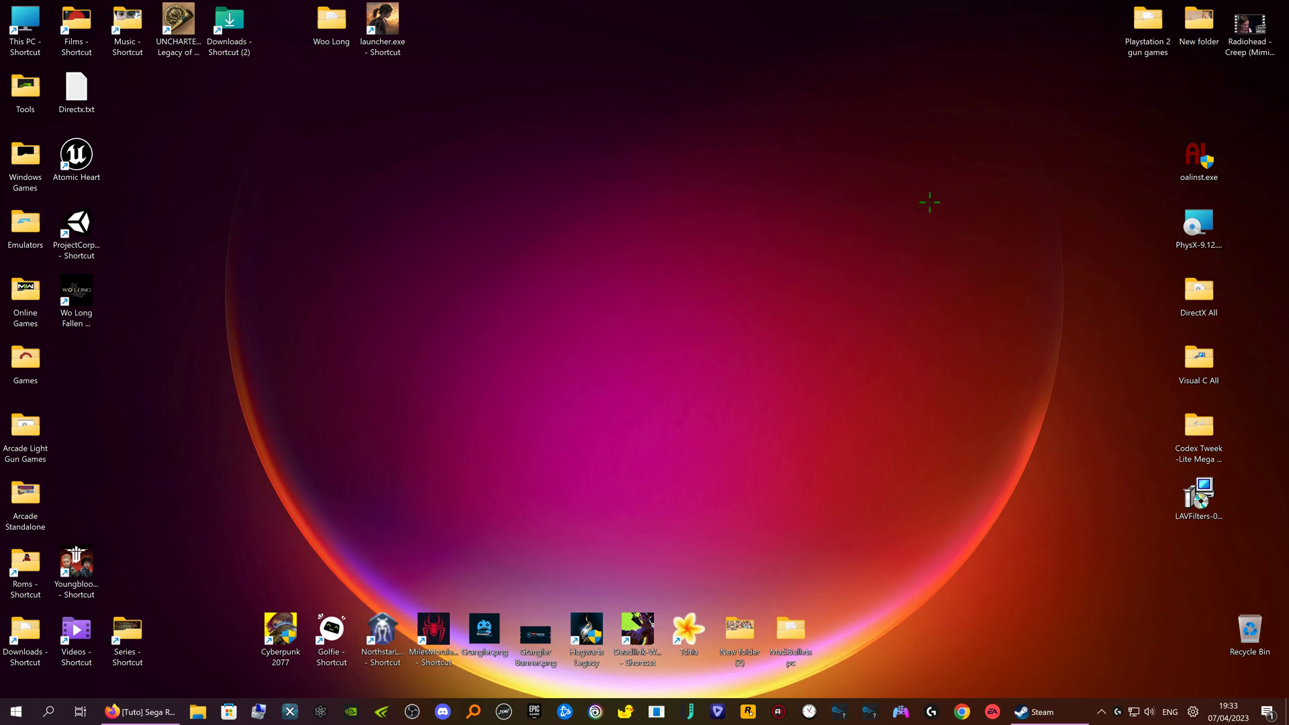
- Run the LAV Filters 0.77.2 installer, keeping default components and start menu shortcuts
click(1198, 224)
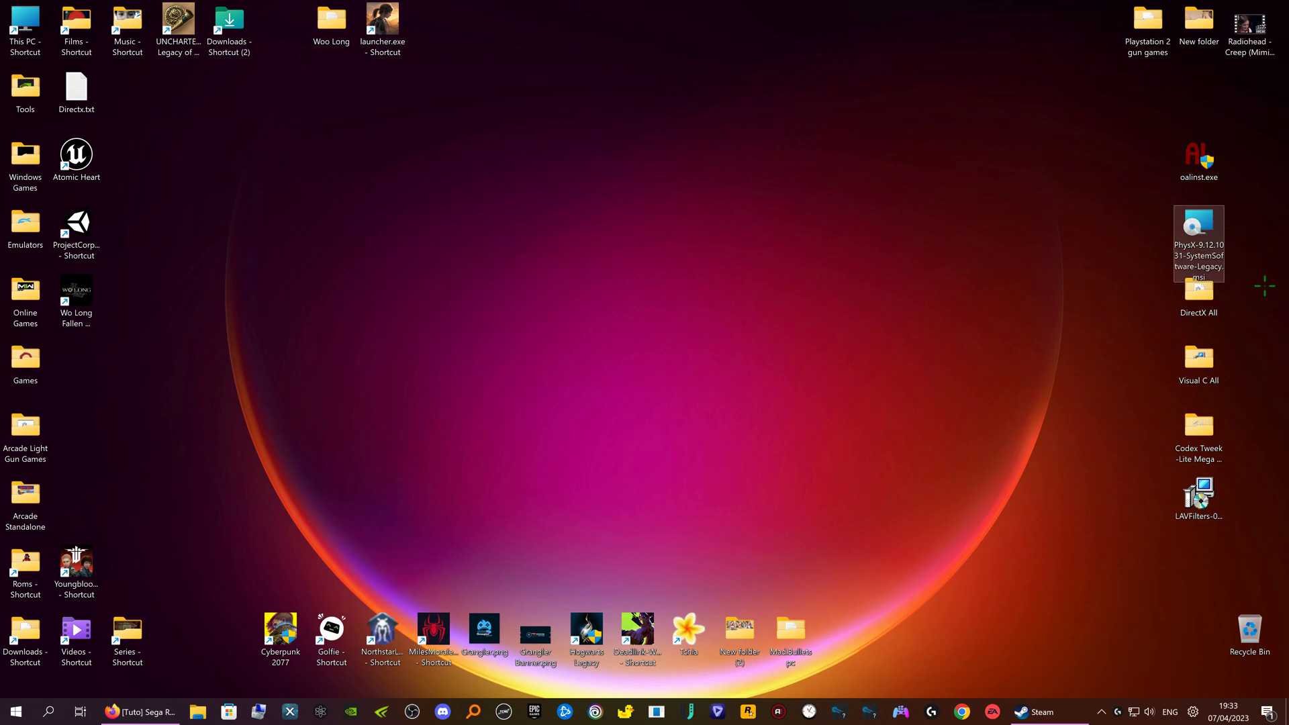
mouse_move(1197, 230)
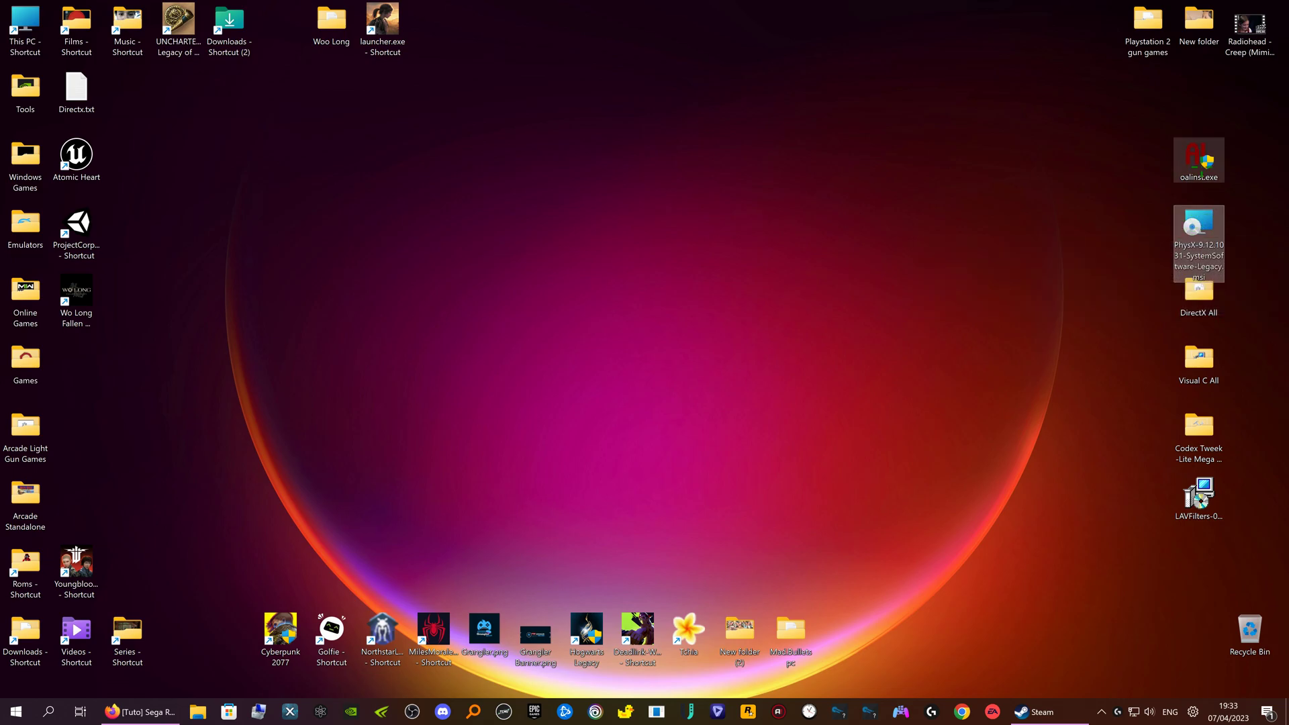
mouse_move(1198, 161)
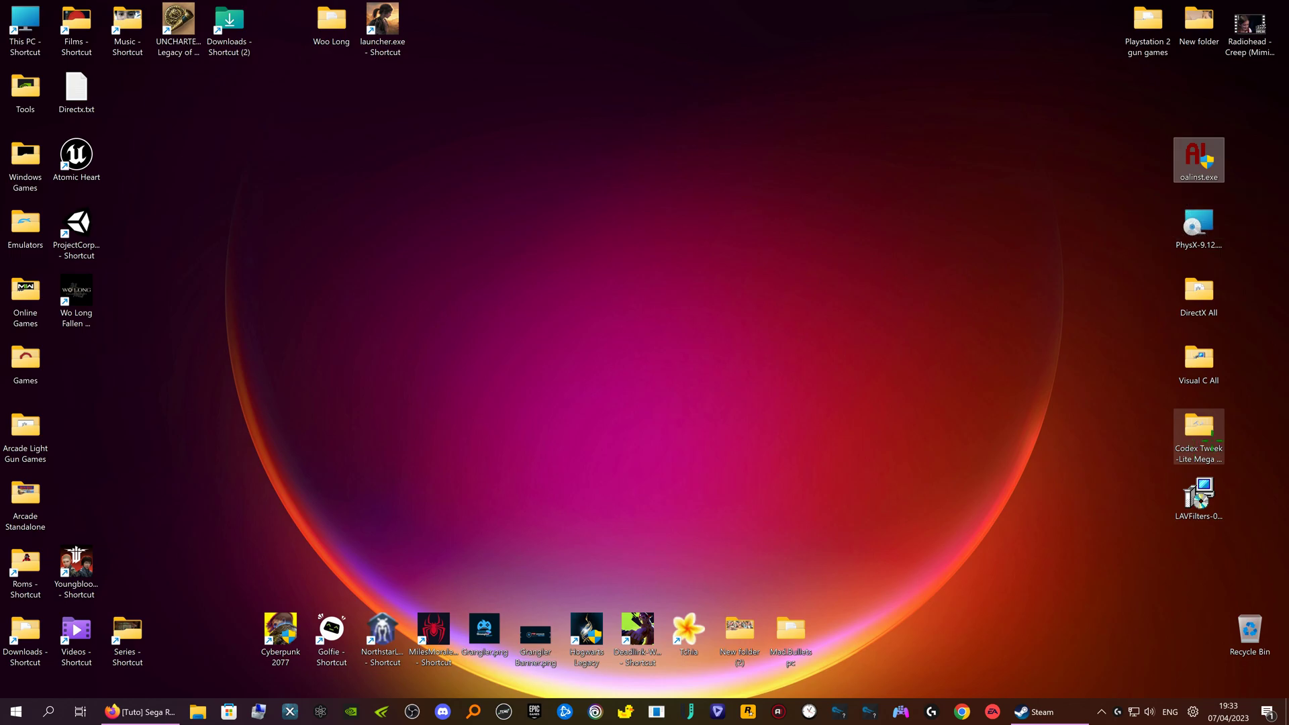
mouse_move(1198, 431)
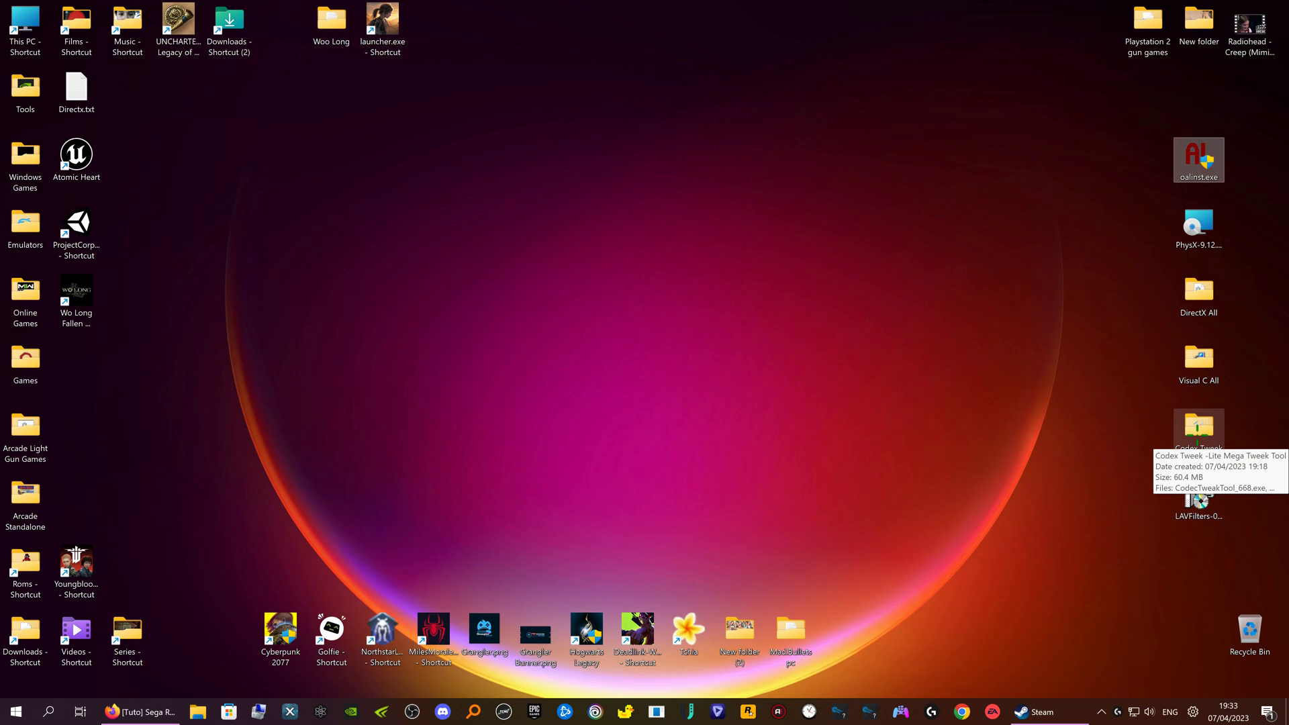
mouse_move(1225, 573)
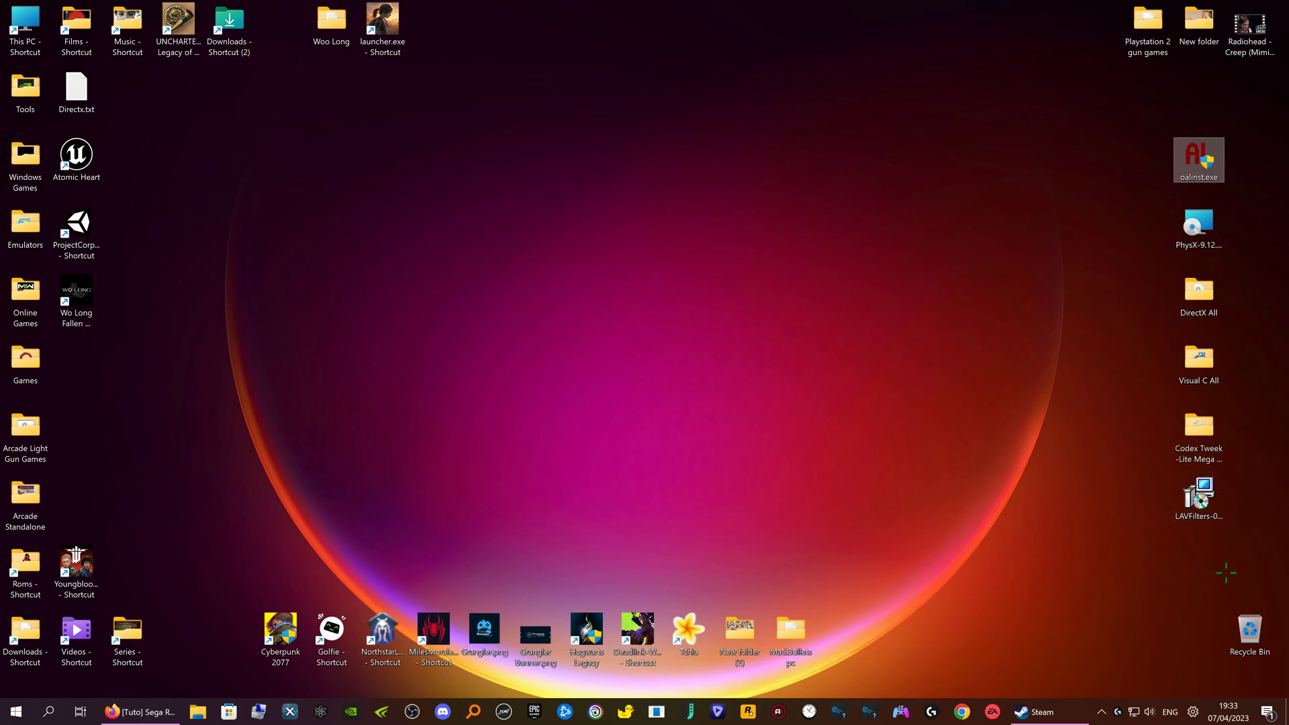
mouse_move(1186, 556)
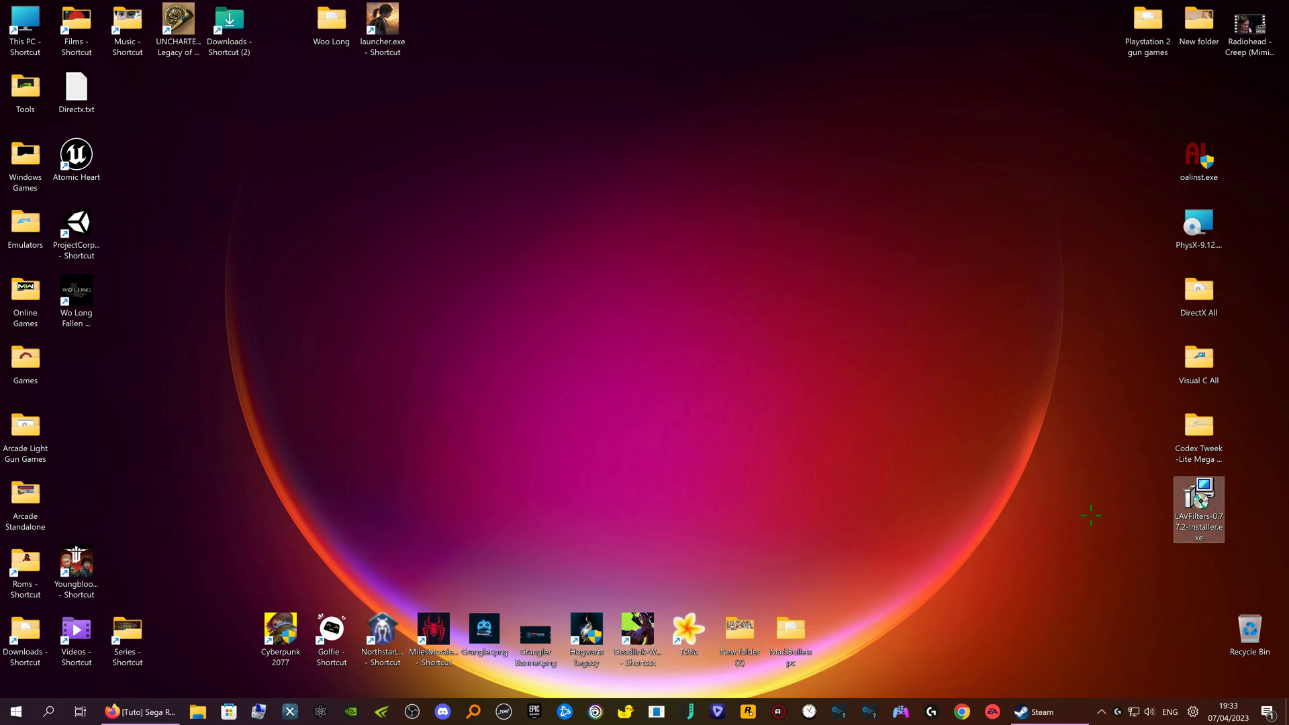
mouse_move(1198, 485)
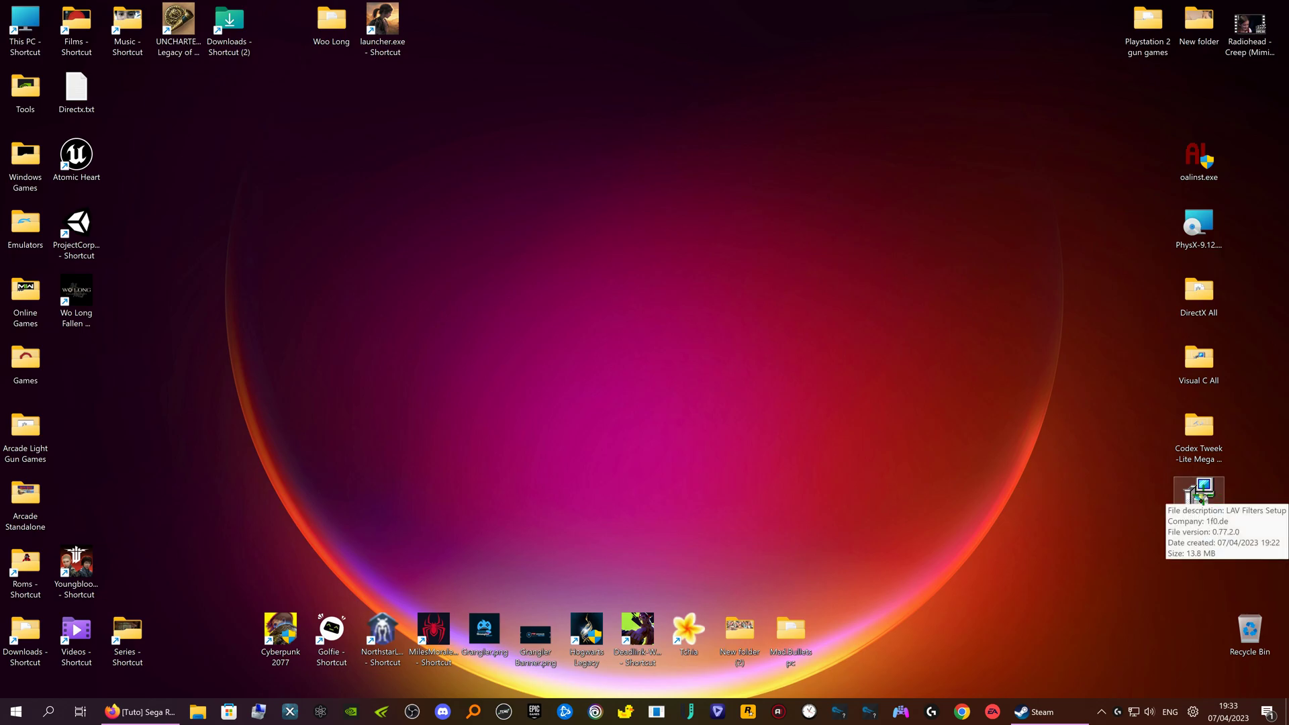
double_click(1197, 497)
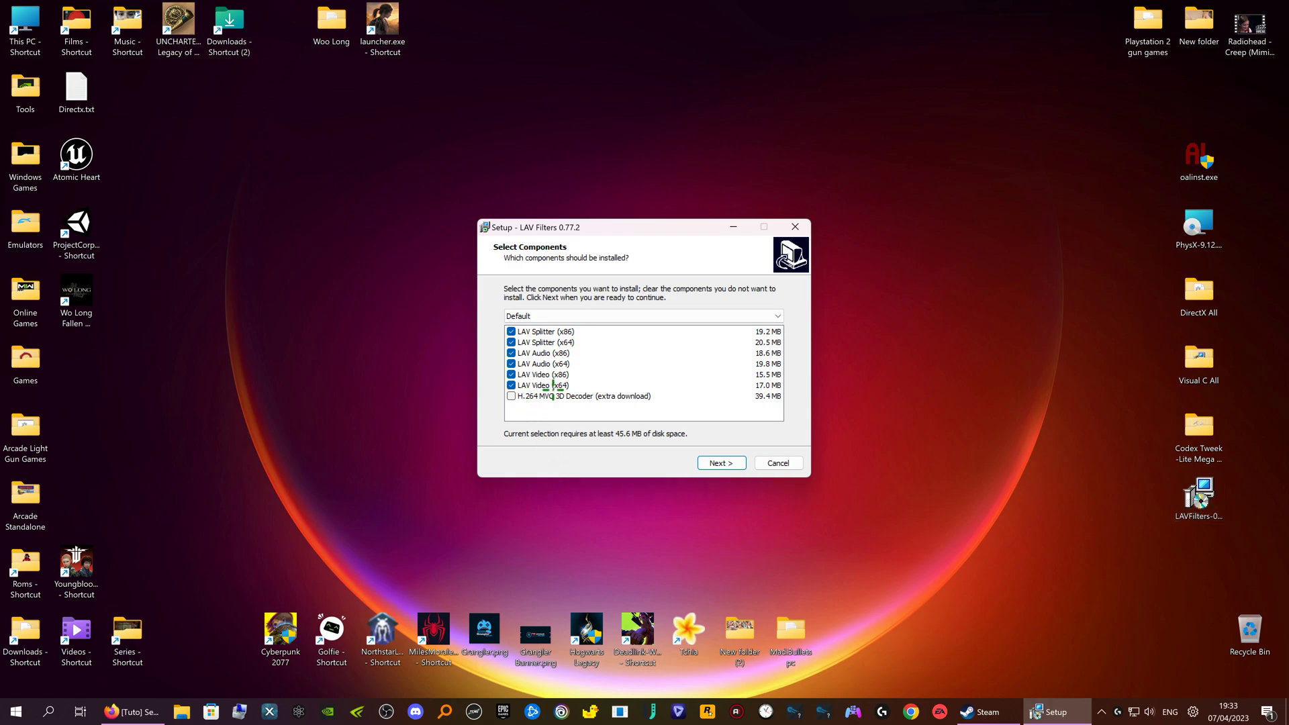
click(720, 463)
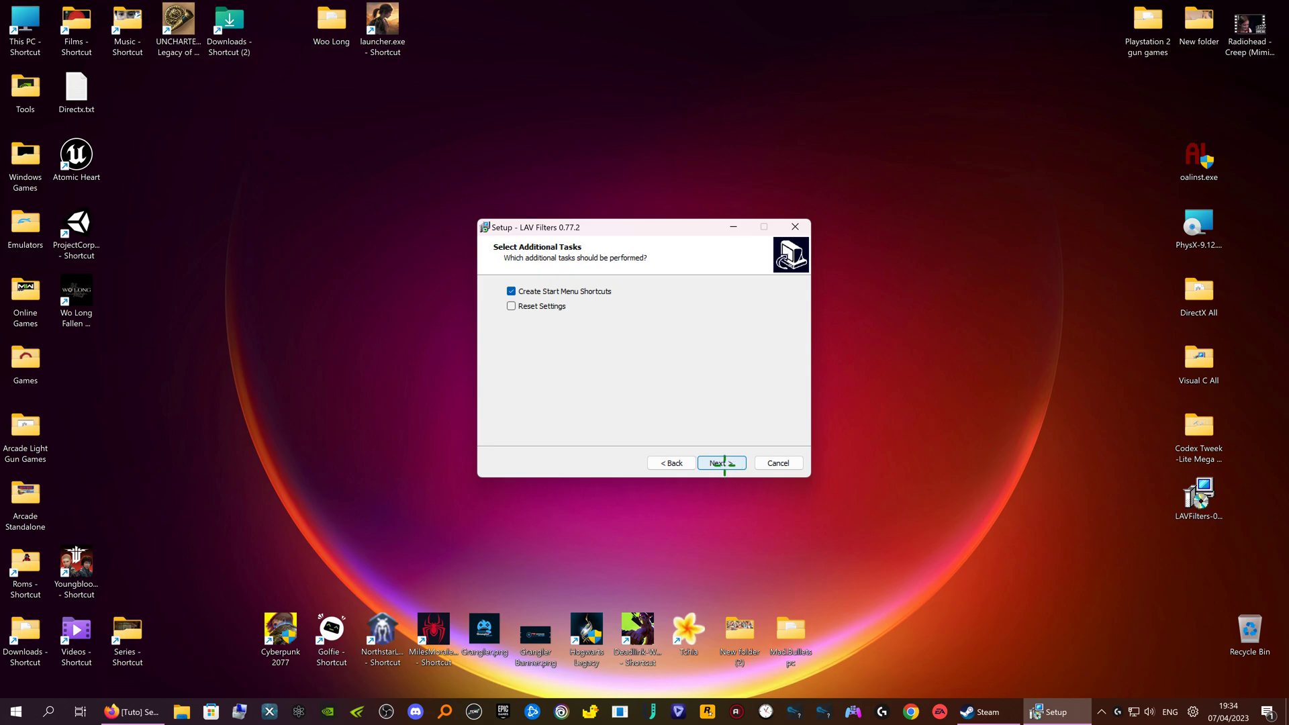
click(722, 463)
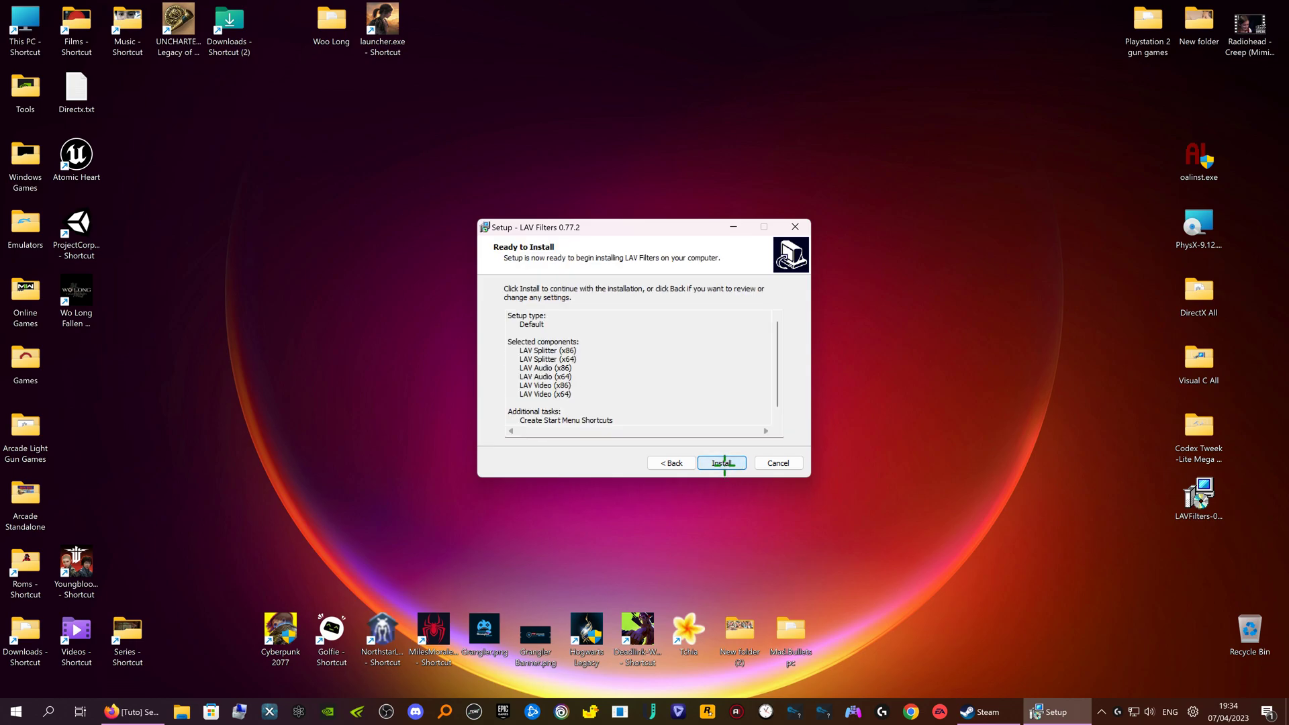
click(721, 462)
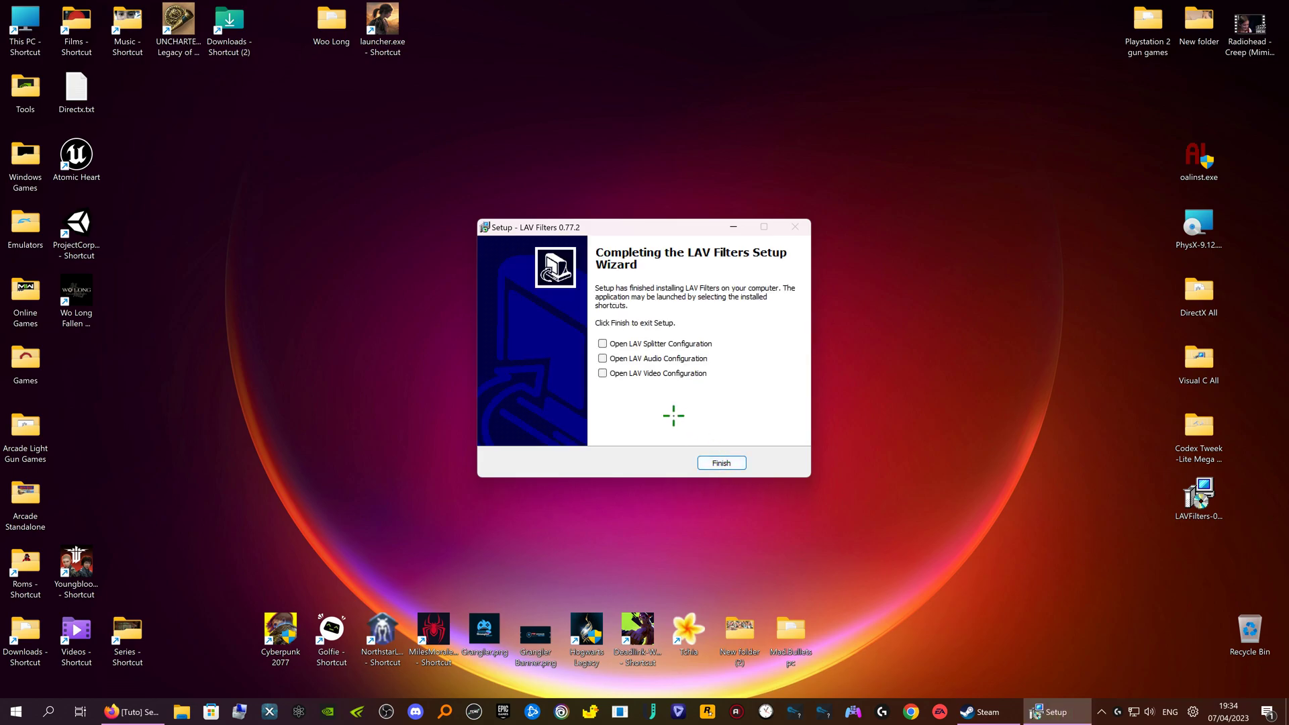
- Finish setup with LAV Video Configuration opening, then close its Properties window
click(603, 373)
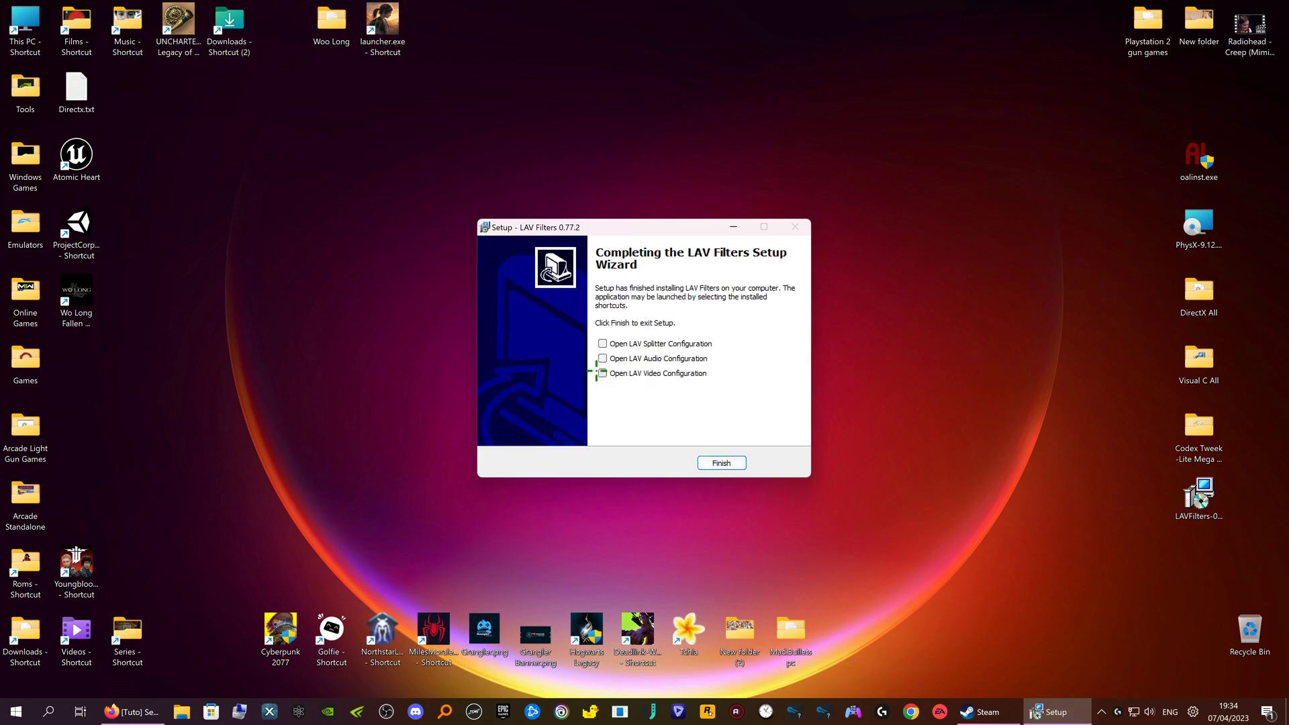
click(603, 372)
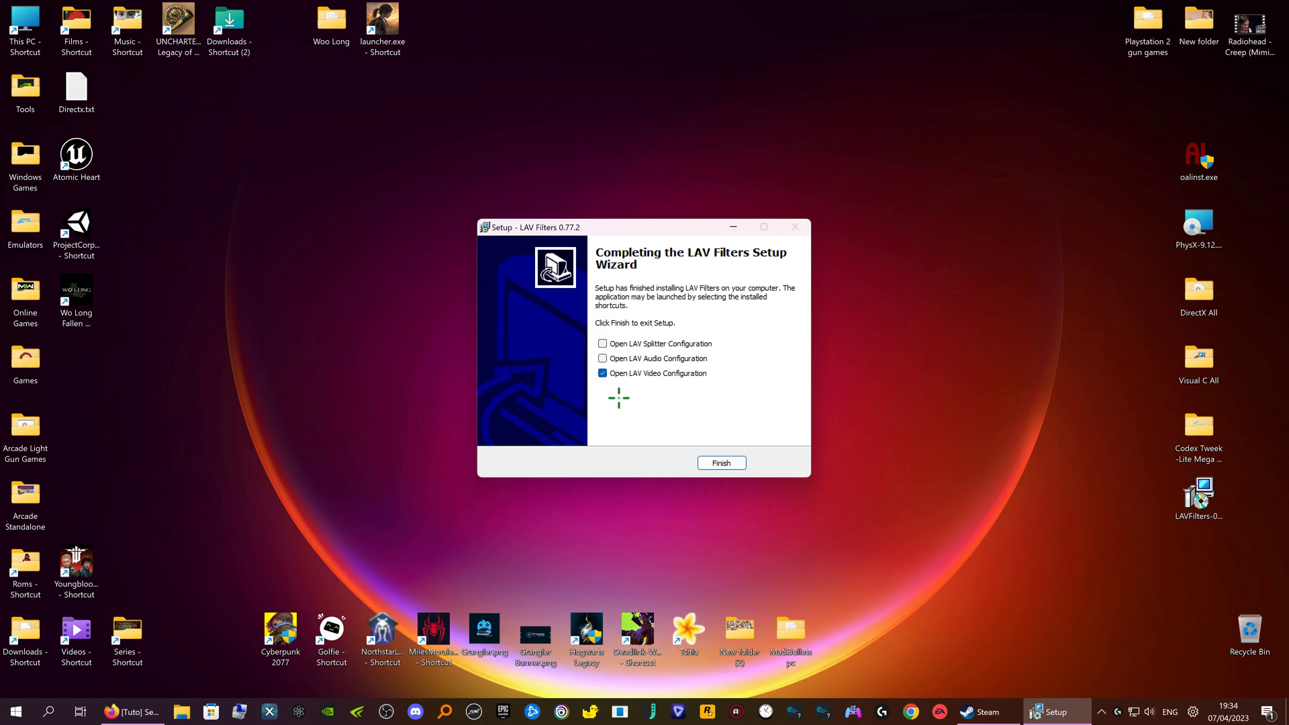
click(720, 462)
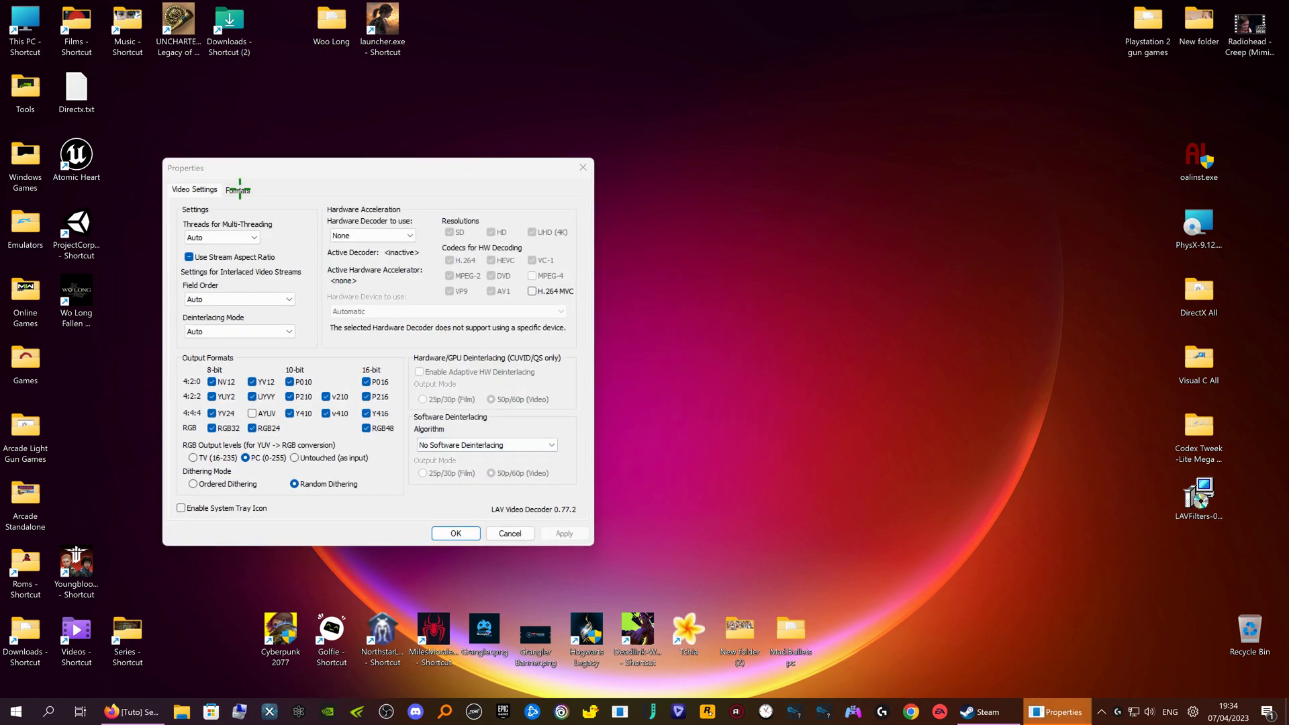
click(237, 190)
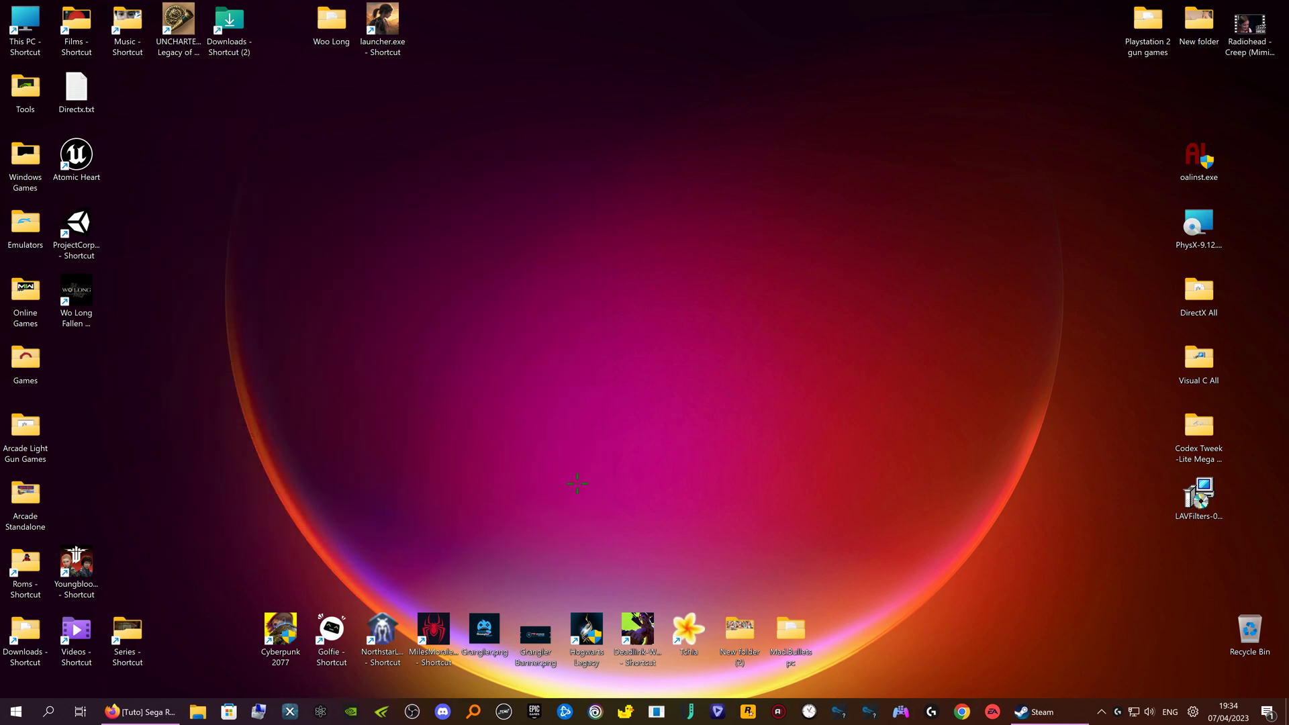
- Open the Codex Tweak folder and select K-Lite_Codec_Pack_1750_Mega.exe
click(1197, 495)
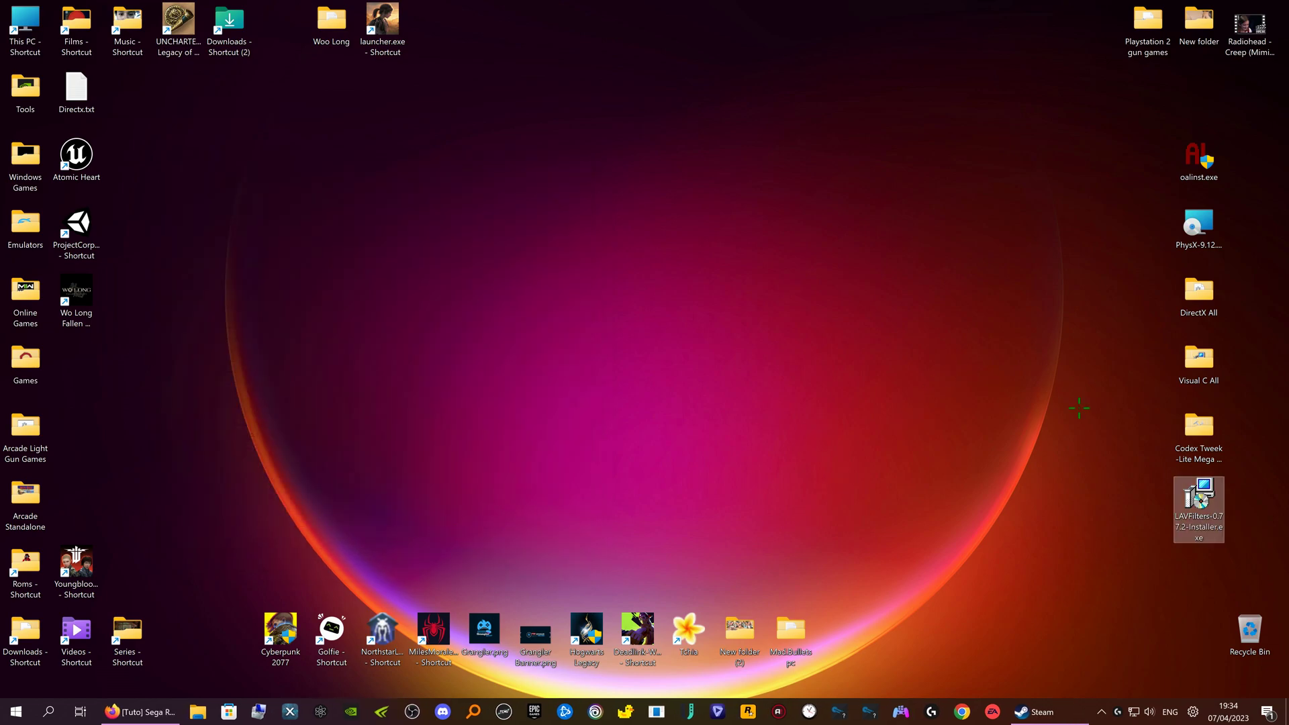
mouse_move(1151, 423)
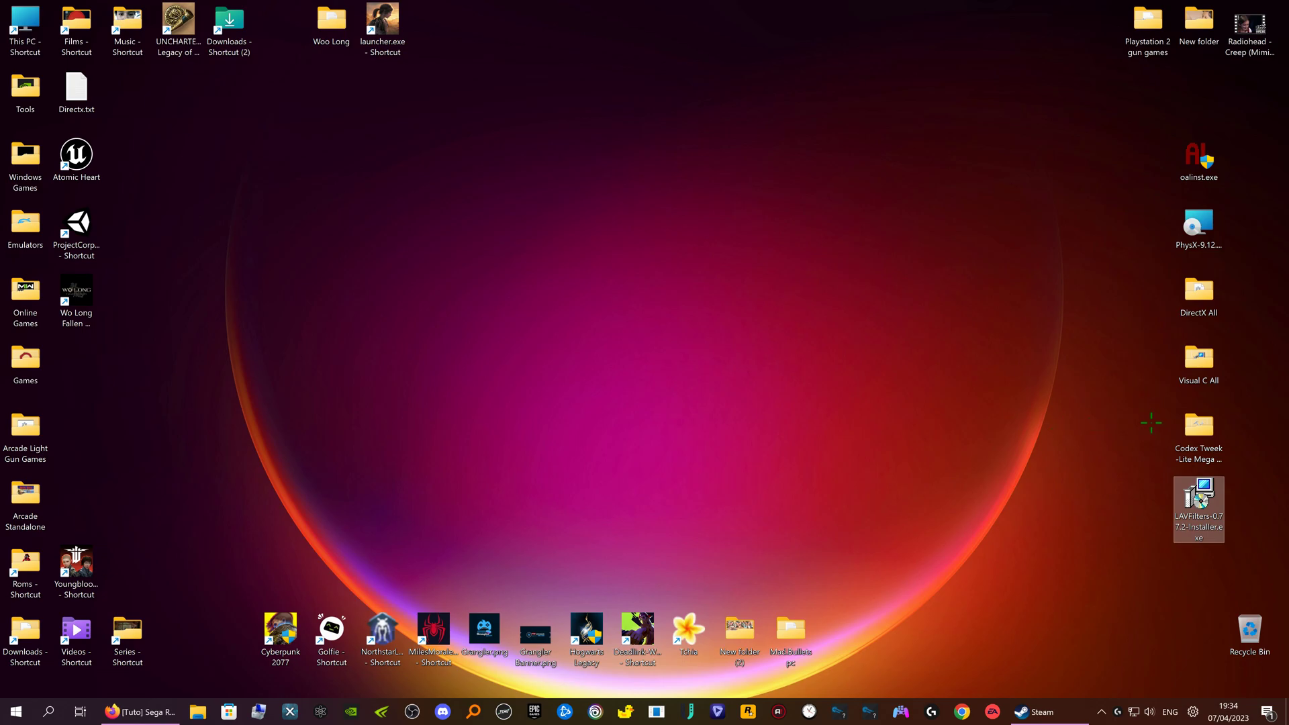
mouse_move(1198, 419)
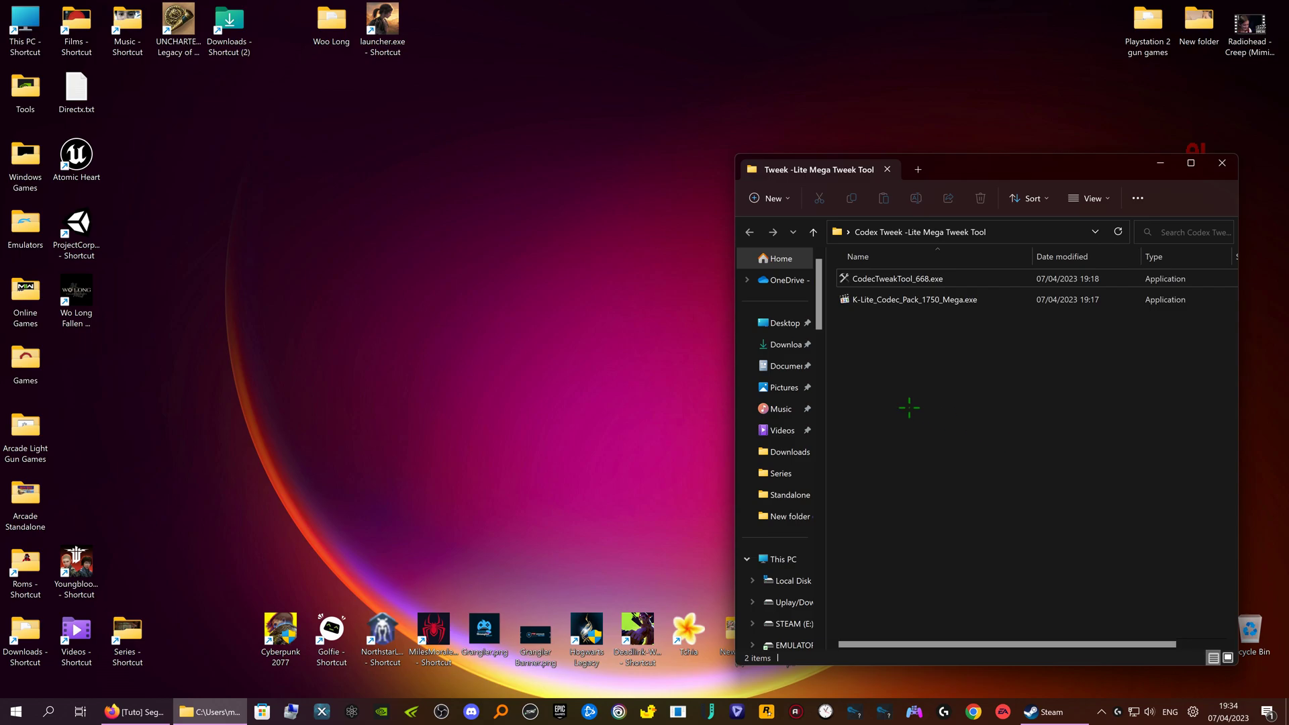
click(910, 300)
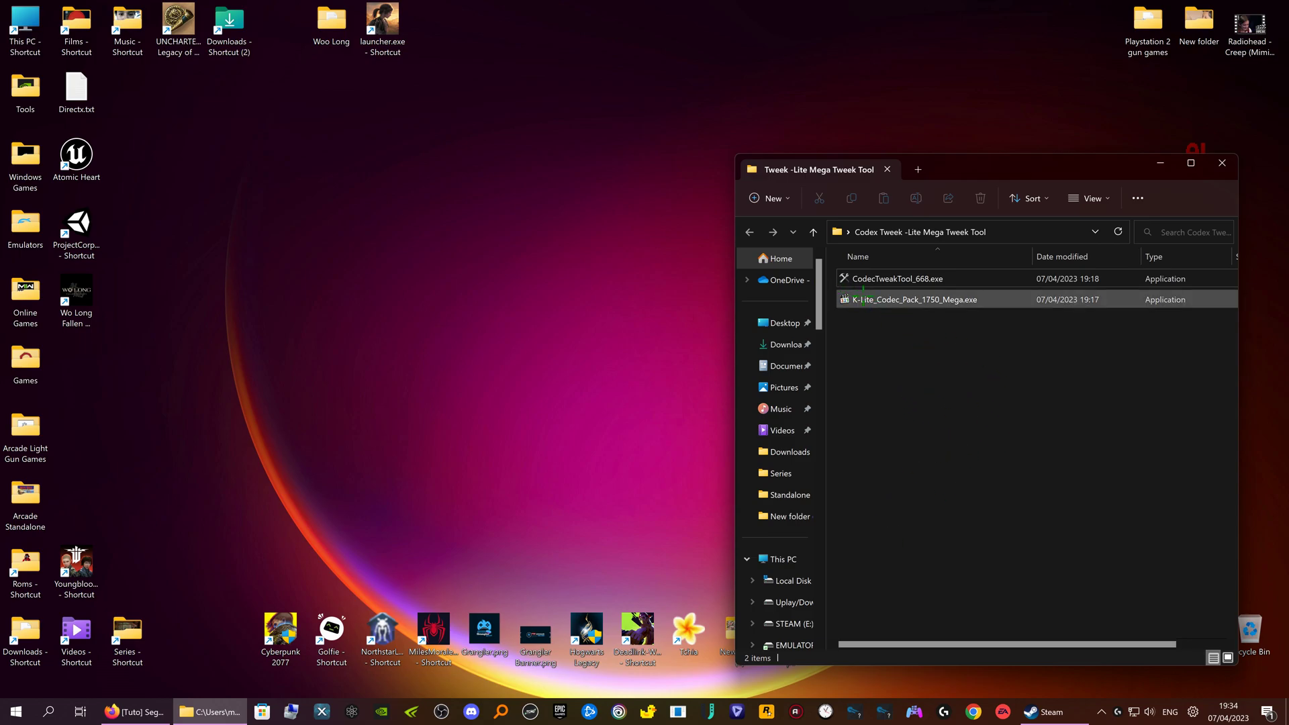
click(908, 300)
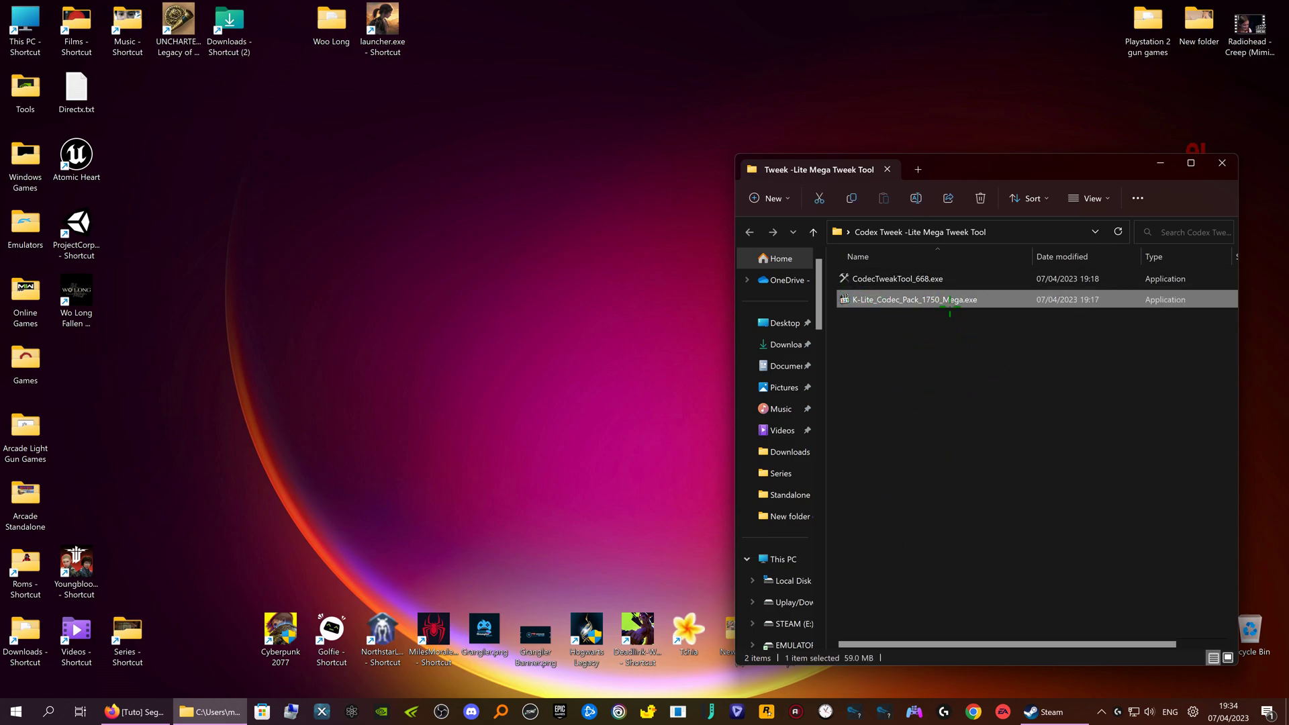
mouse_move(937, 300)
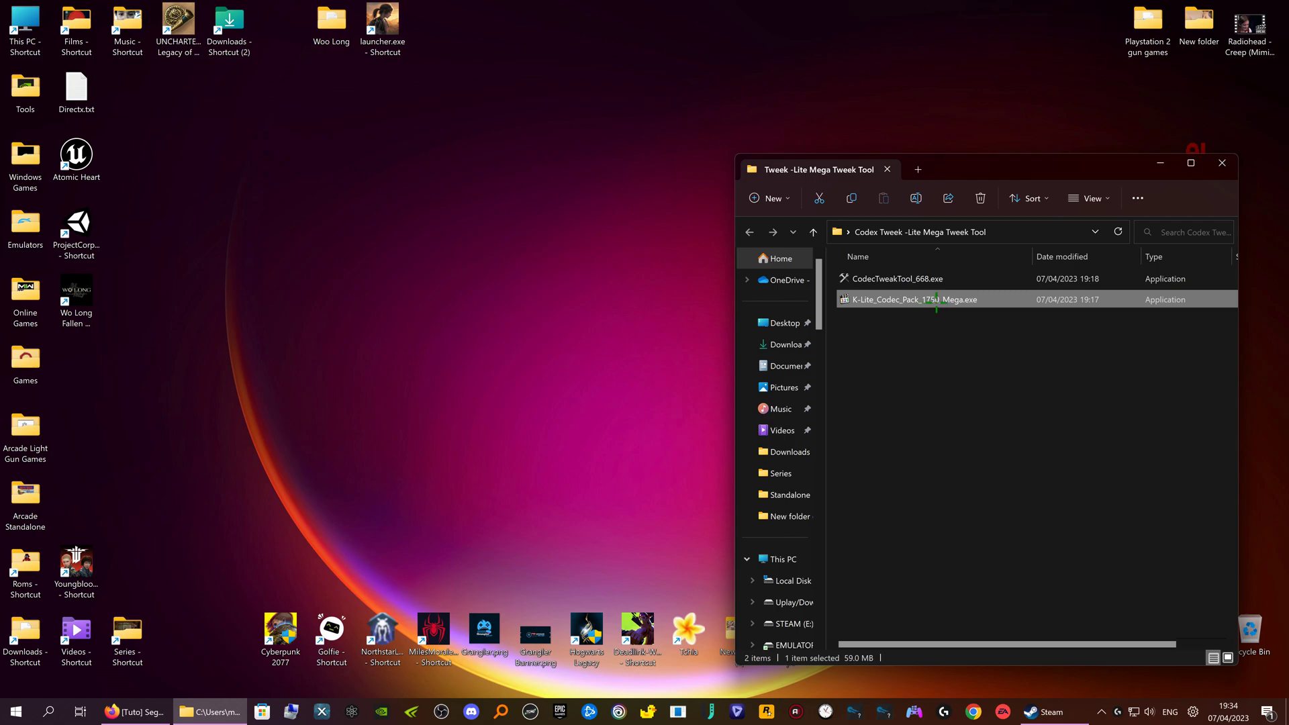
mouse_move(912, 298)
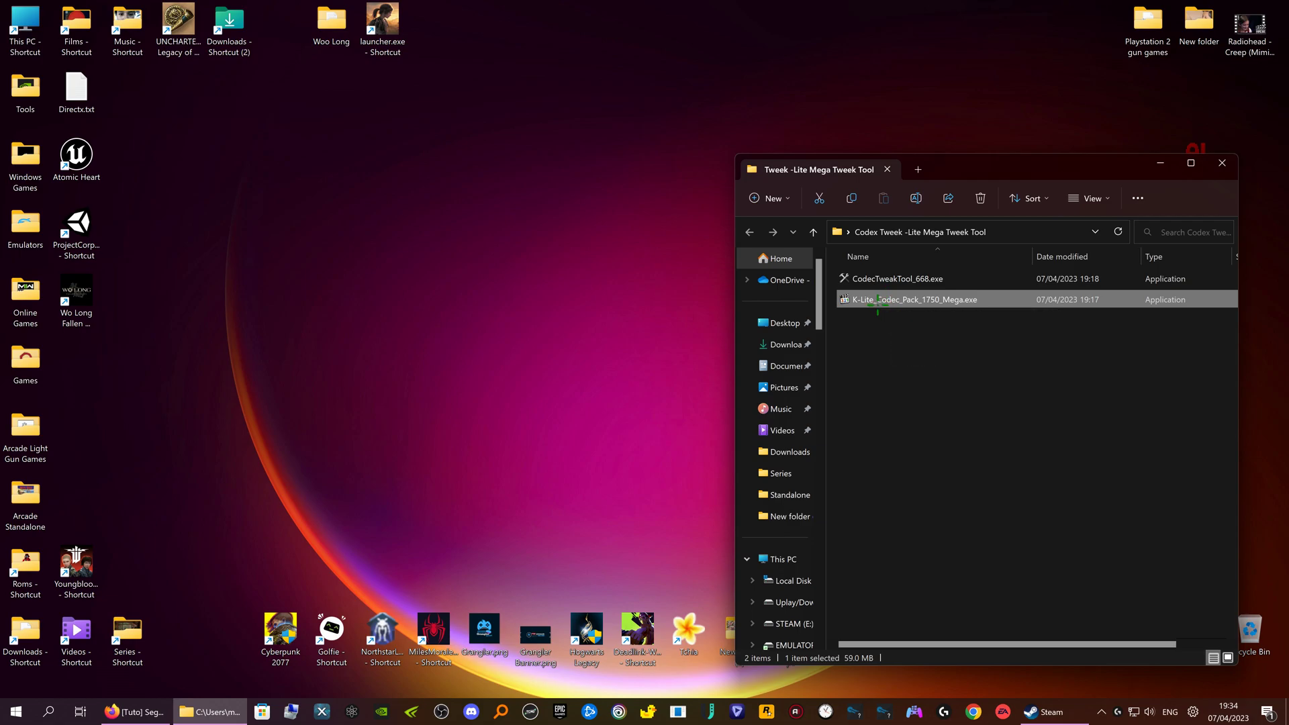
mouse_move(897, 299)
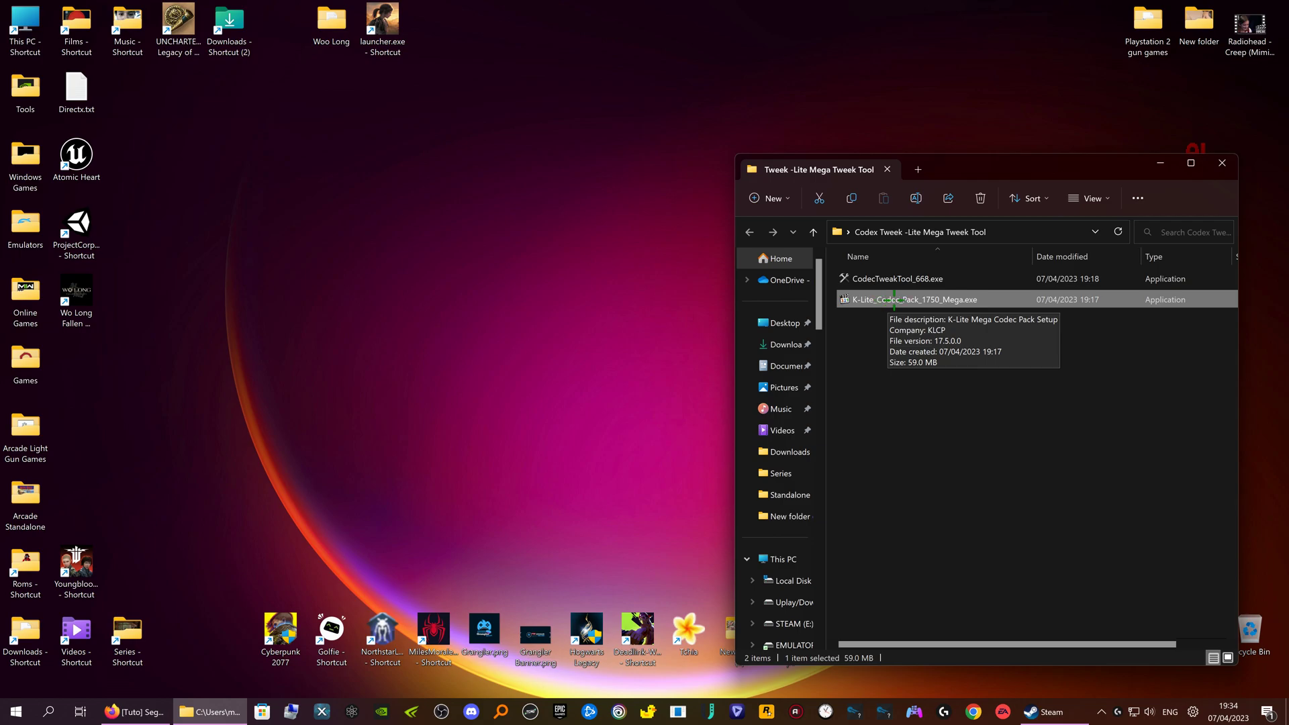
mouse_move(922, 311)
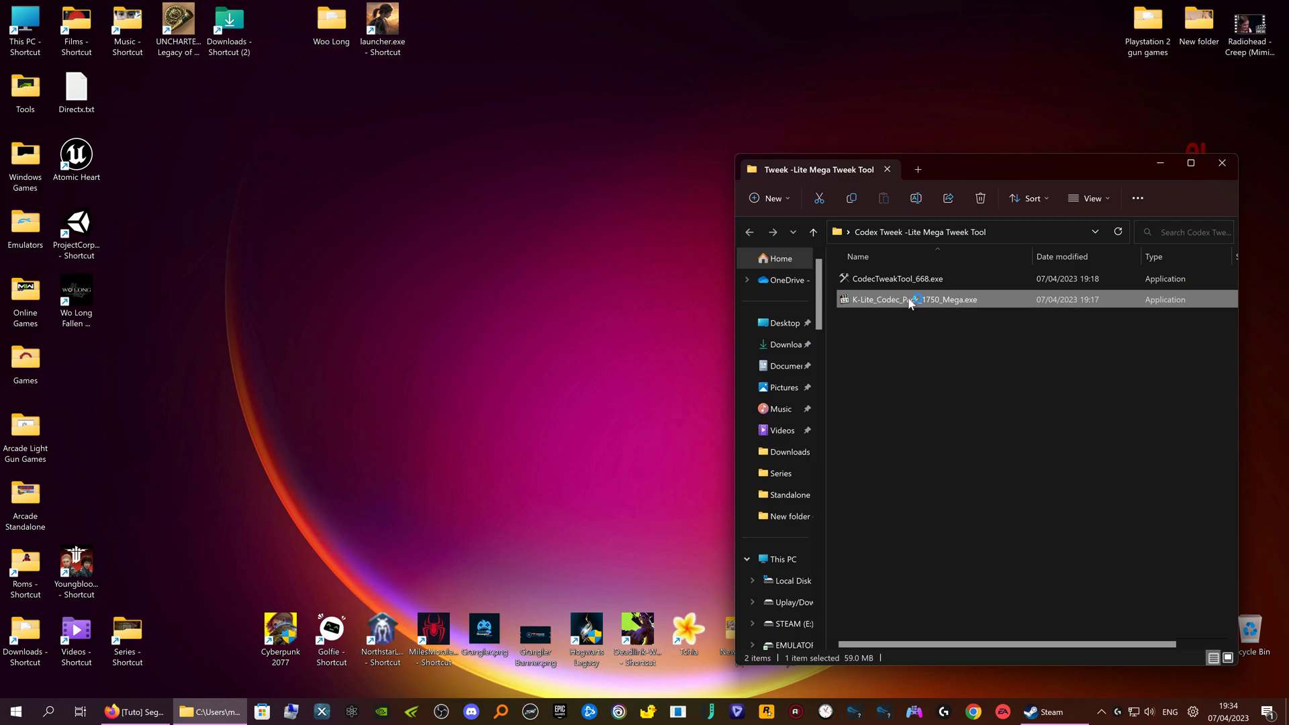
- Launch K-Lite Mega Codec Pack 17.5.0 setup, choose Fresh install, and keep MPC-BE as preferred player
double_click(911, 299)
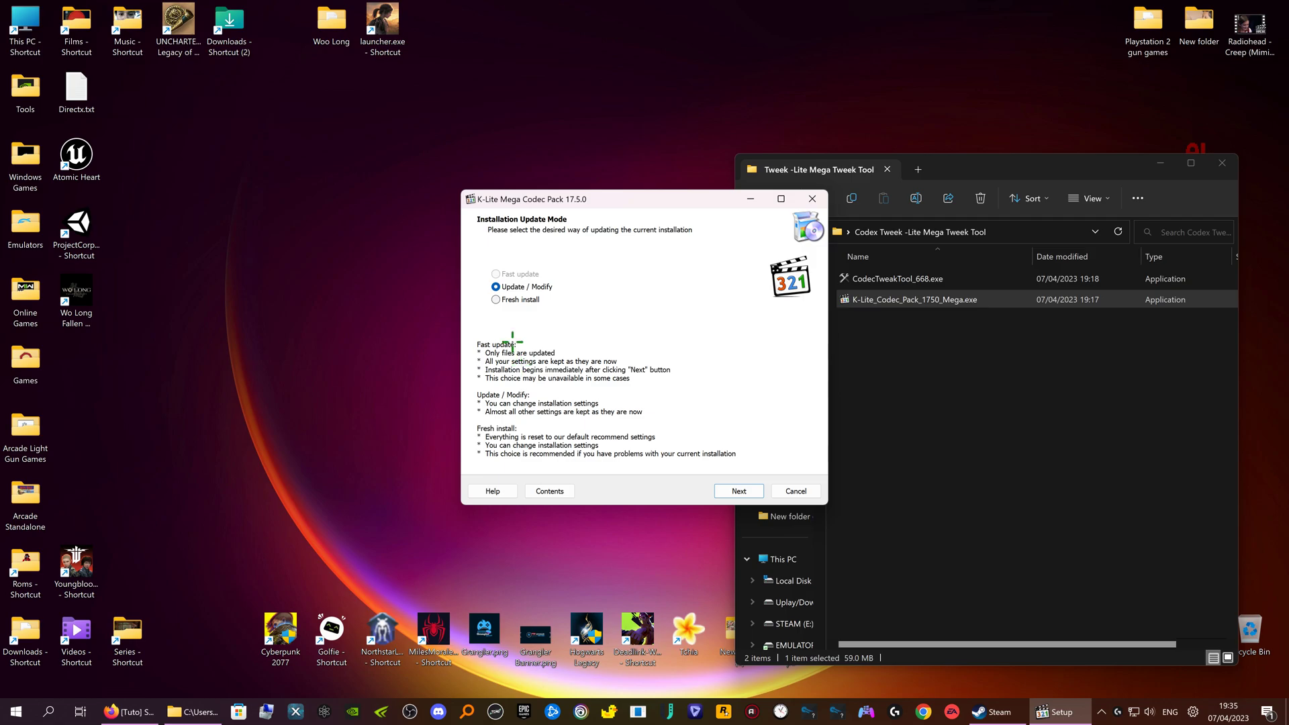
click(496, 300)
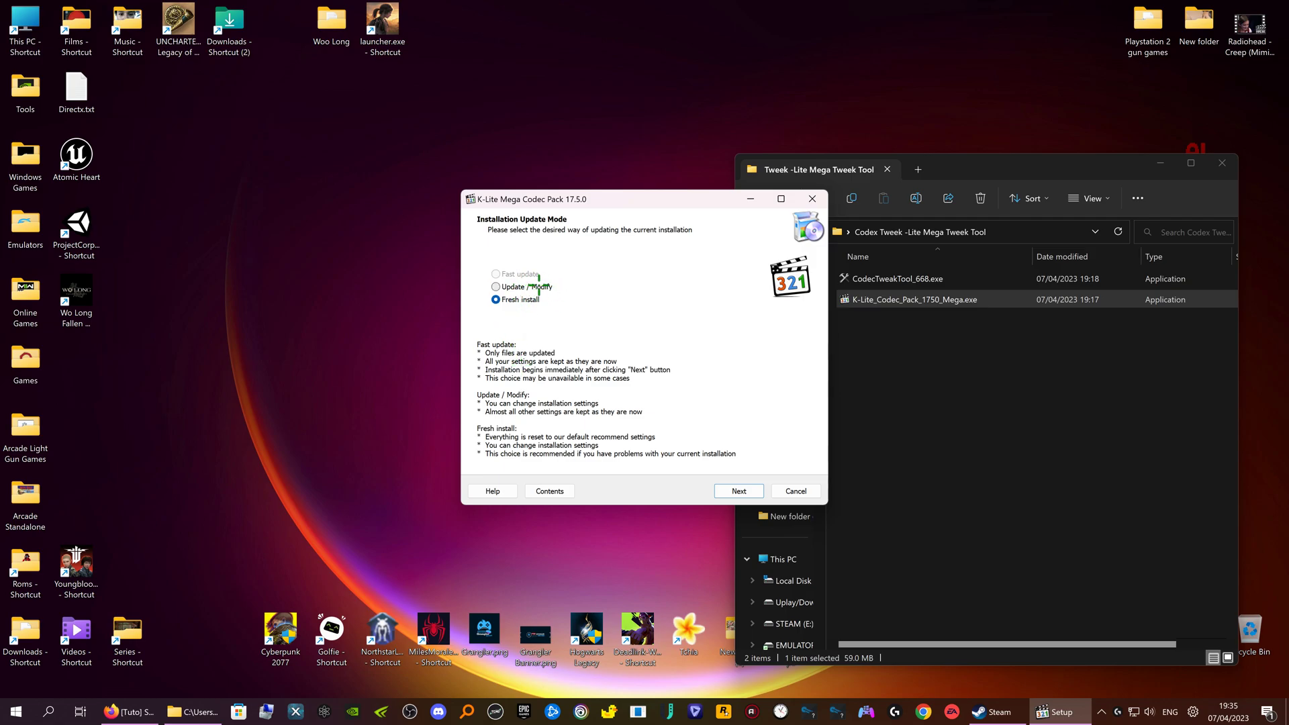
click(497, 299)
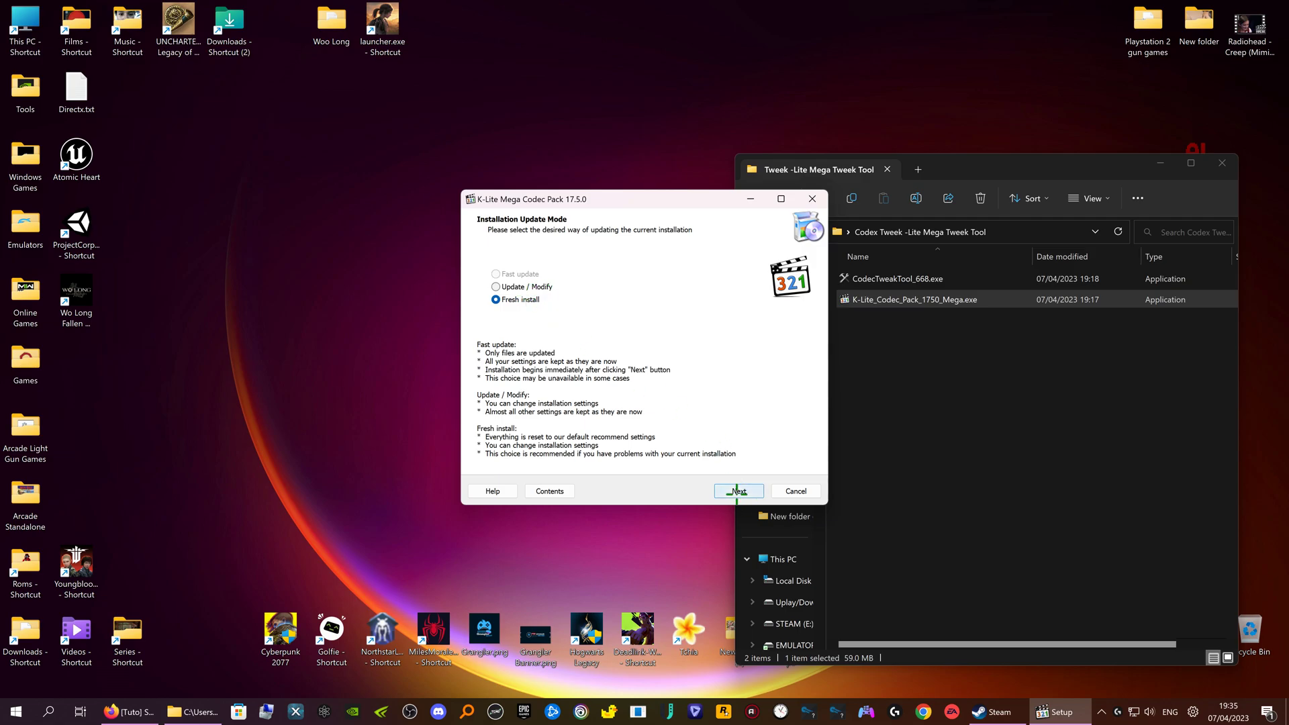
click(737, 491)
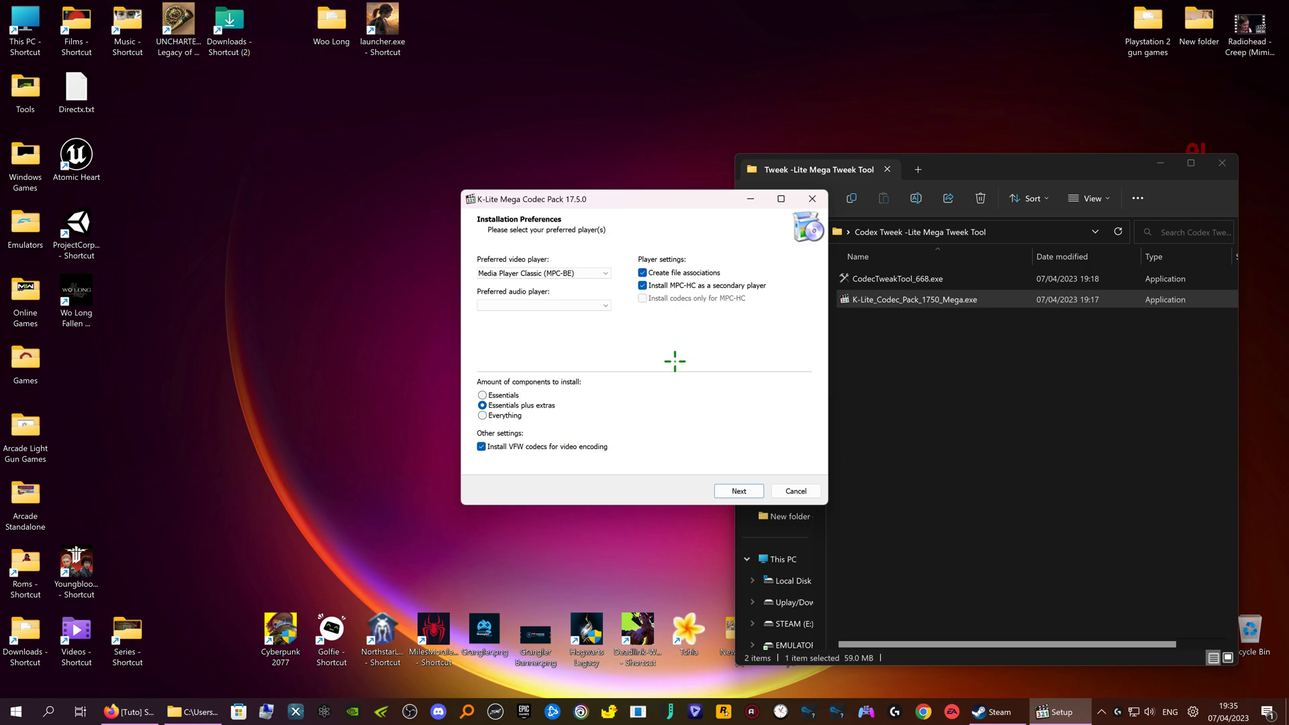
click(543, 271)
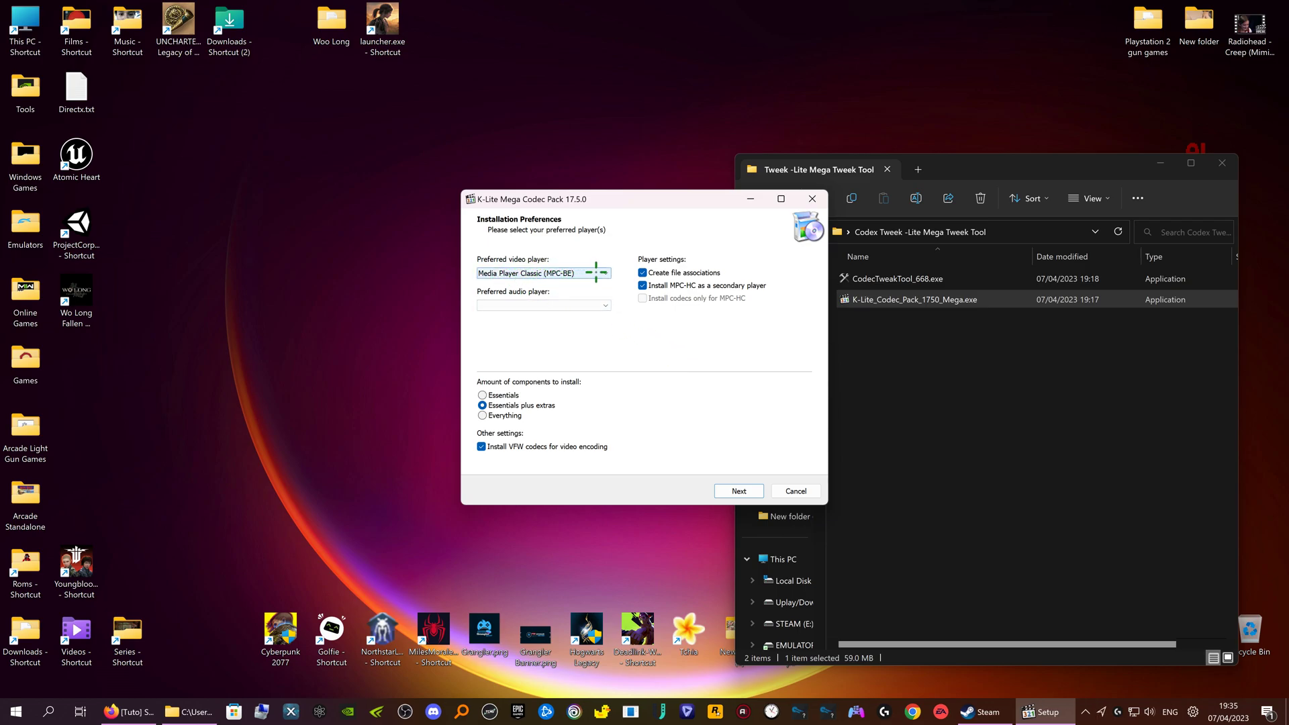
click(604, 273)
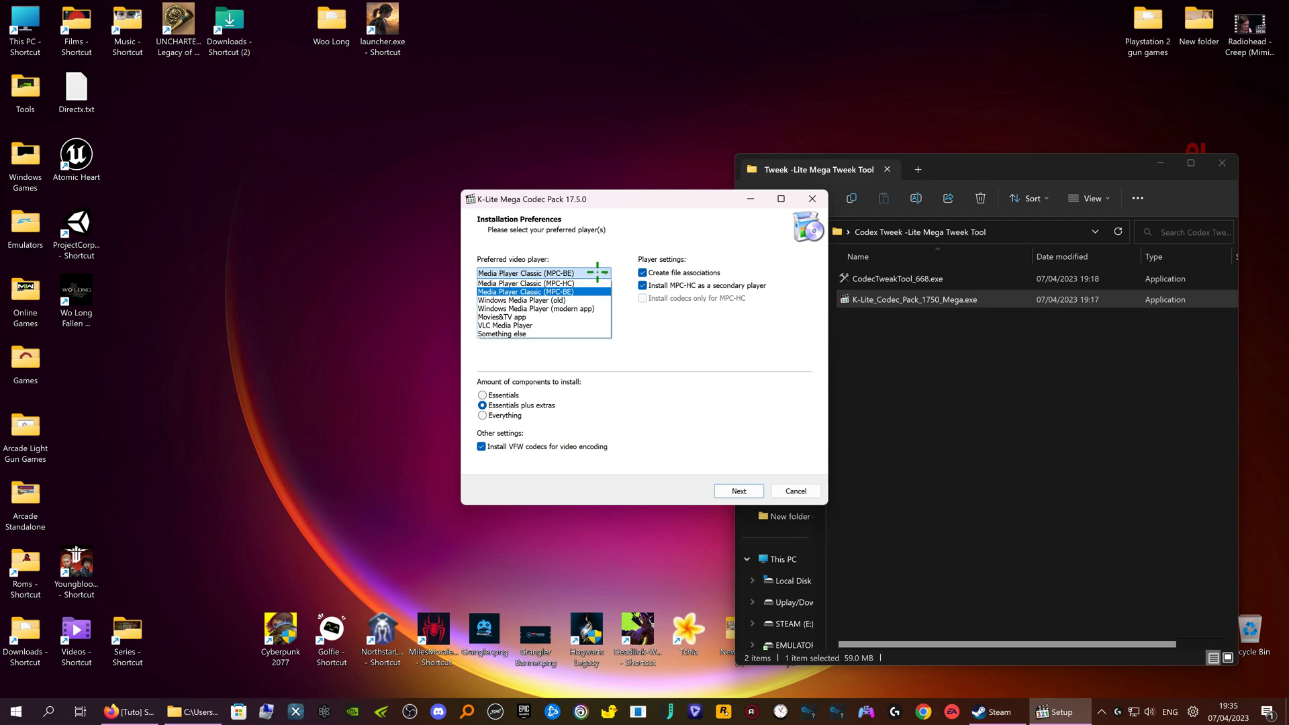
click(543, 274)
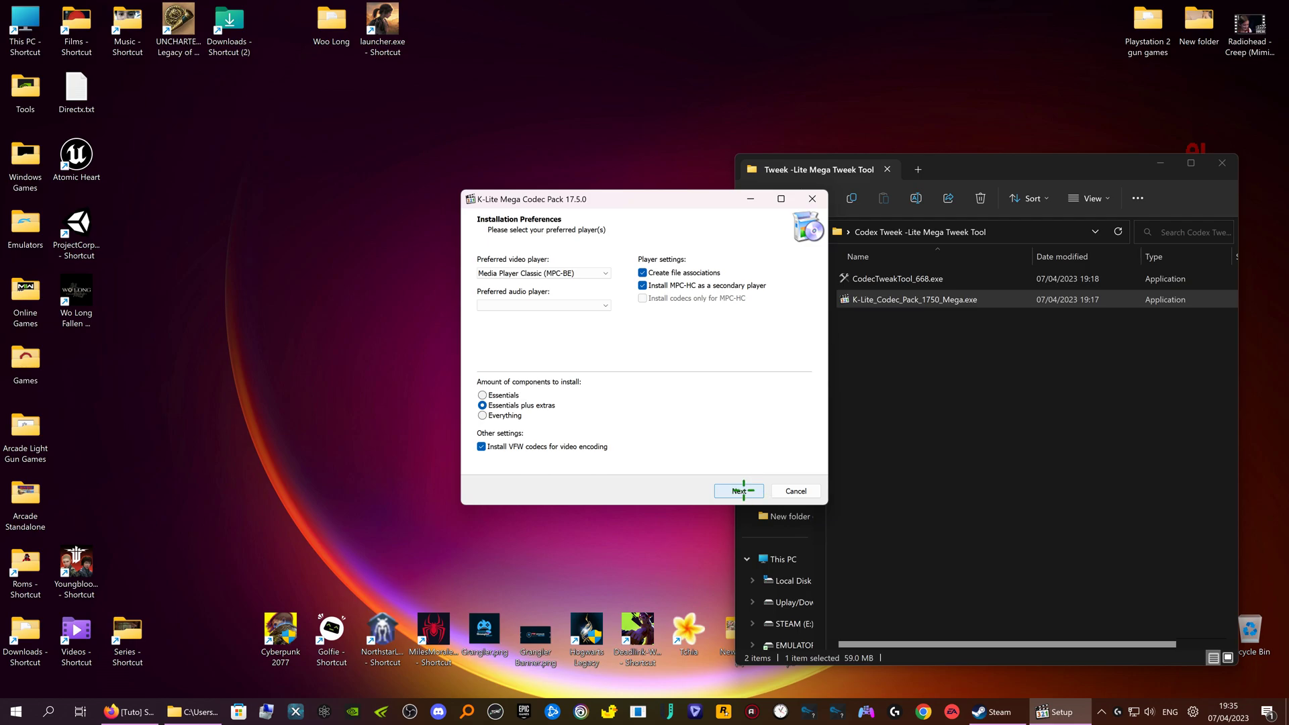
- Accept the default components, MPC-HC settings, languages and file associations
click(738, 491)
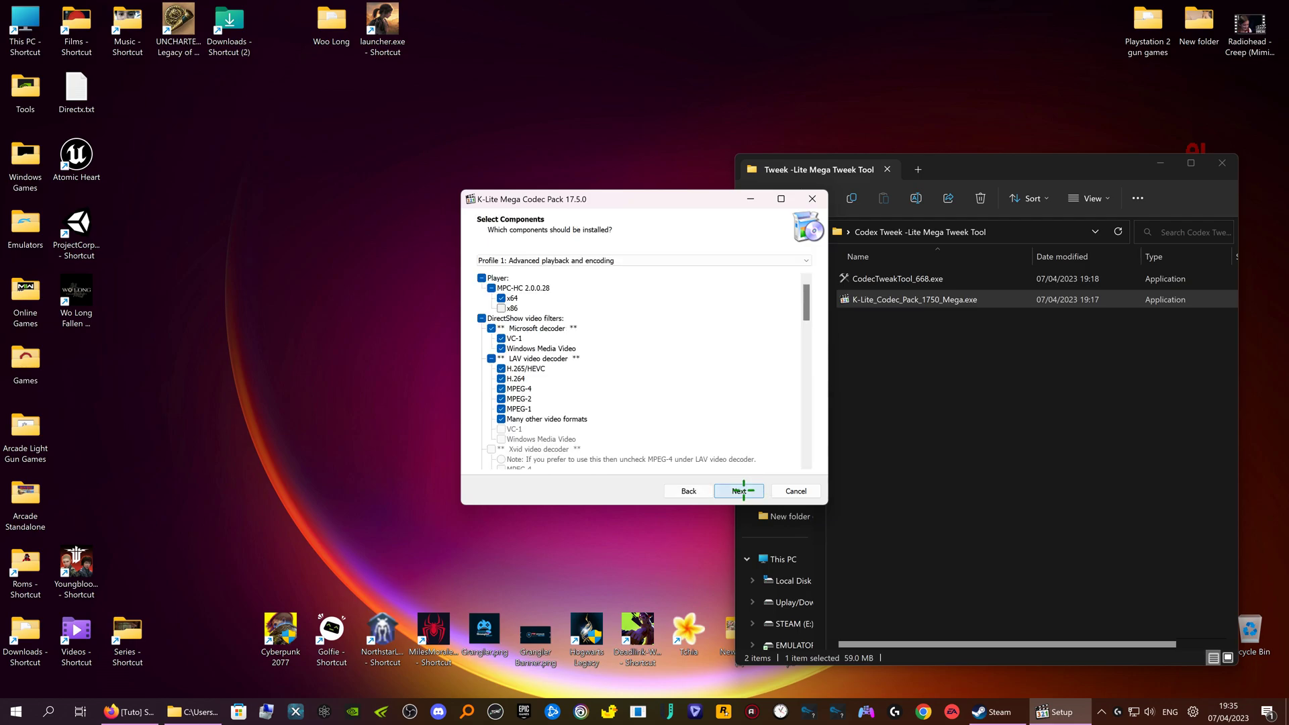
click(738, 491)
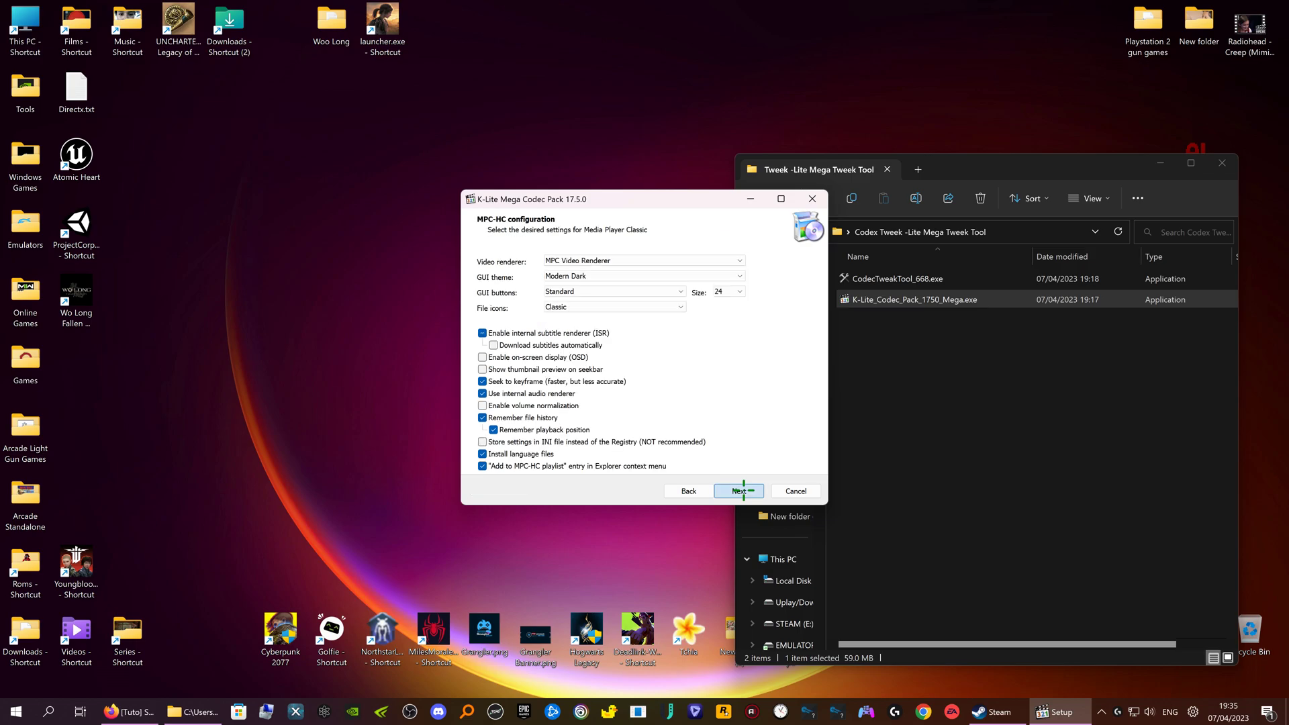
click(738, 491)
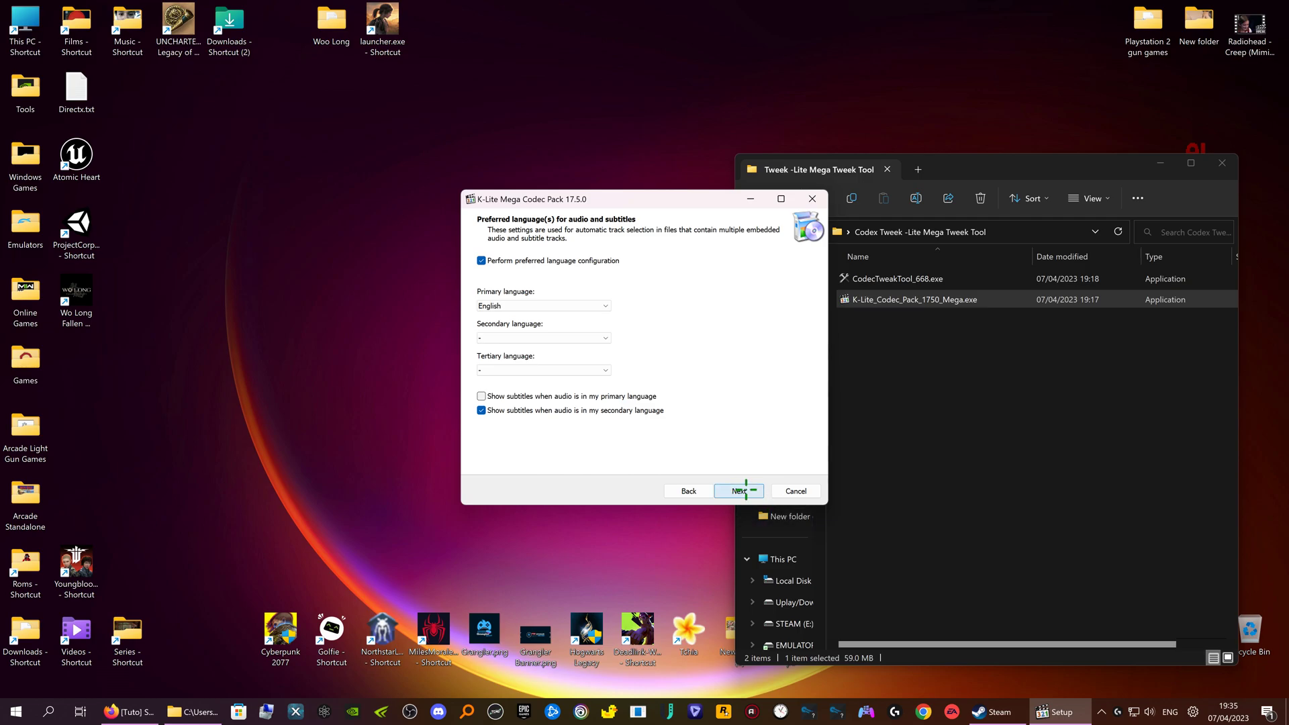
click(737, 491)
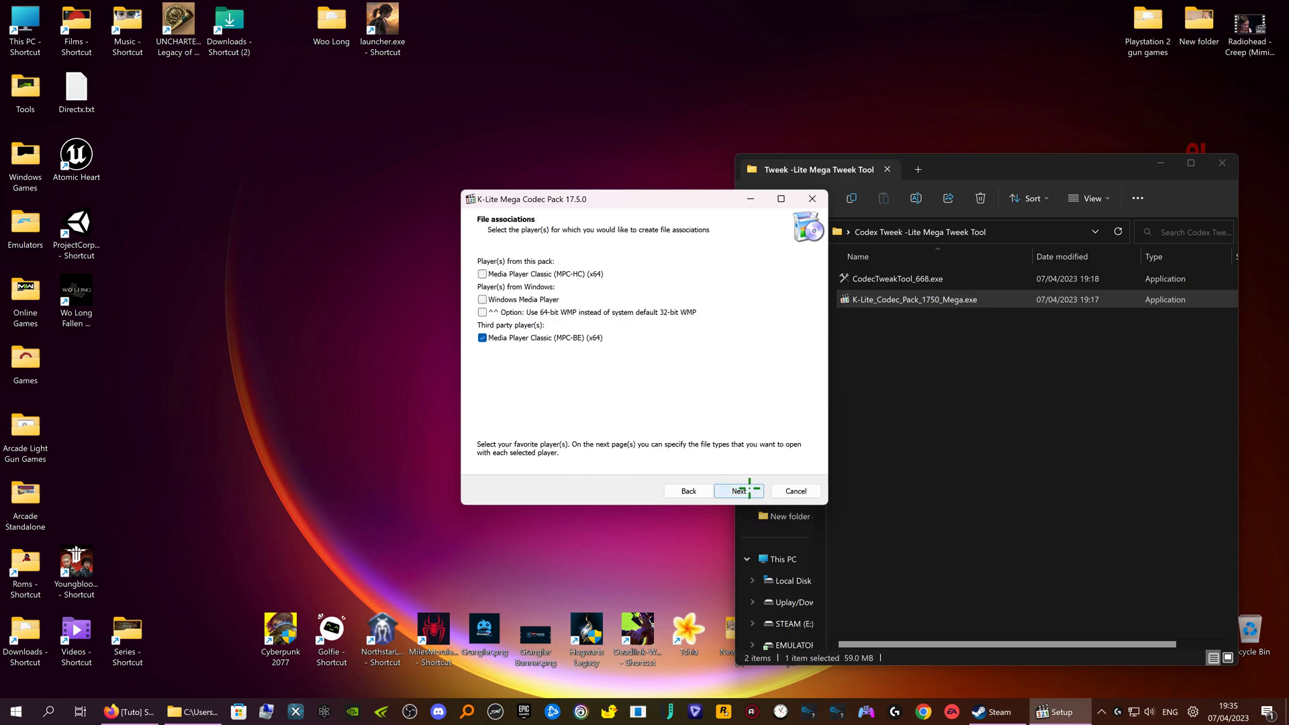
click(737, 491)
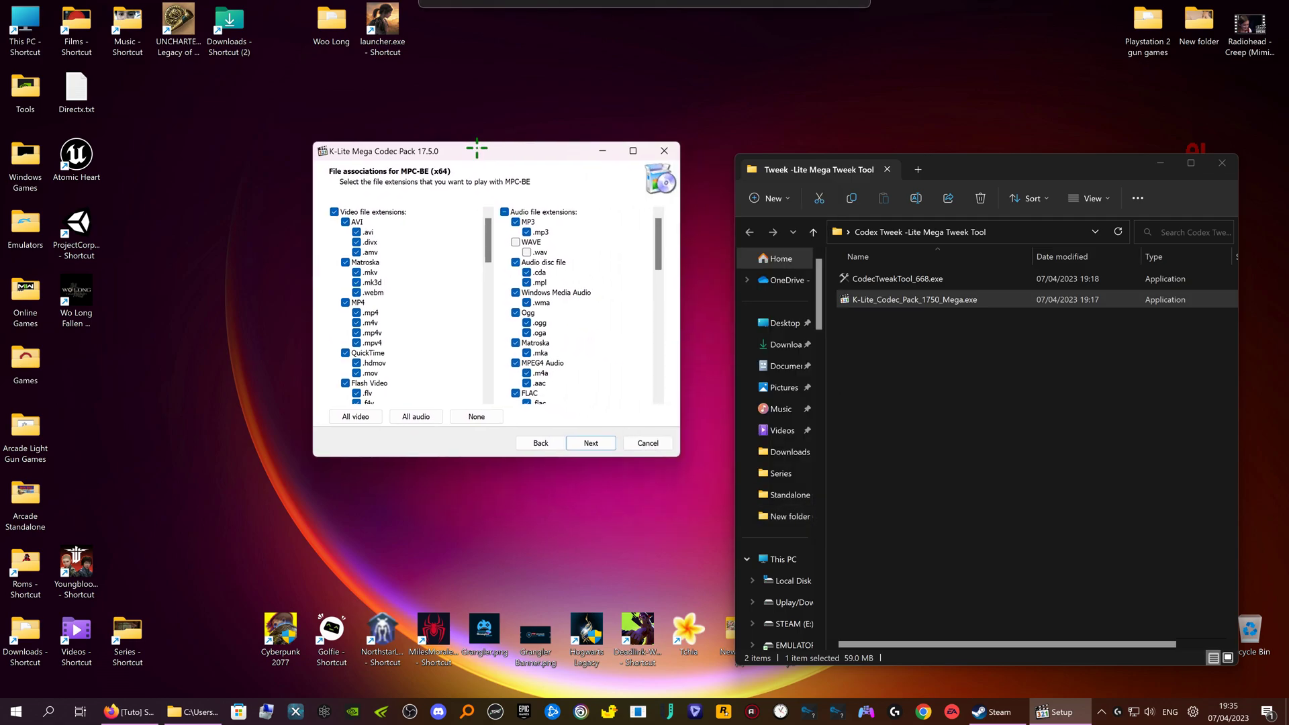
- Keep default file extensions, set audio output to 2.1, and accept thumbnail settings
click(590, 443)
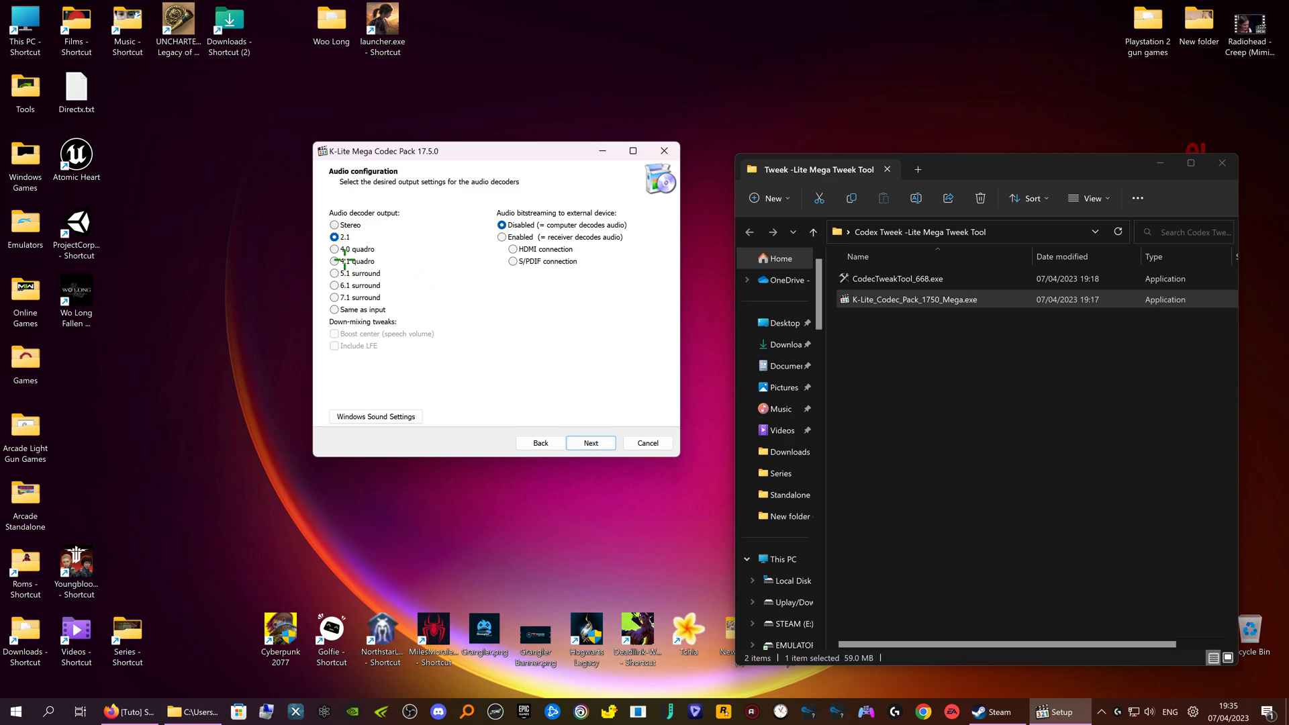
click(336, 225)
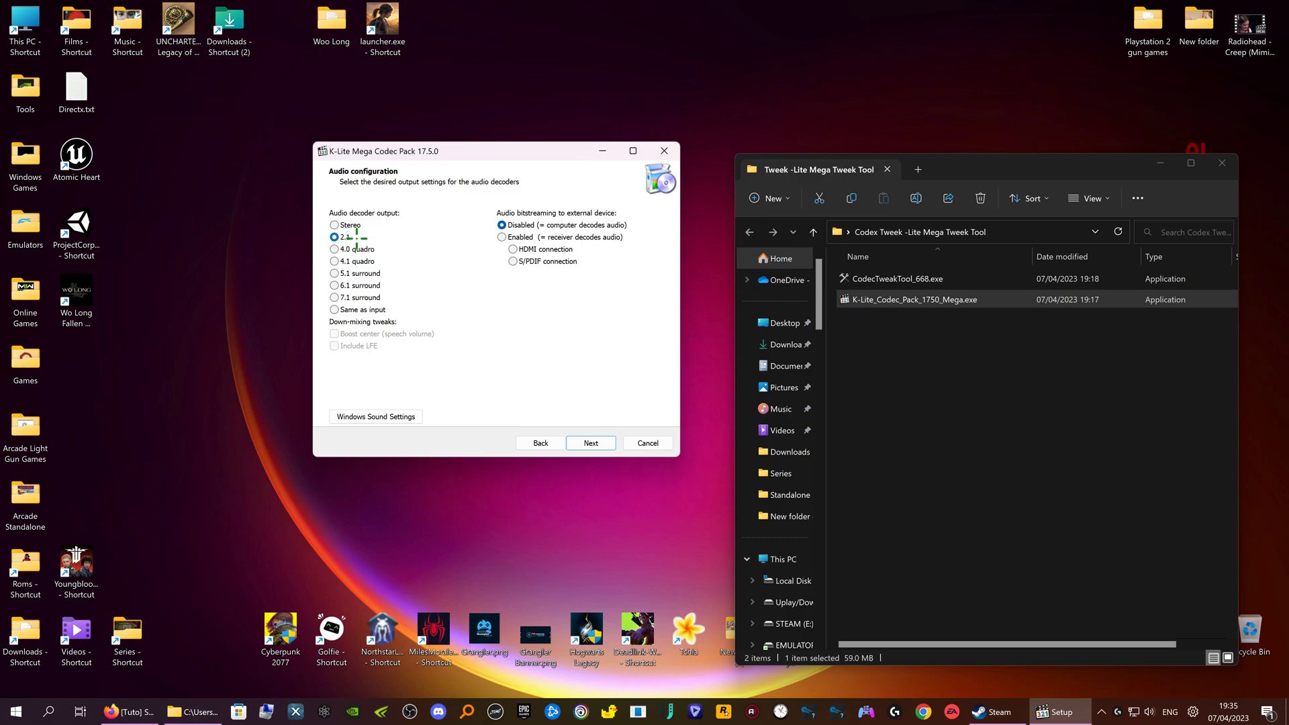
click(334, 237)
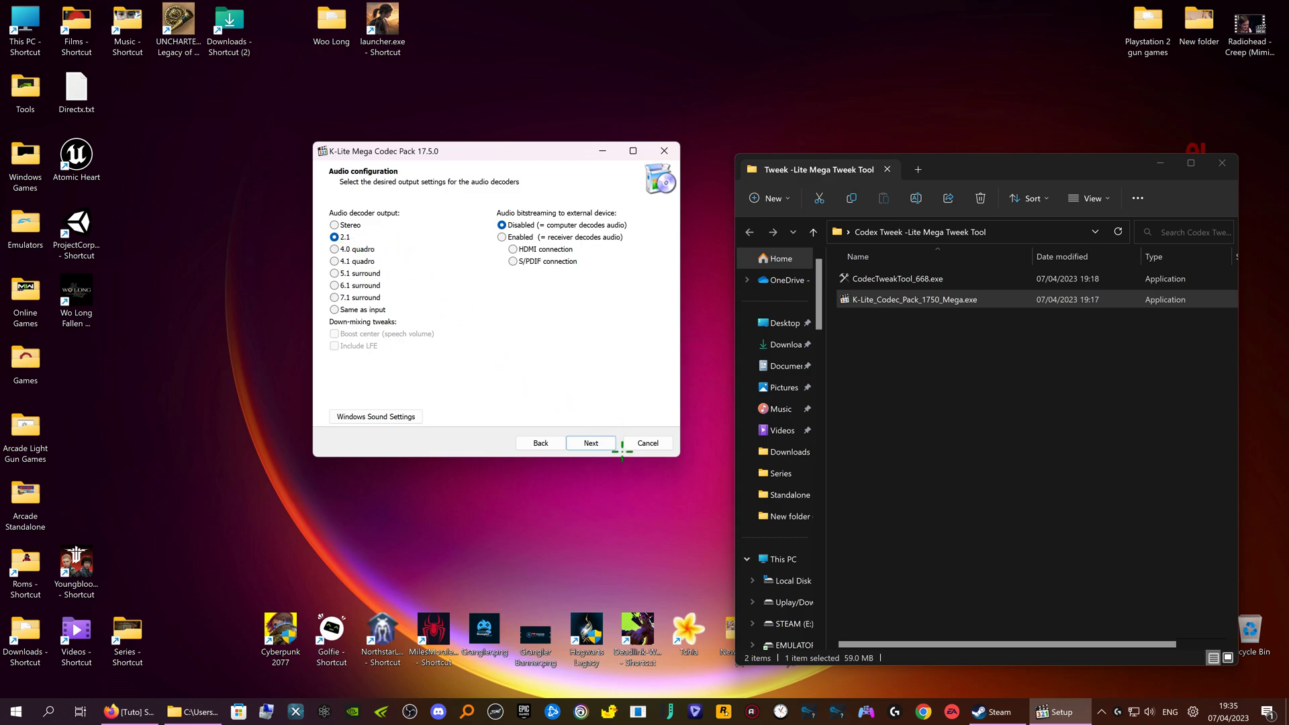
click(590, 443)
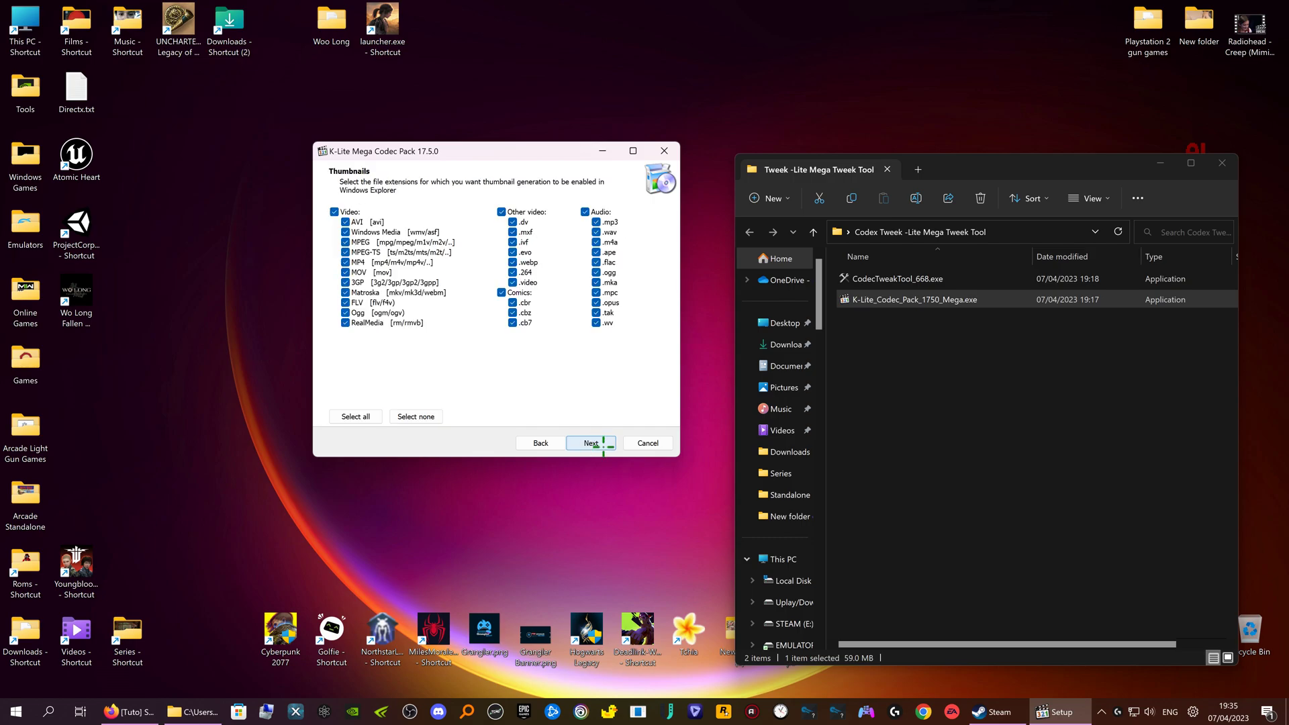
click(591, 443)
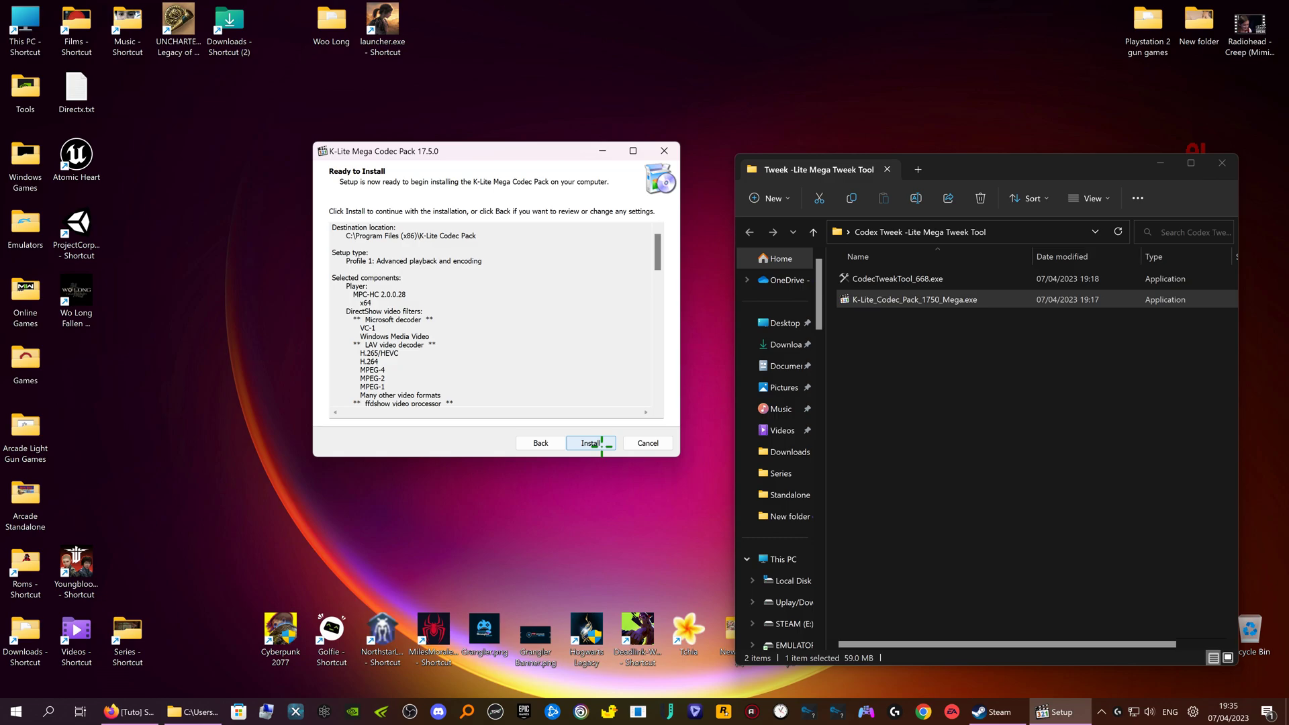
- Install K-Lite Codec Pack 17.5.0, set Codec Tweak Tool to launch, and close setup
click(589, 443)
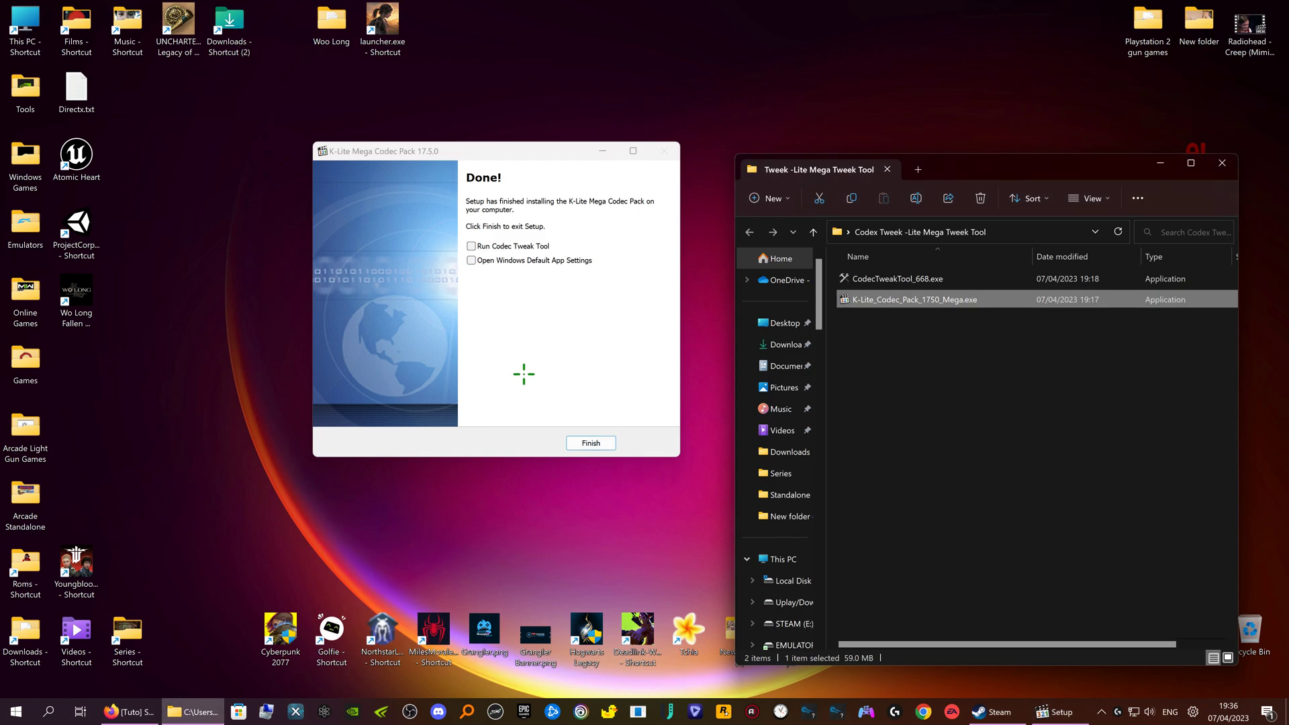
mouse_move(565, 376)
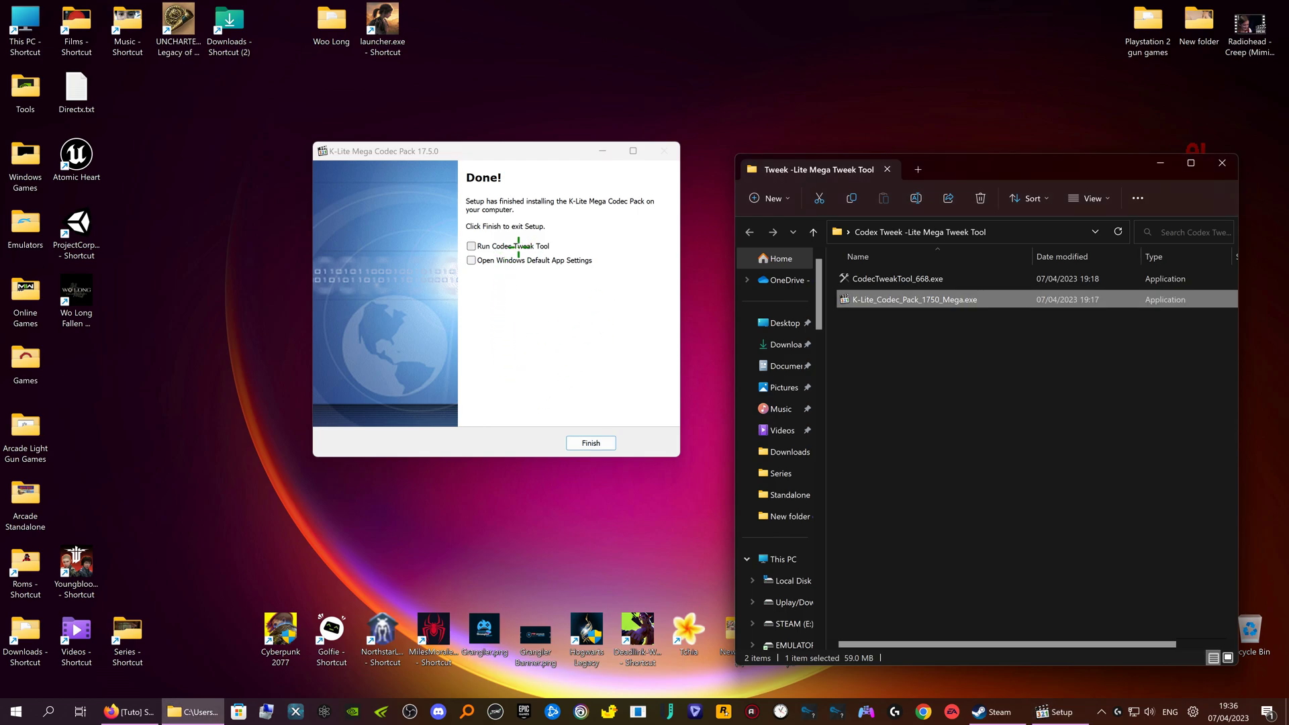
click(471, 246)
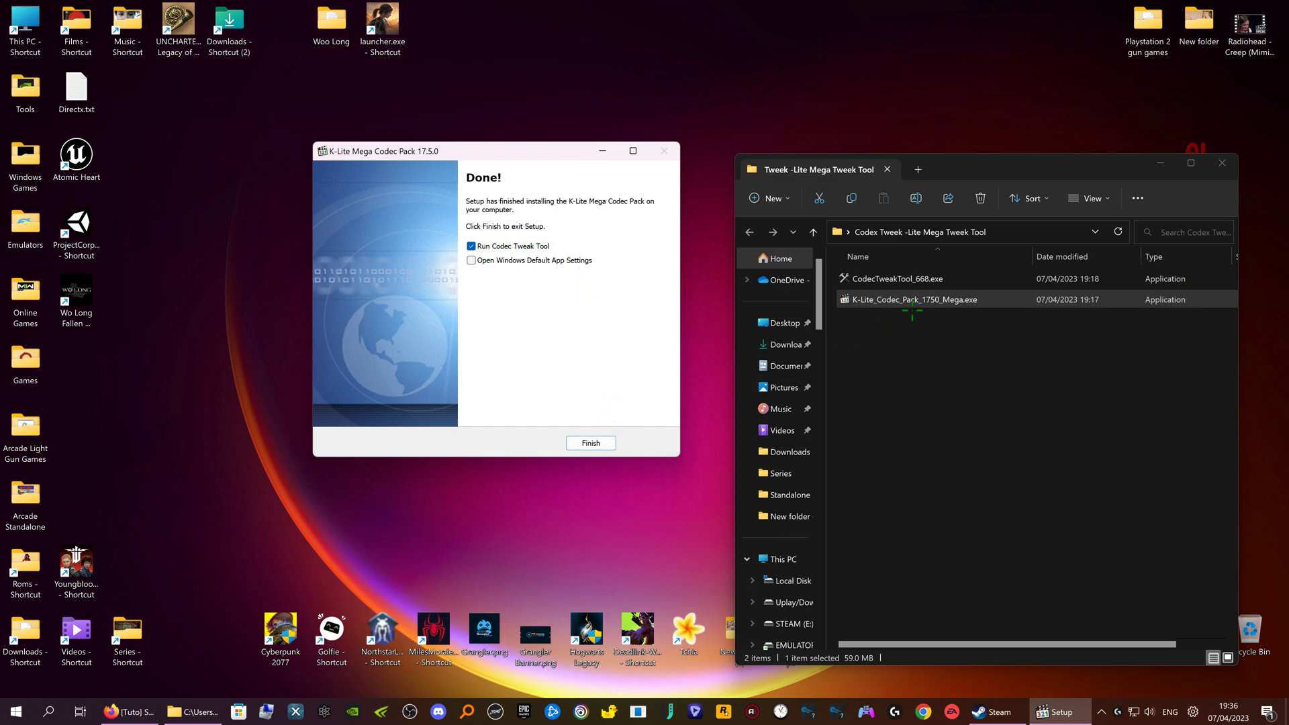
click(895, 279)
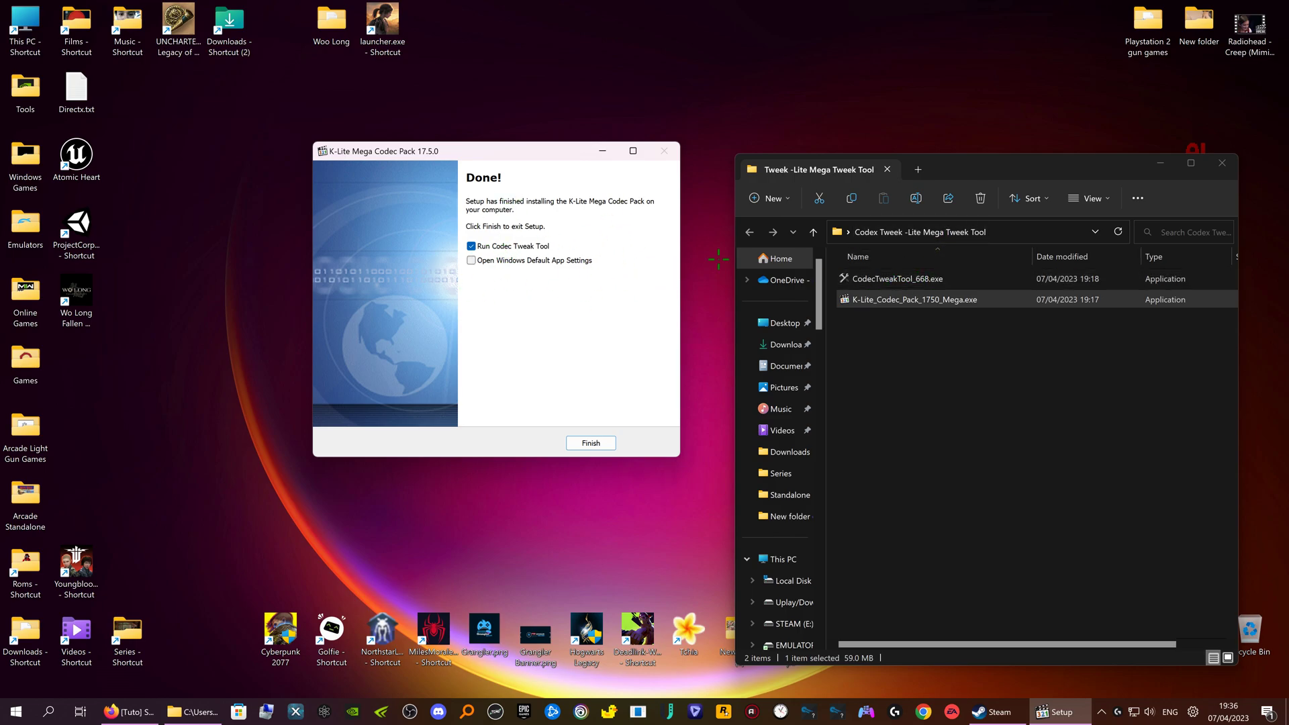
mouse_move(591, 443)
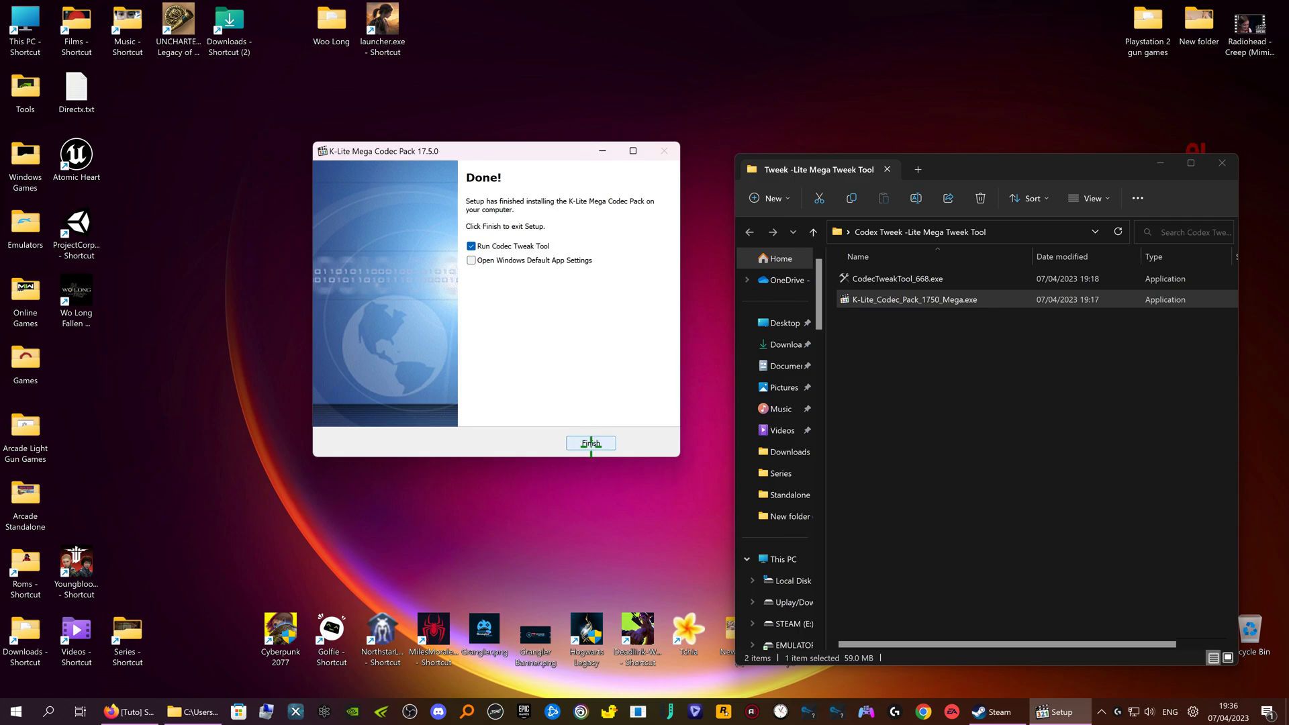
click(590, 444)
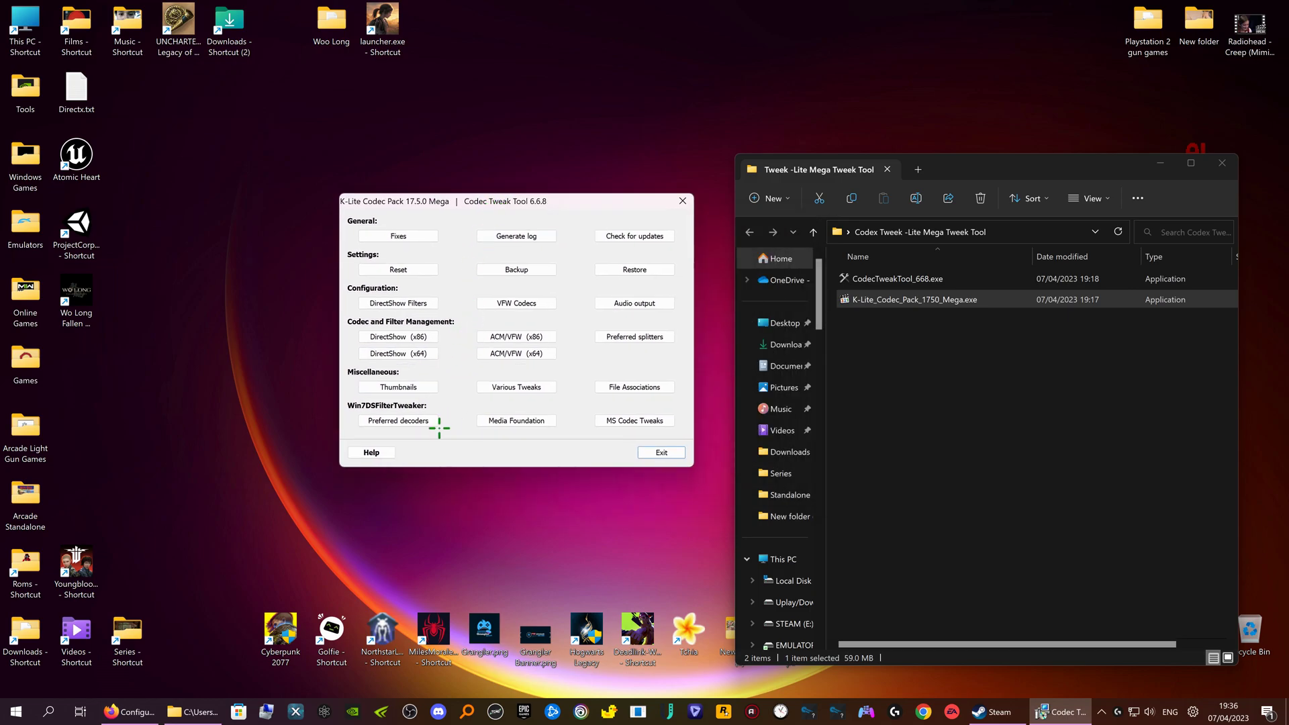
mouse_move(398, 421)
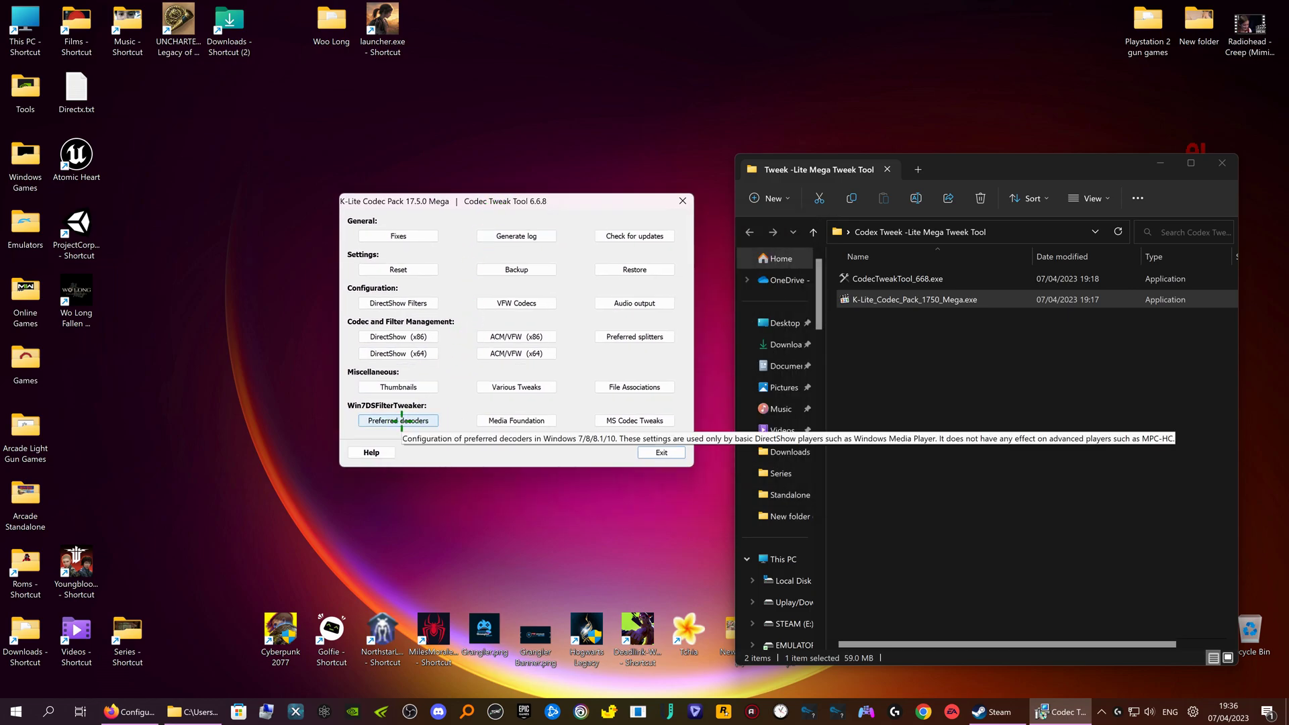
click(399, 420)
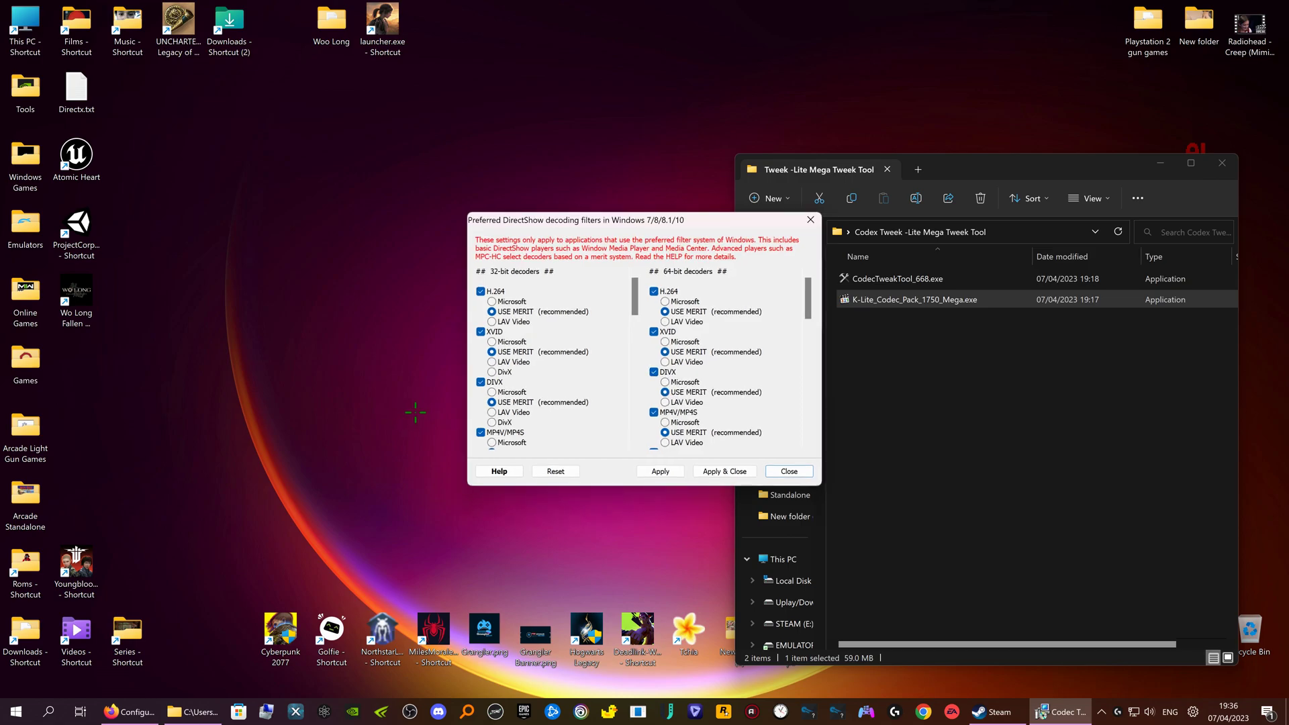
mouse_move(530, 382)
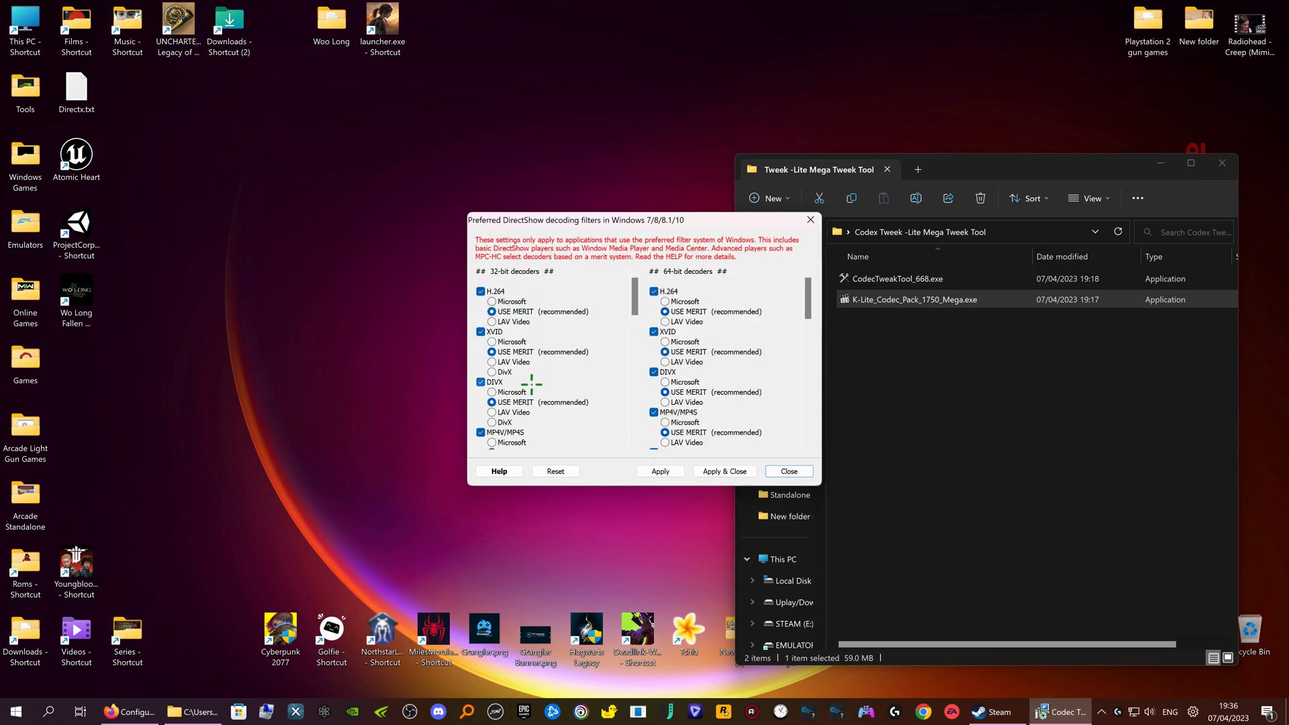
scroll(down, 3)
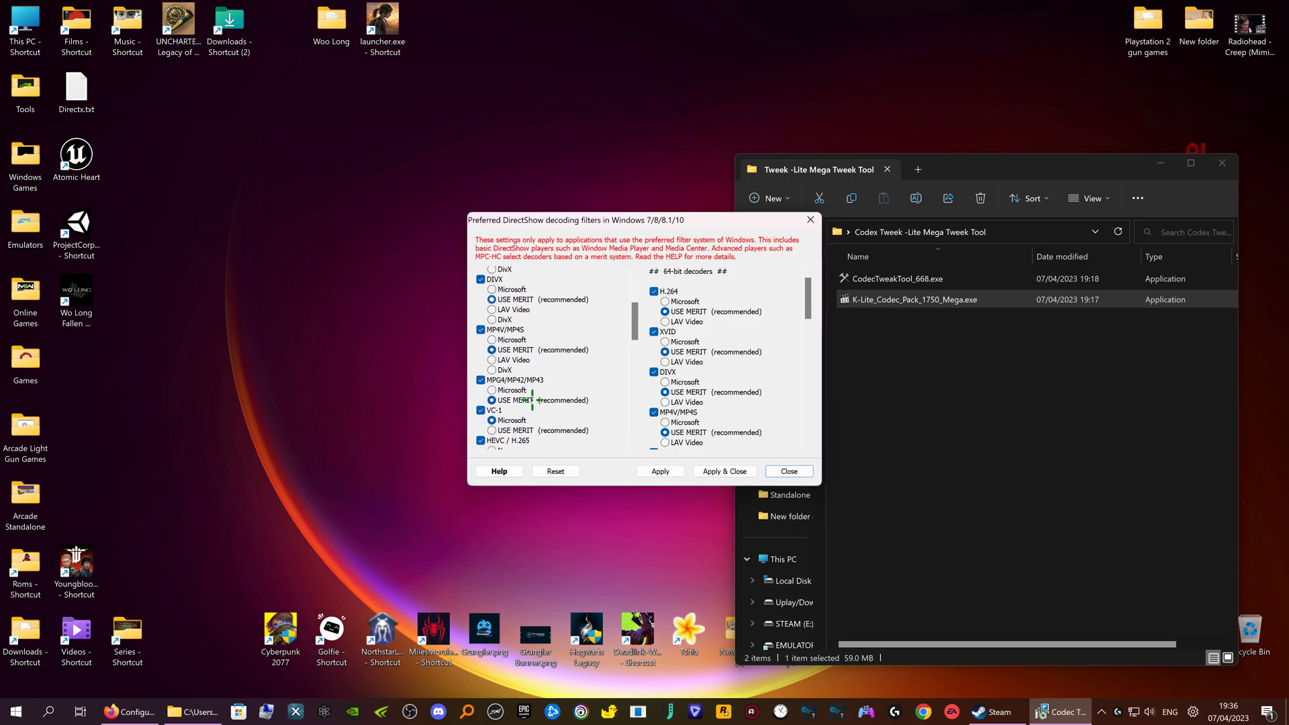
scroll(down, 3)
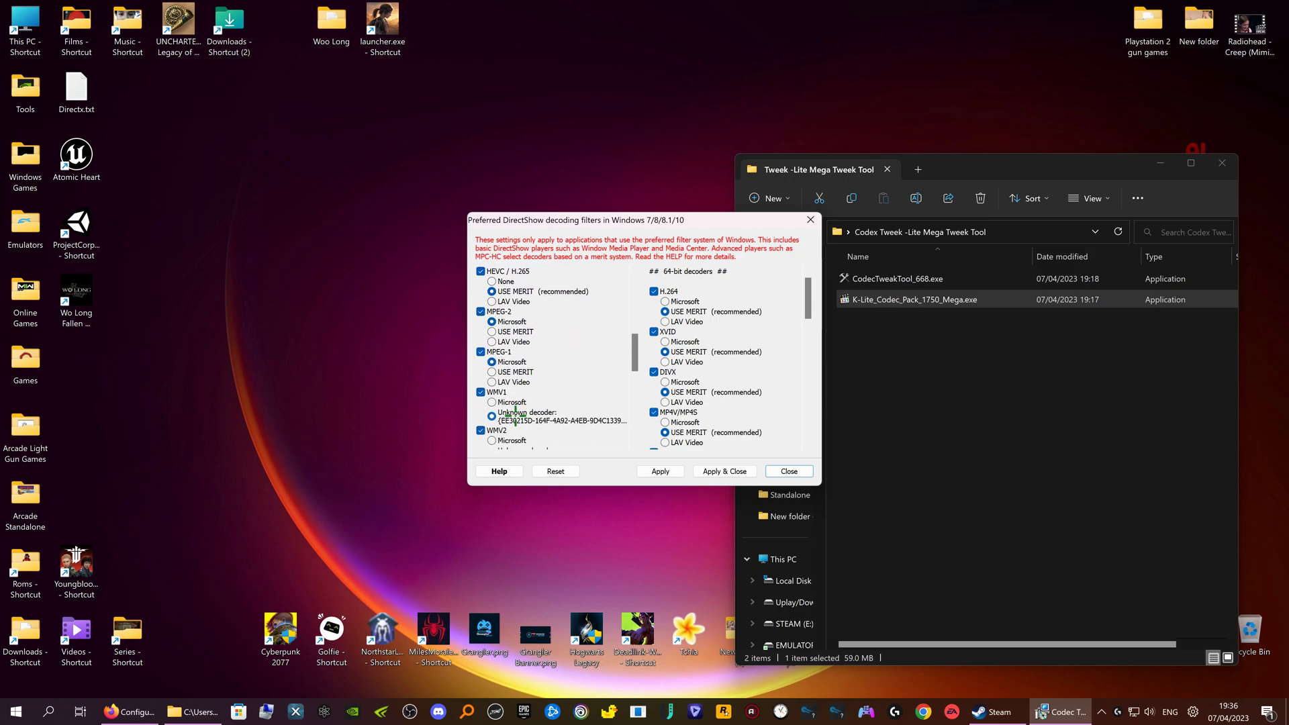
scroll(down, 3)
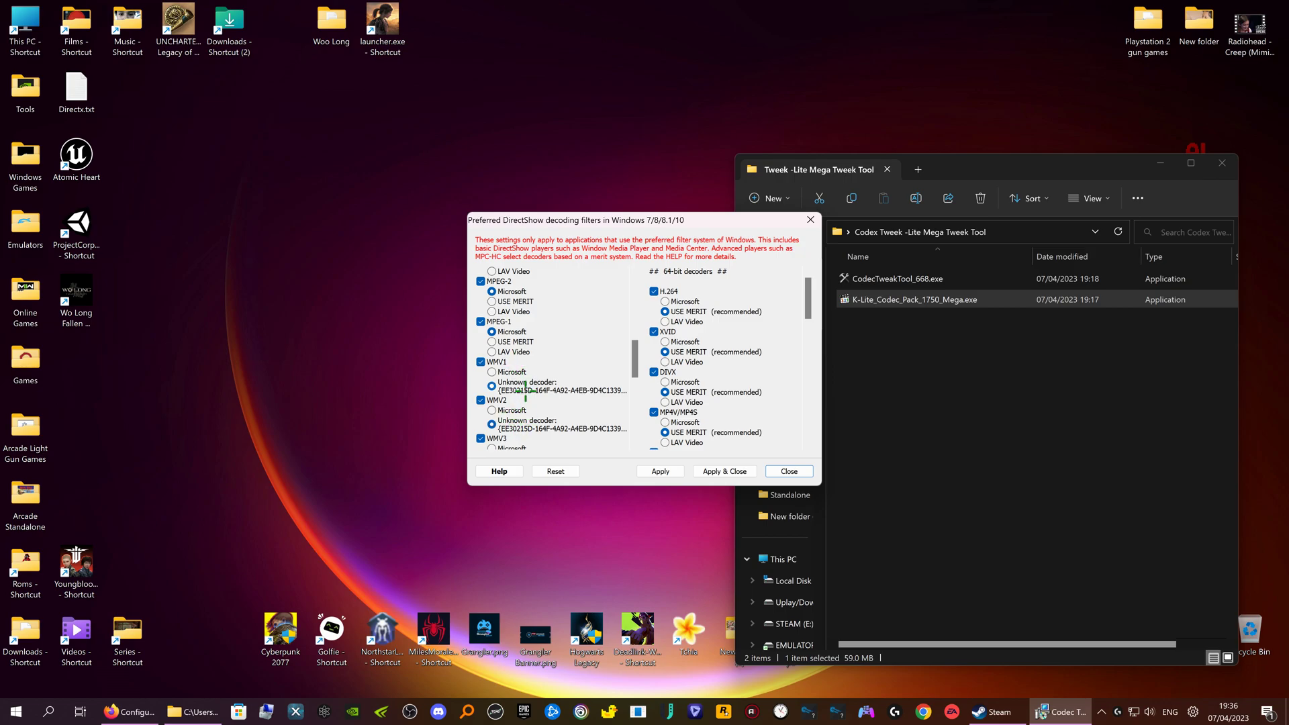
scroll(down, 3)
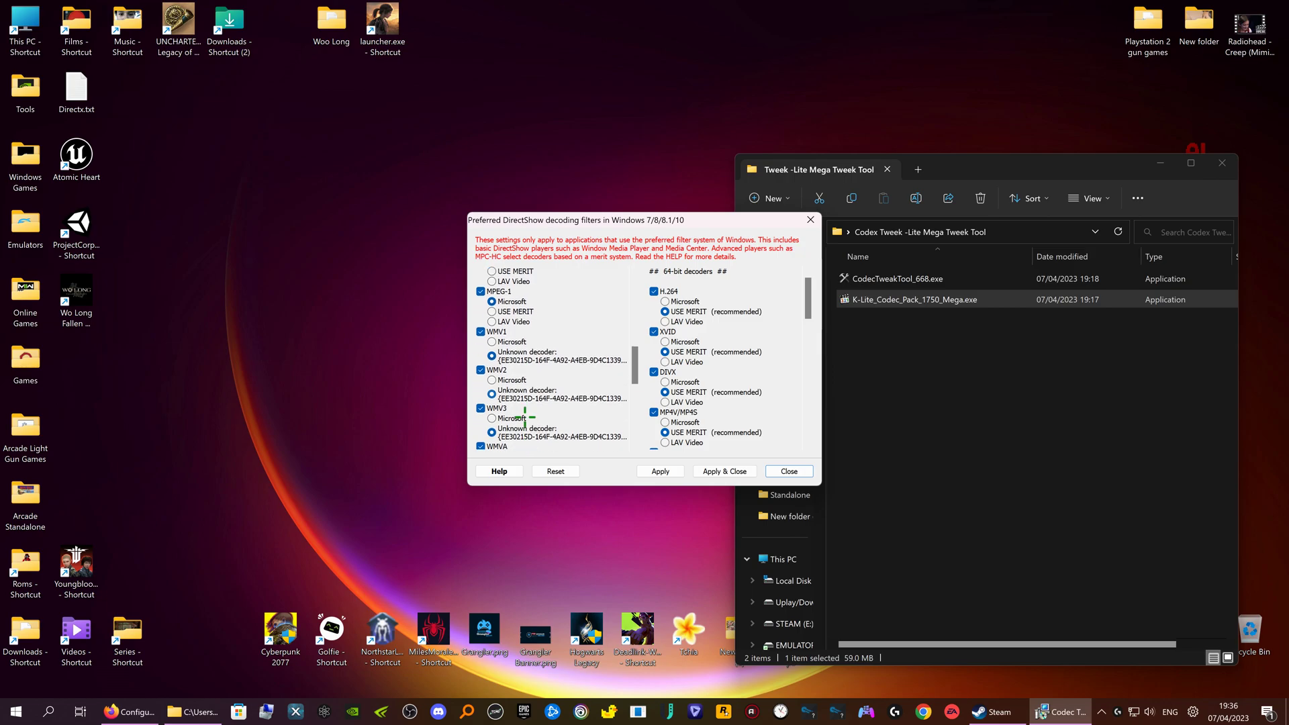
scroll(down, 3)
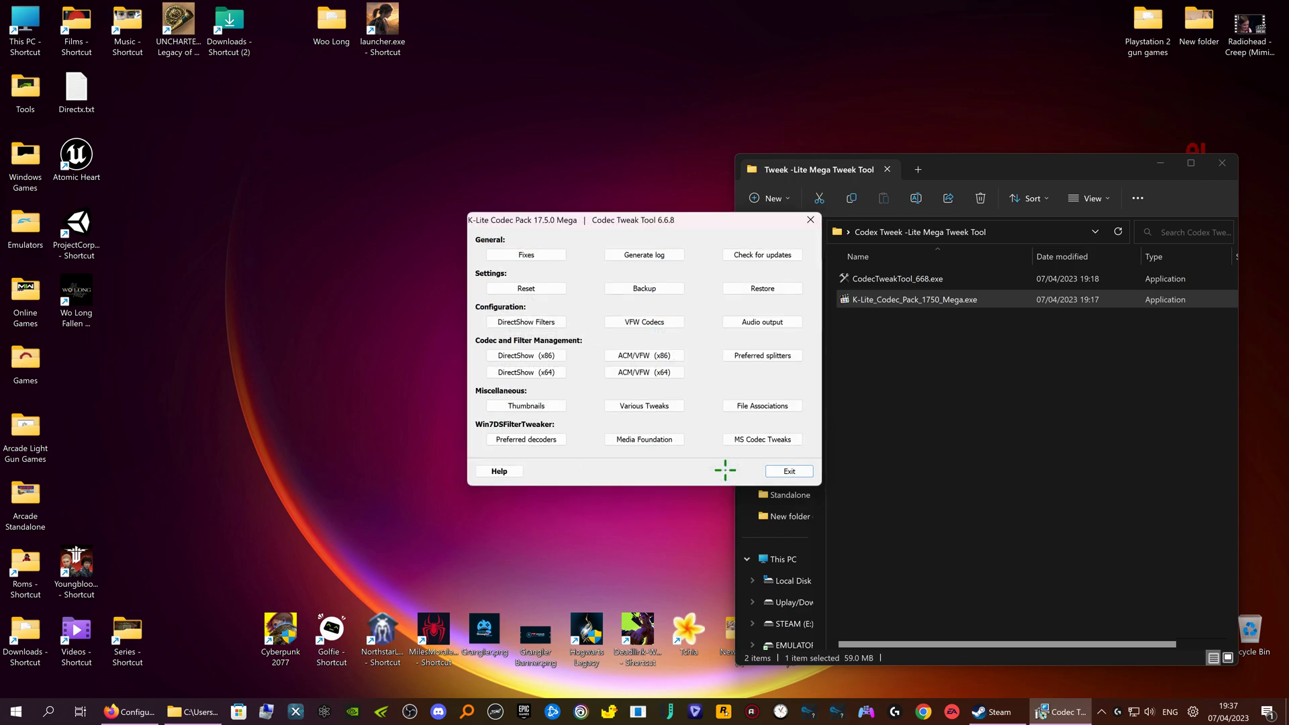
mouse_move(681, 425)
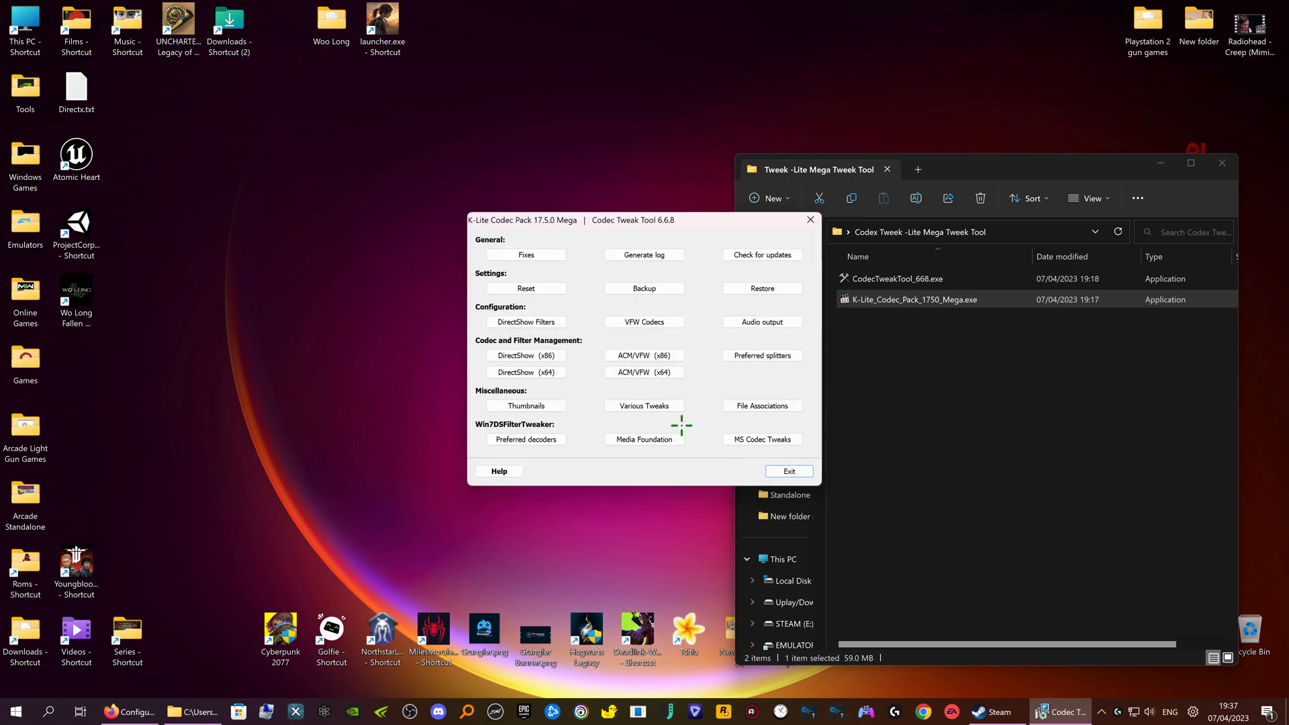
mouse_move(810, 220)
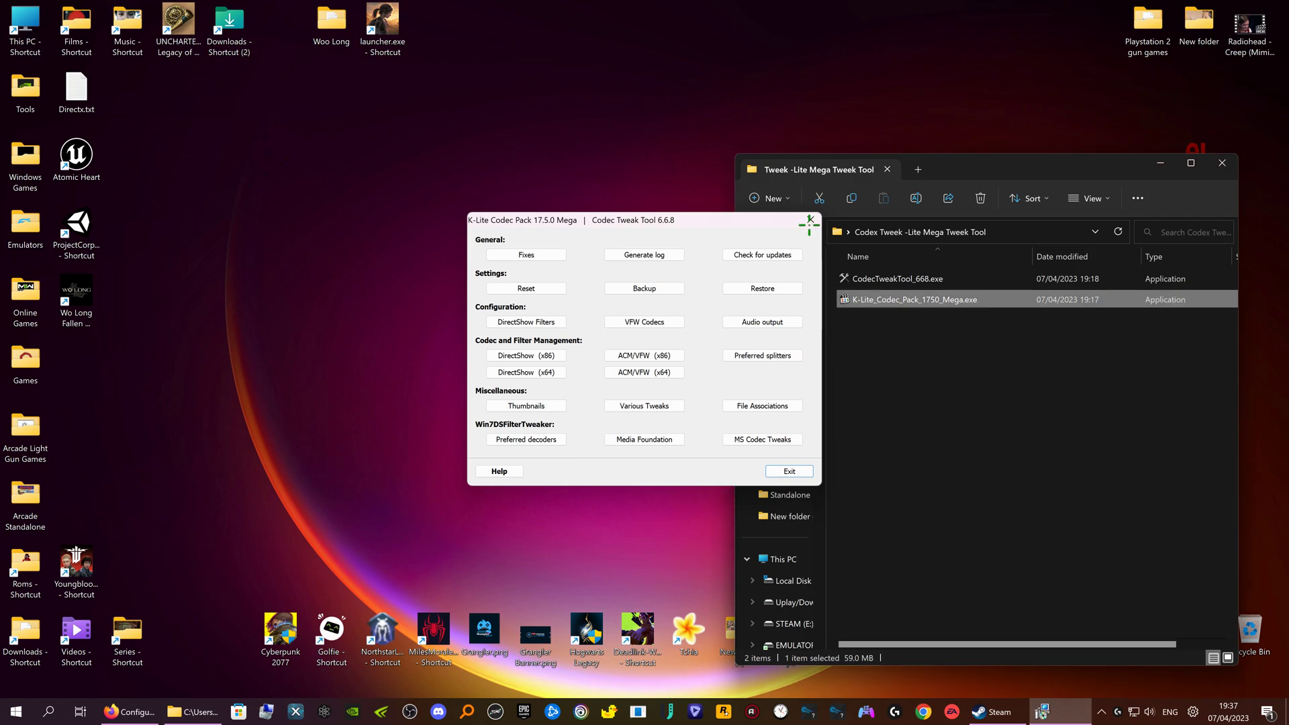
- Exit Codec Tweak Tool with its close button
click(810, 223)
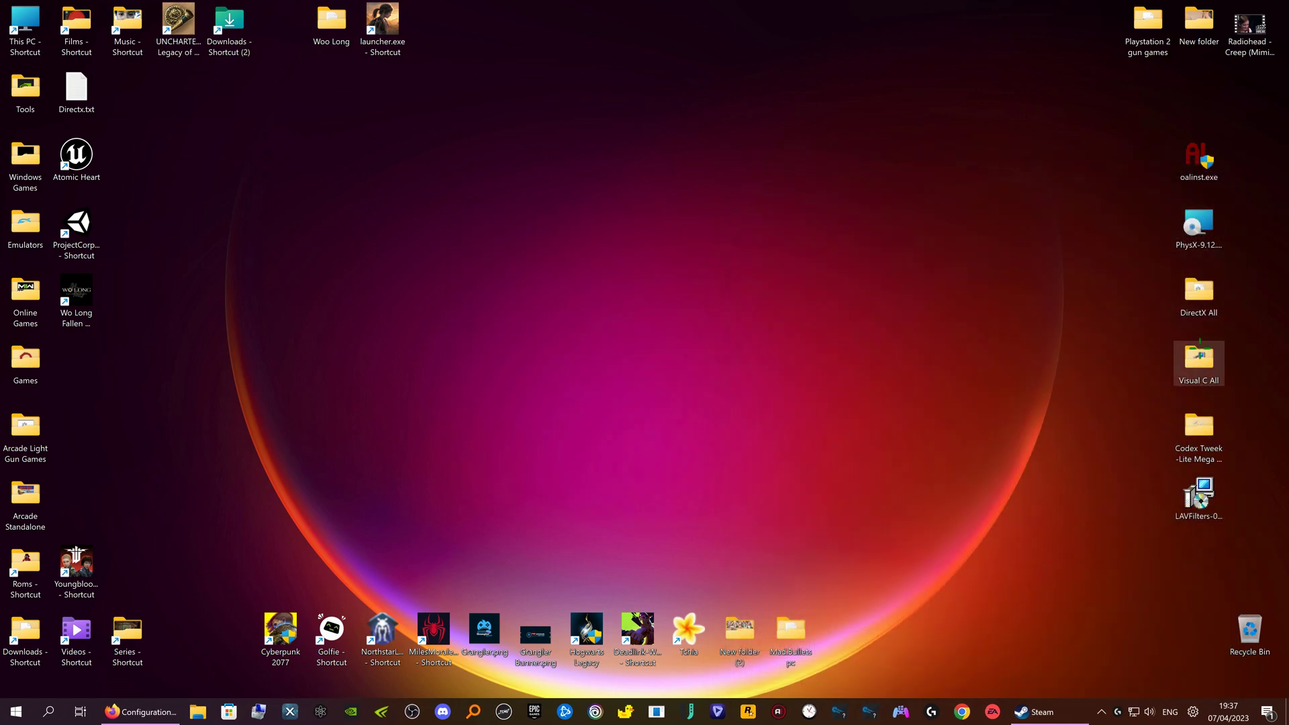
- Open the Visual C All folder and browse its redistributable files
double_click(1198, 356)
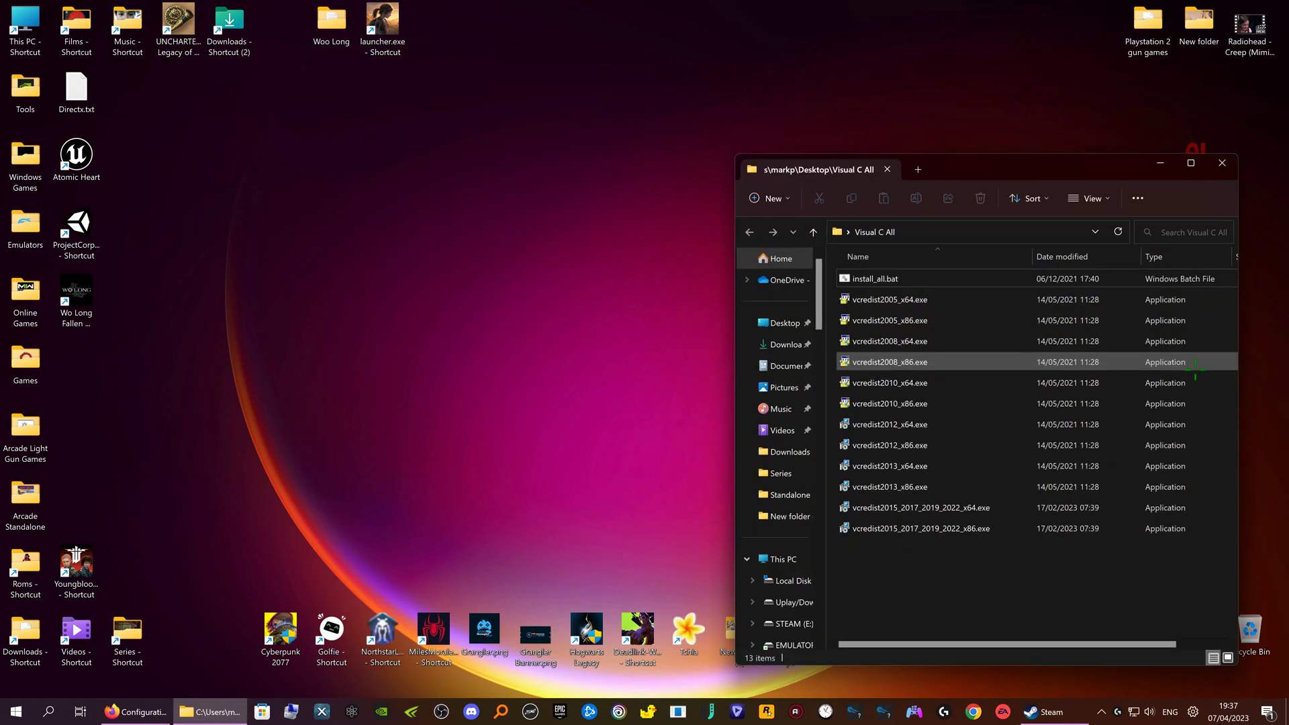
click(888, 383)
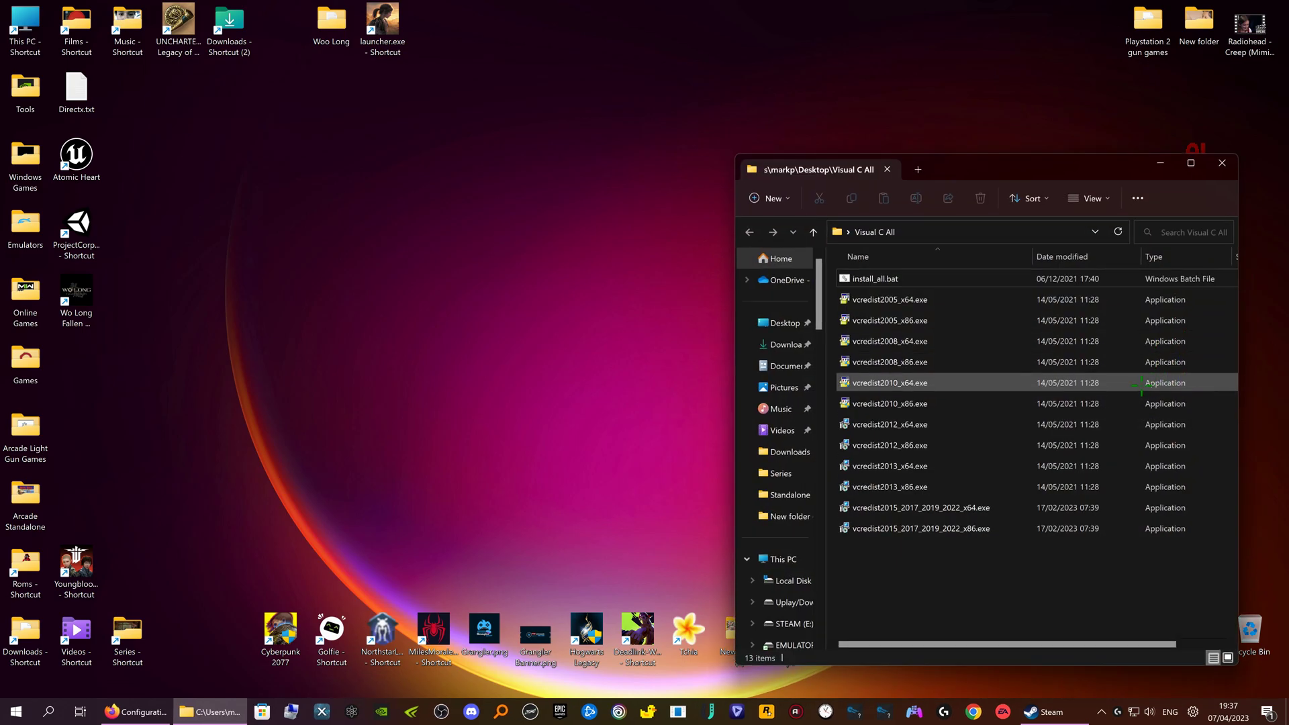
click(887, 444)
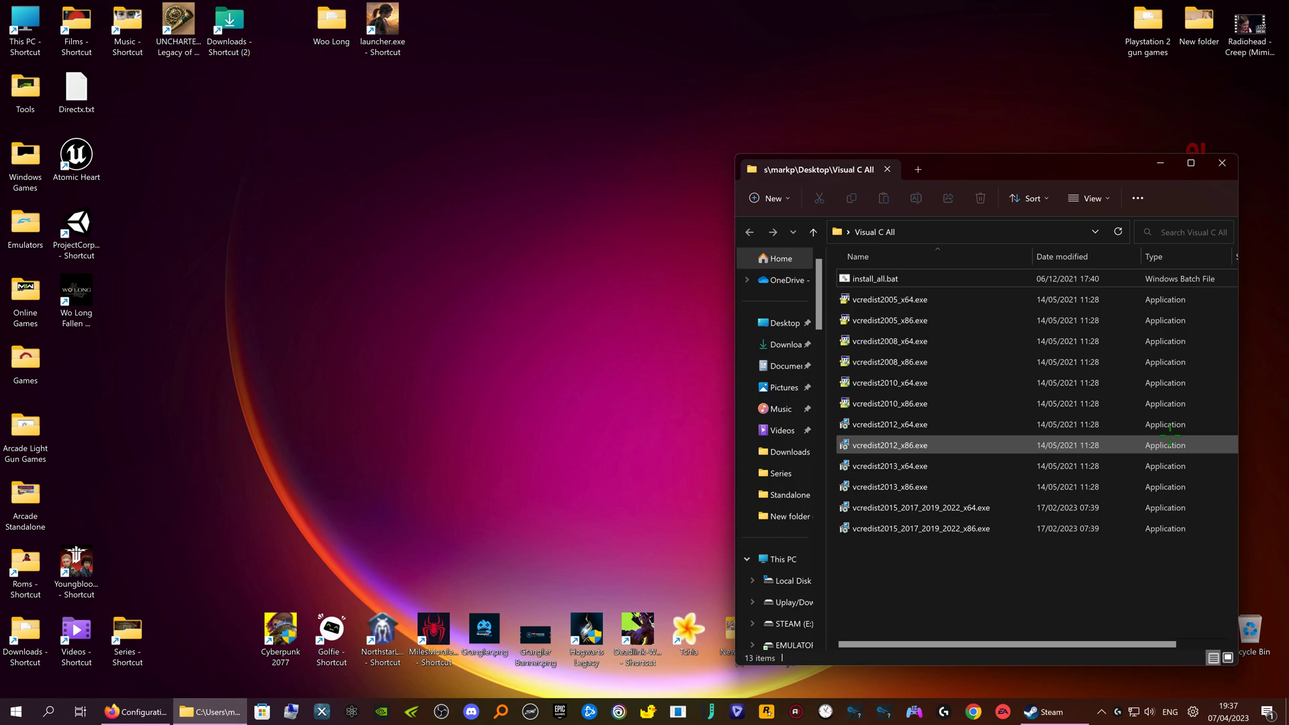
click(915, 508)
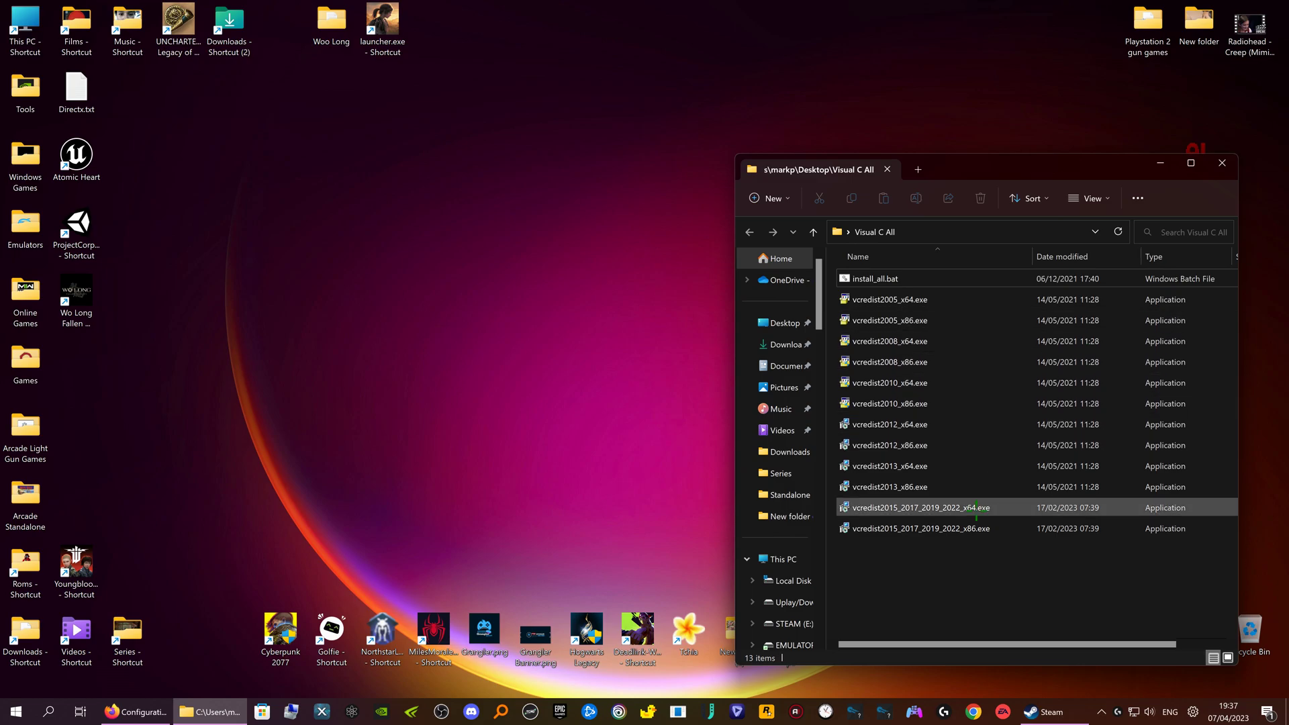
click(919, 528)
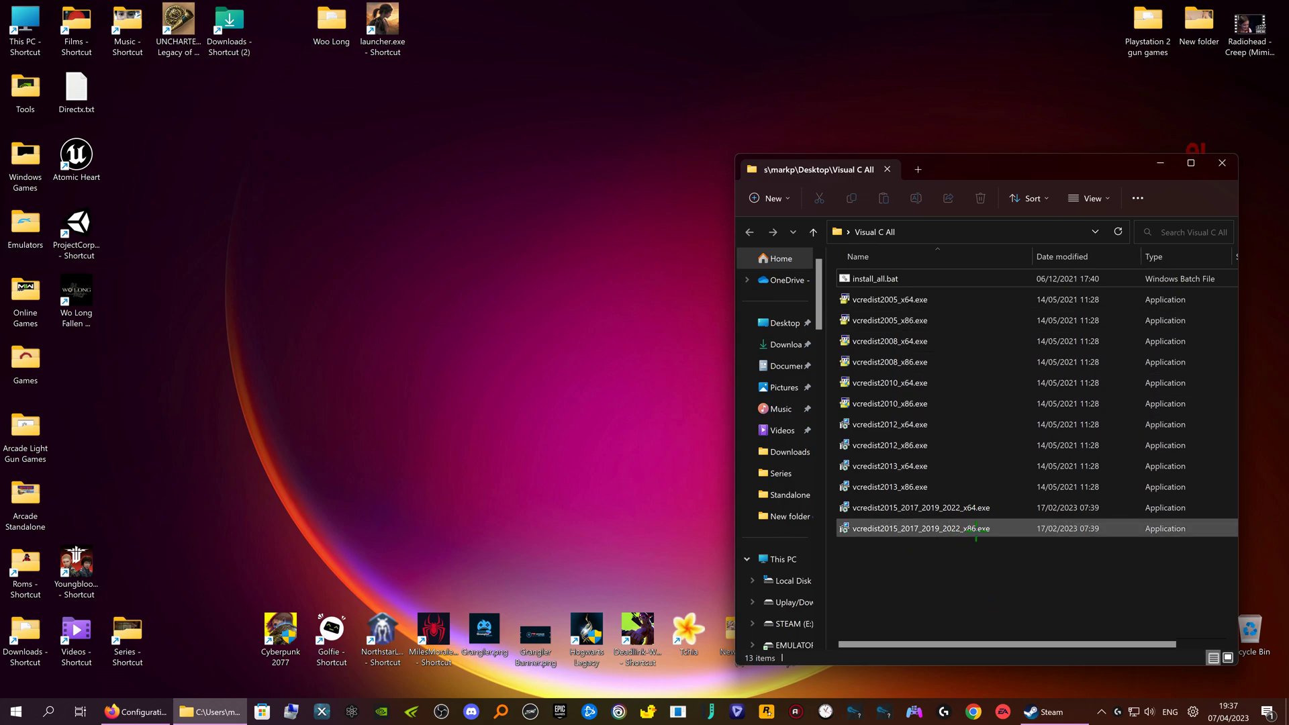
click(1071, 559)
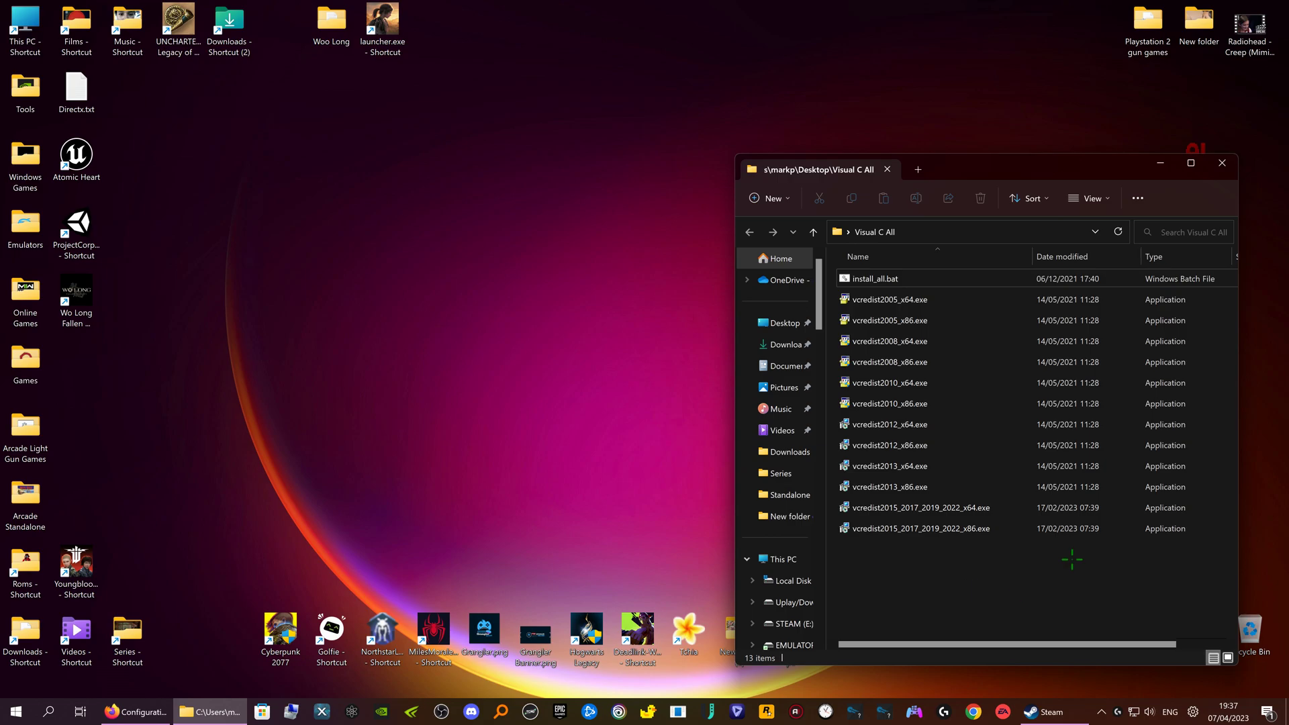
- Select install_all.bat and run it to install every Visual C++ redistributable
click(888, 299)
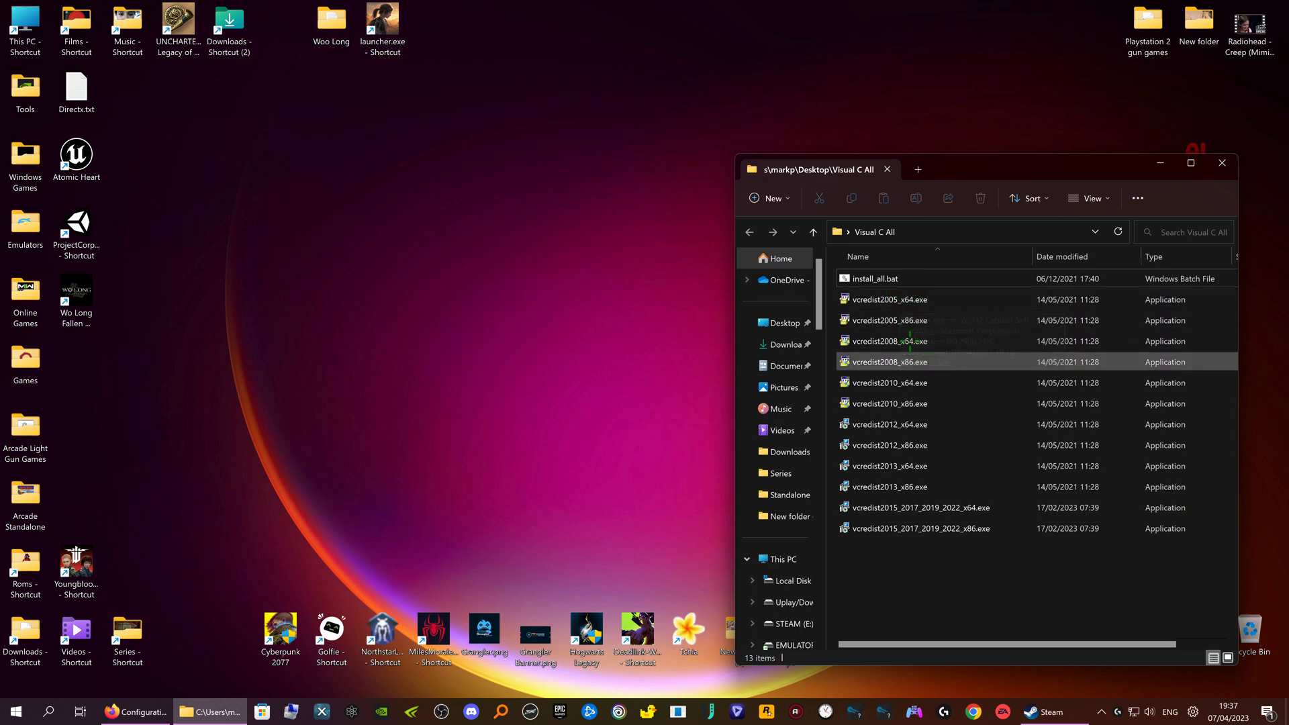
click(888, 319)
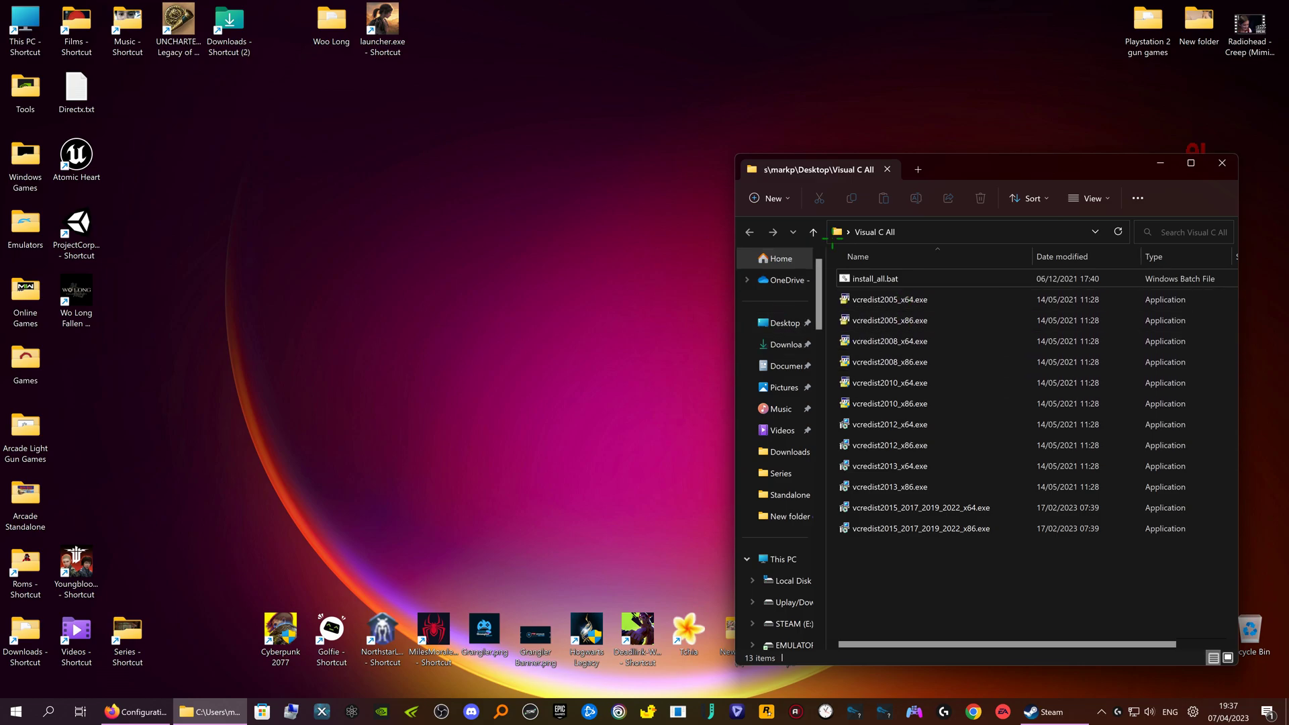
click(875, 279)
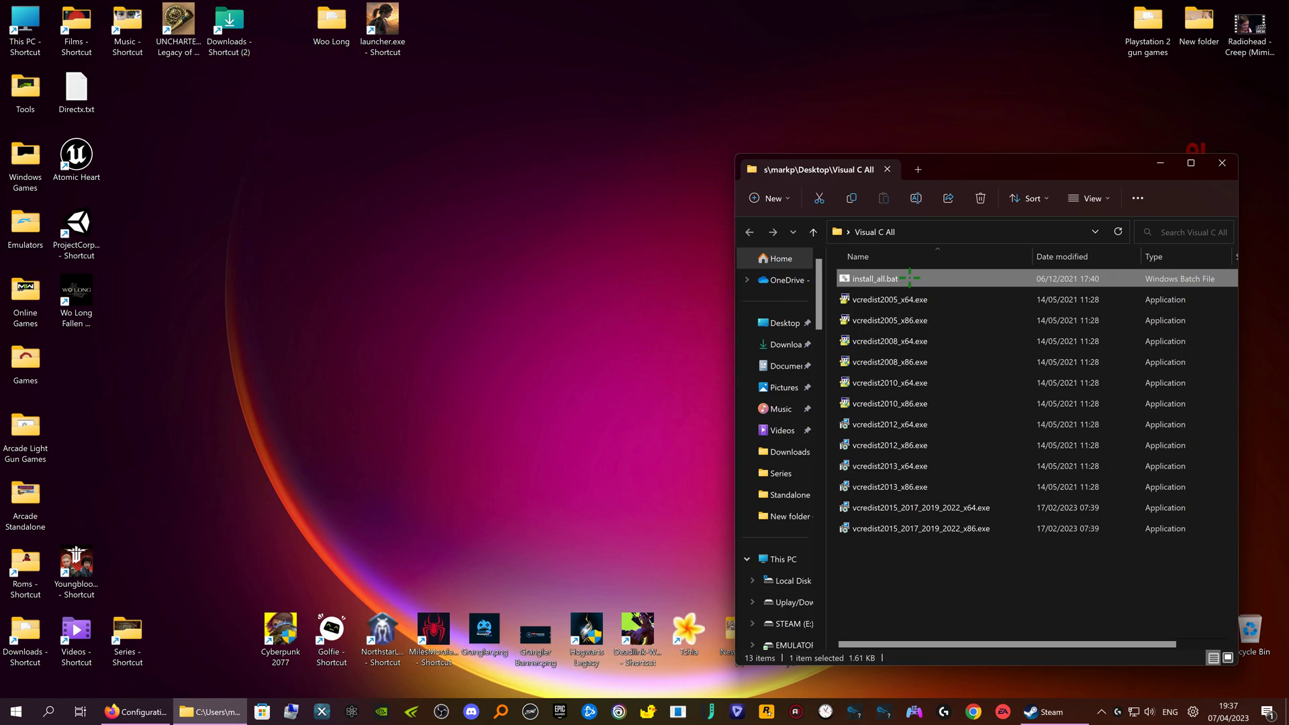
mouse_move(888, 279)
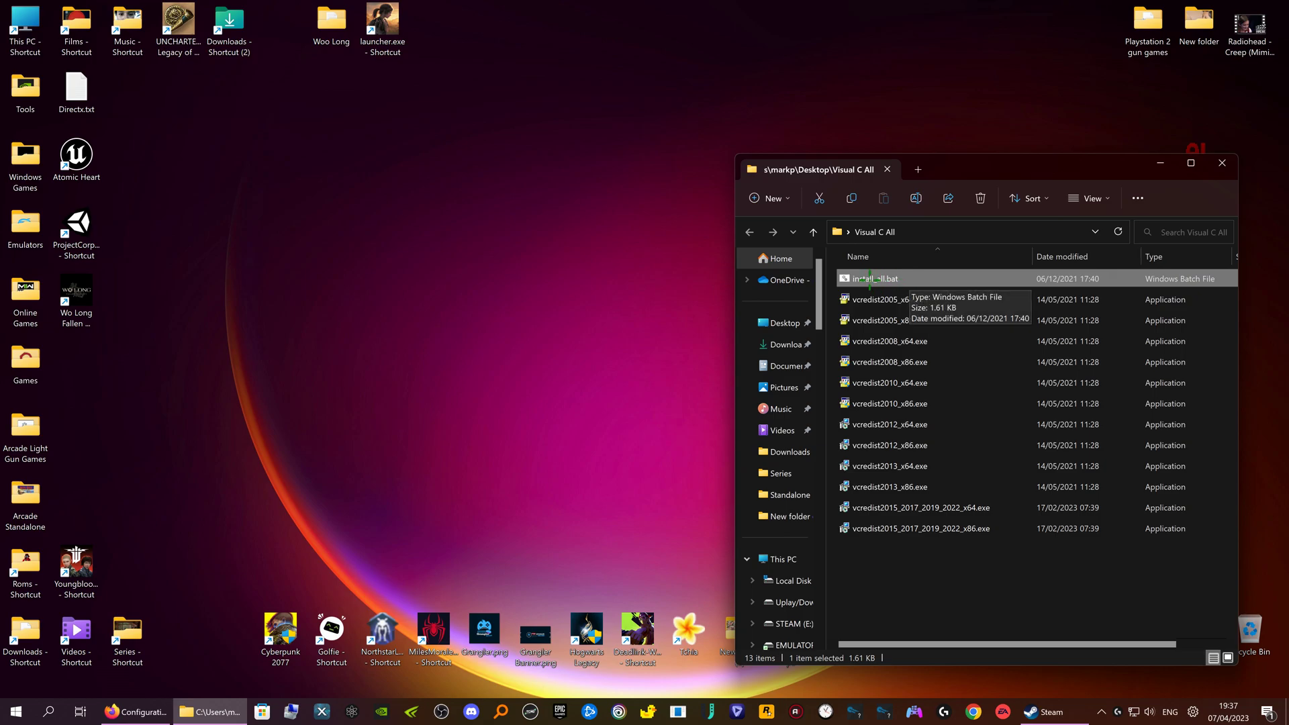
double_click(876, 278)
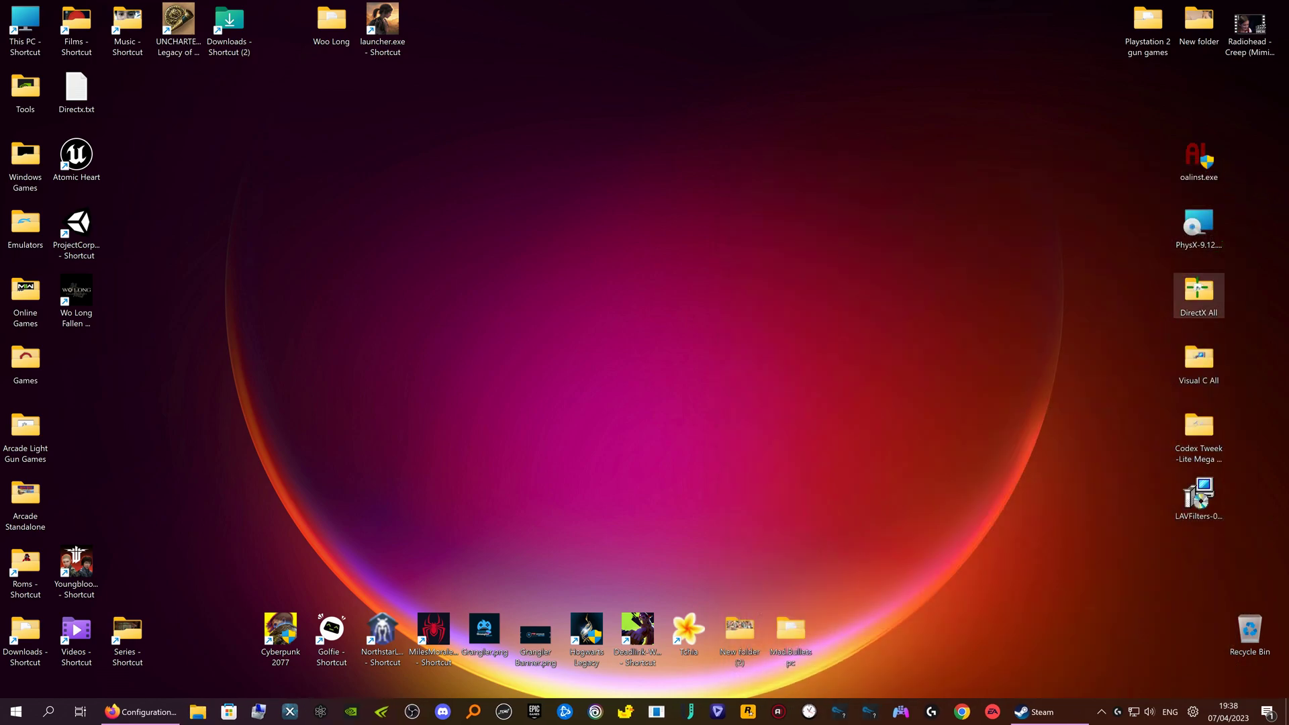
- Open the DirectX All folder, scroll to DXSETUP.exe and launch it
double_click(1198, 290)
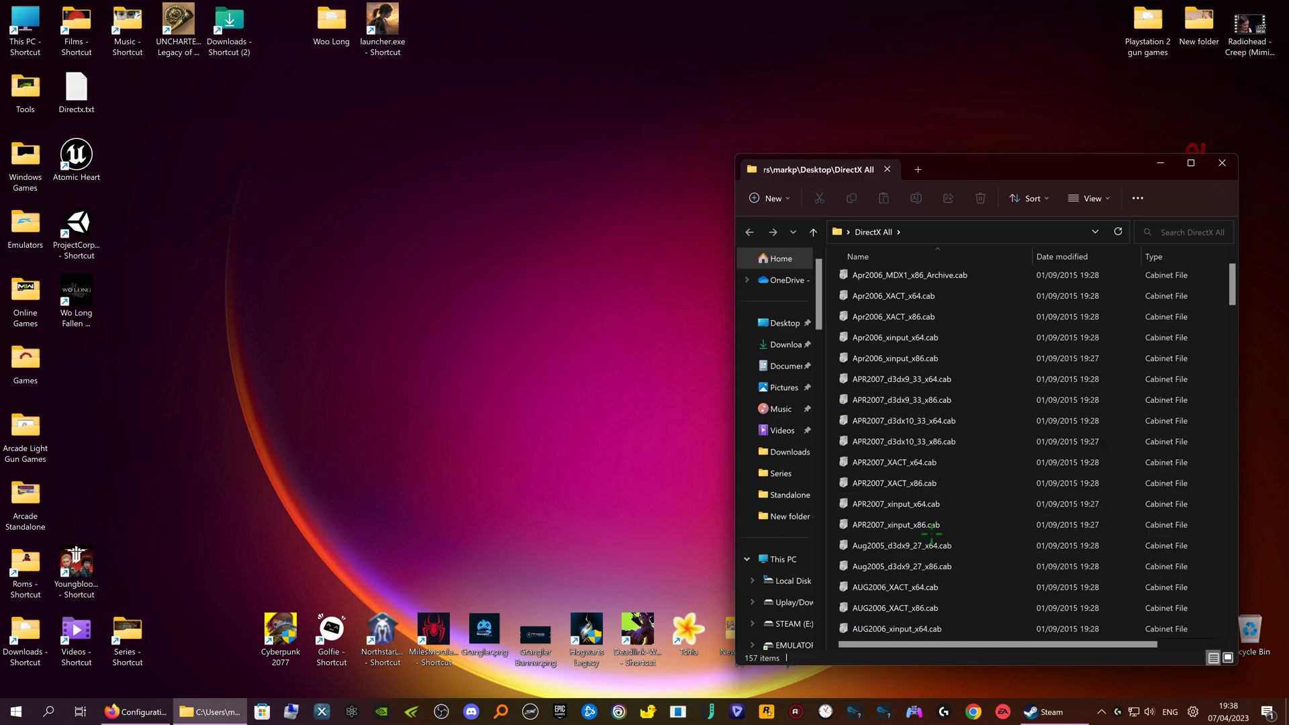
scroll(down, 3)
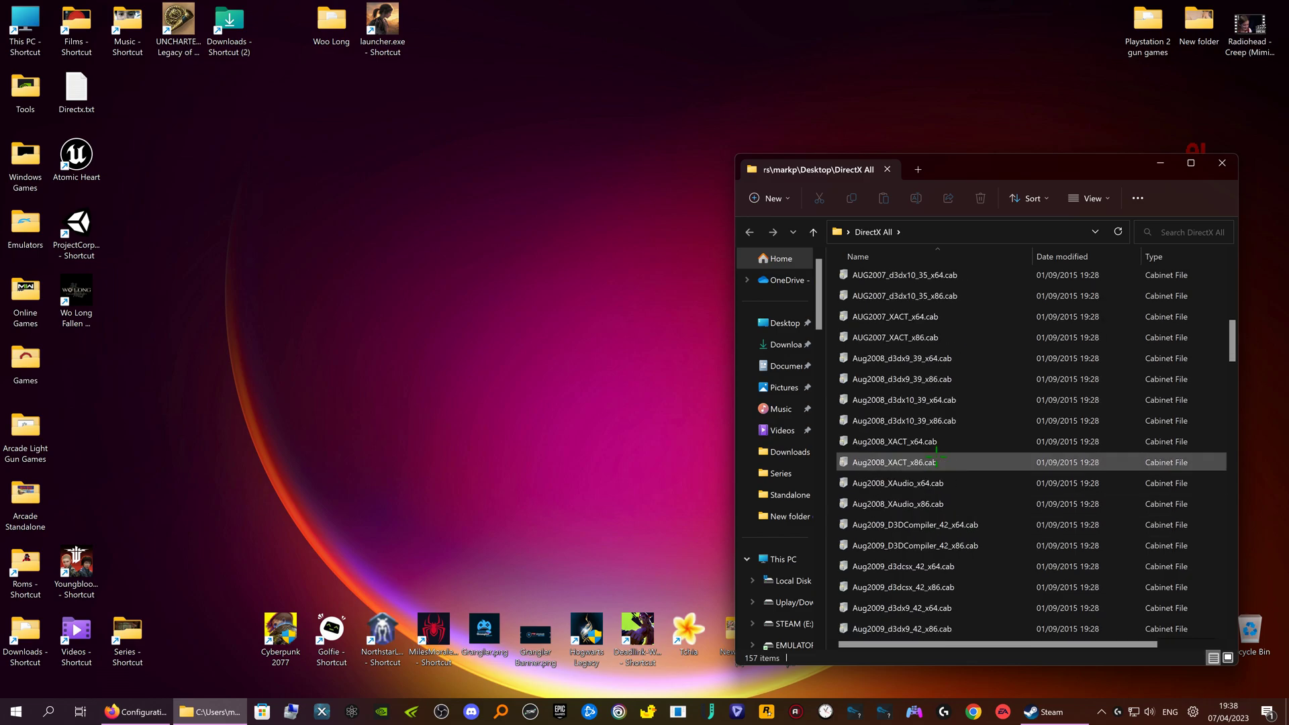
scroll(down, 3)
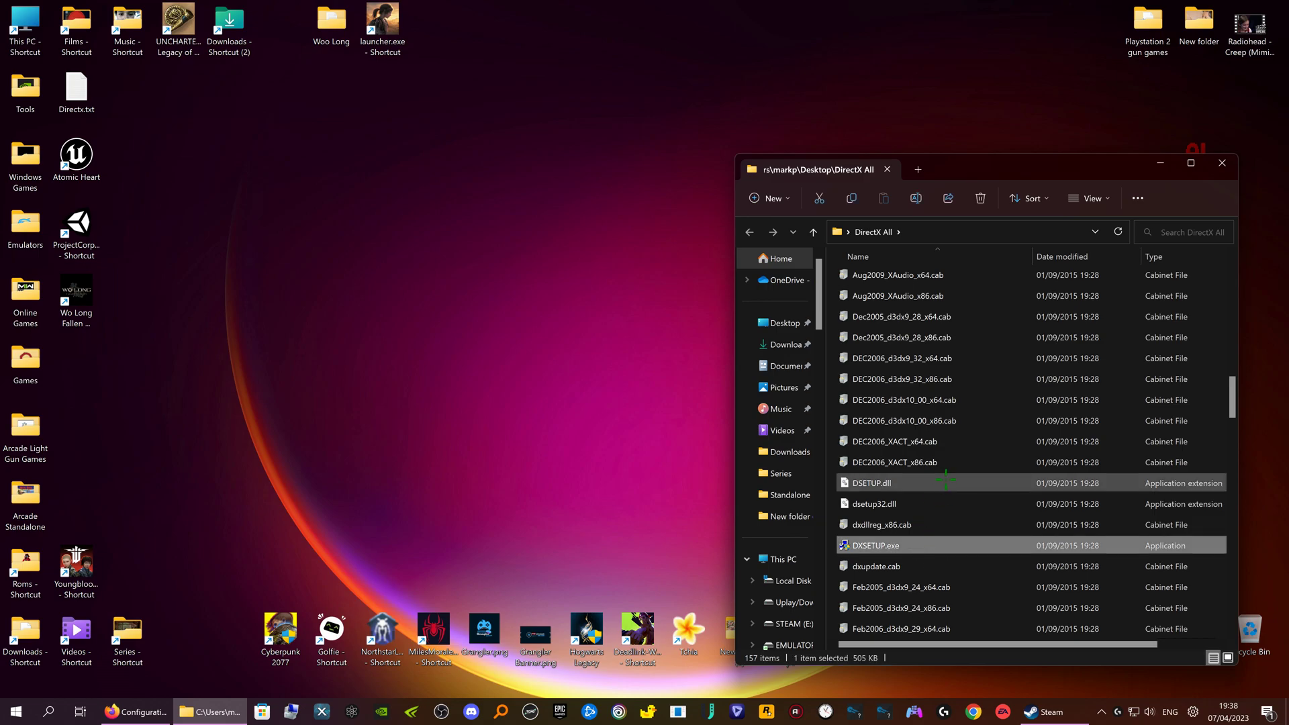
scroll(down, 3)
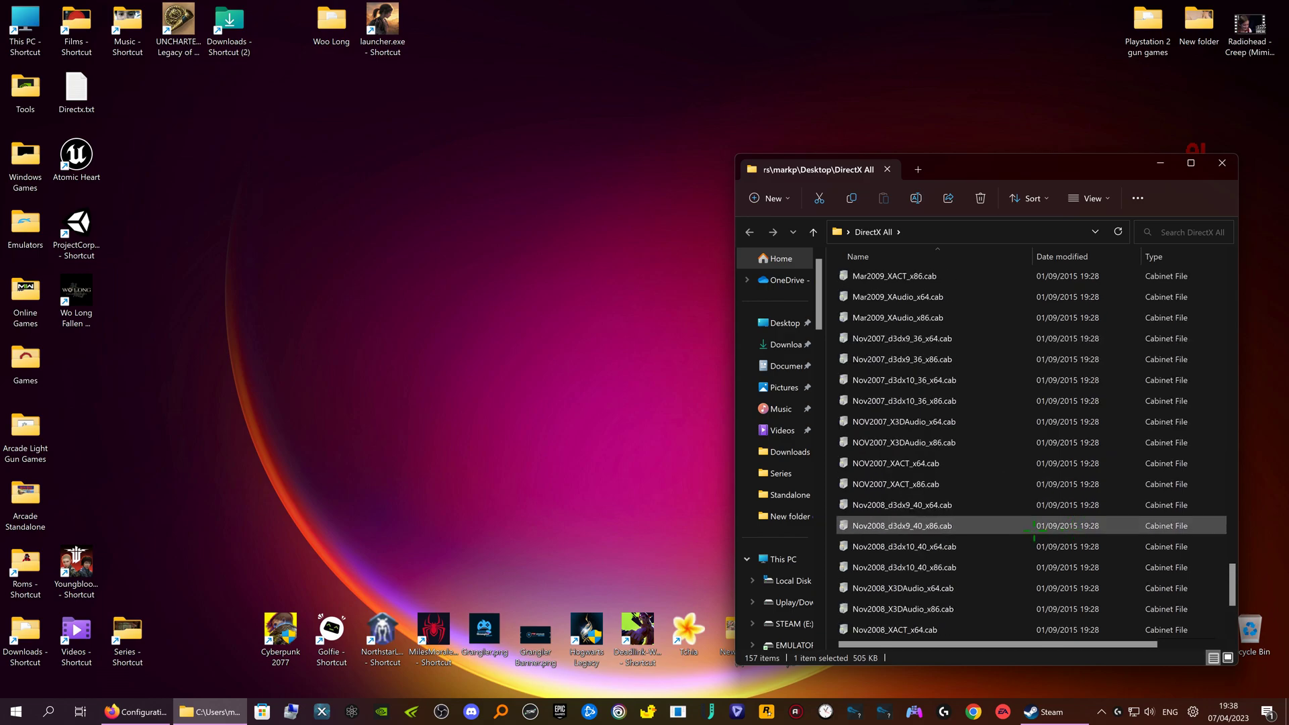
scroll(down, 3)
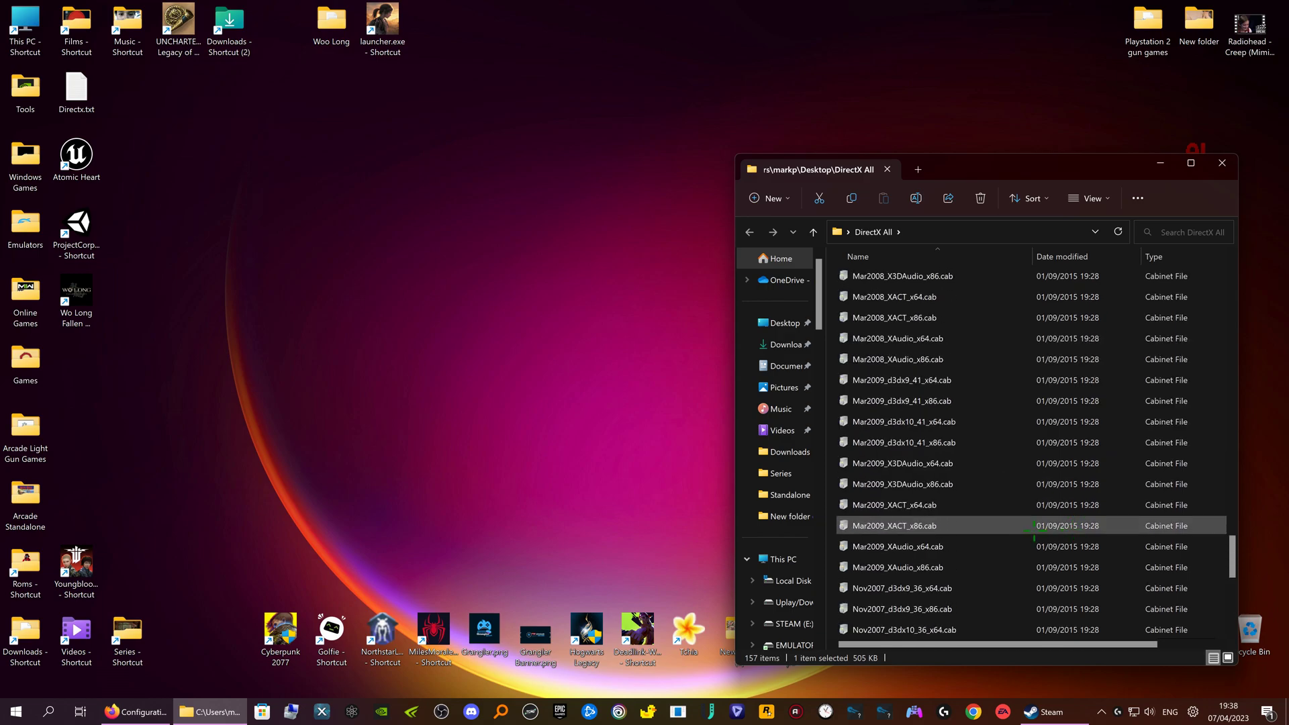
scroll(down, 3)
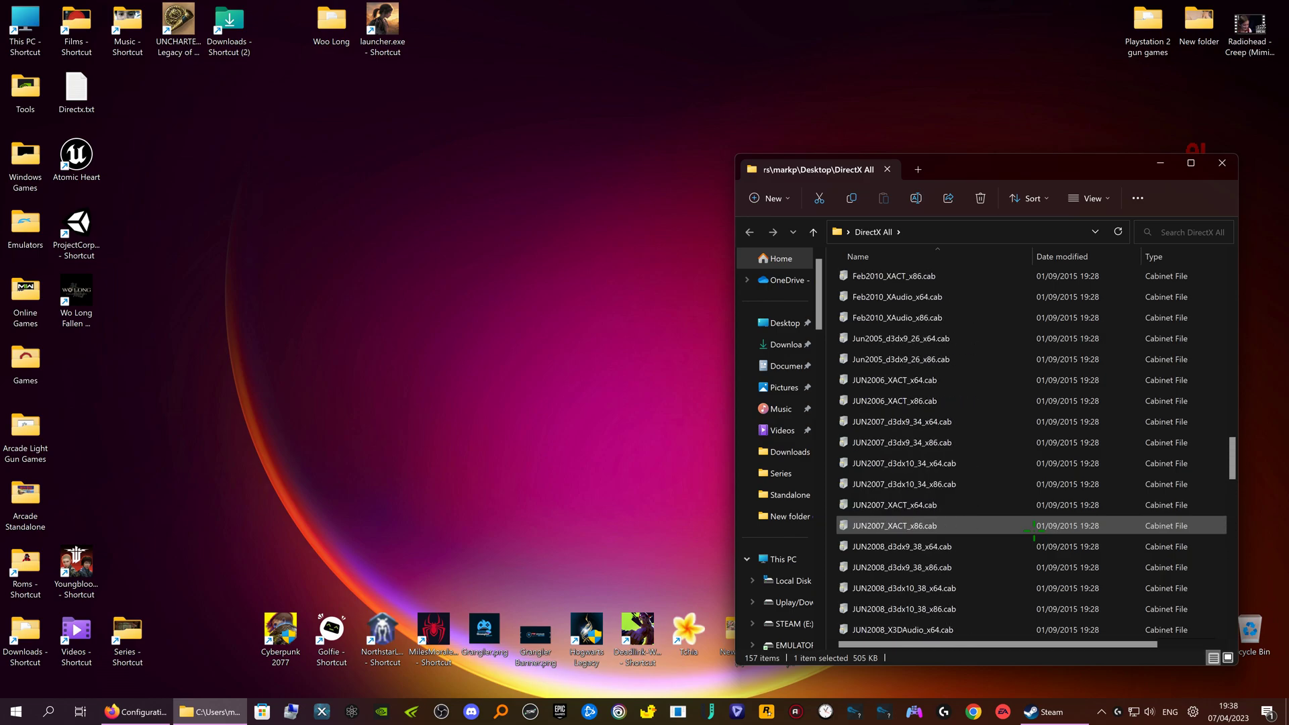
scroll(up, 3)
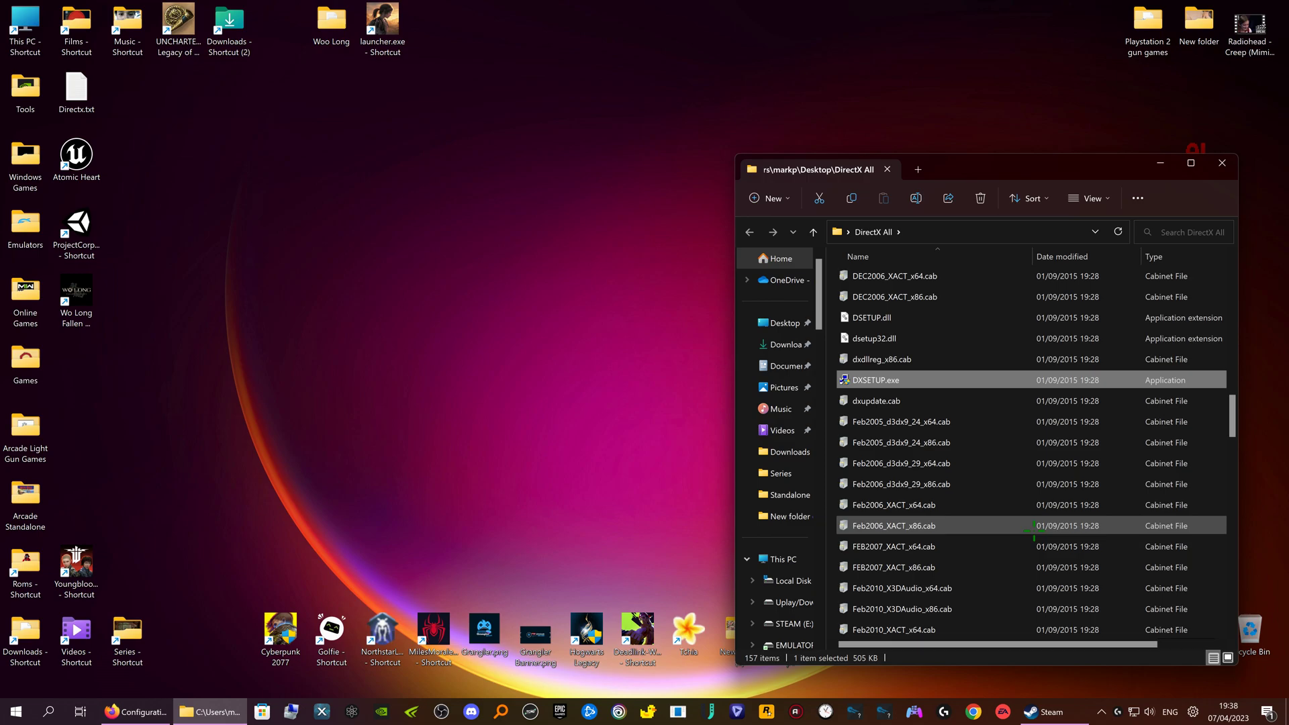
scroll(up, 3)
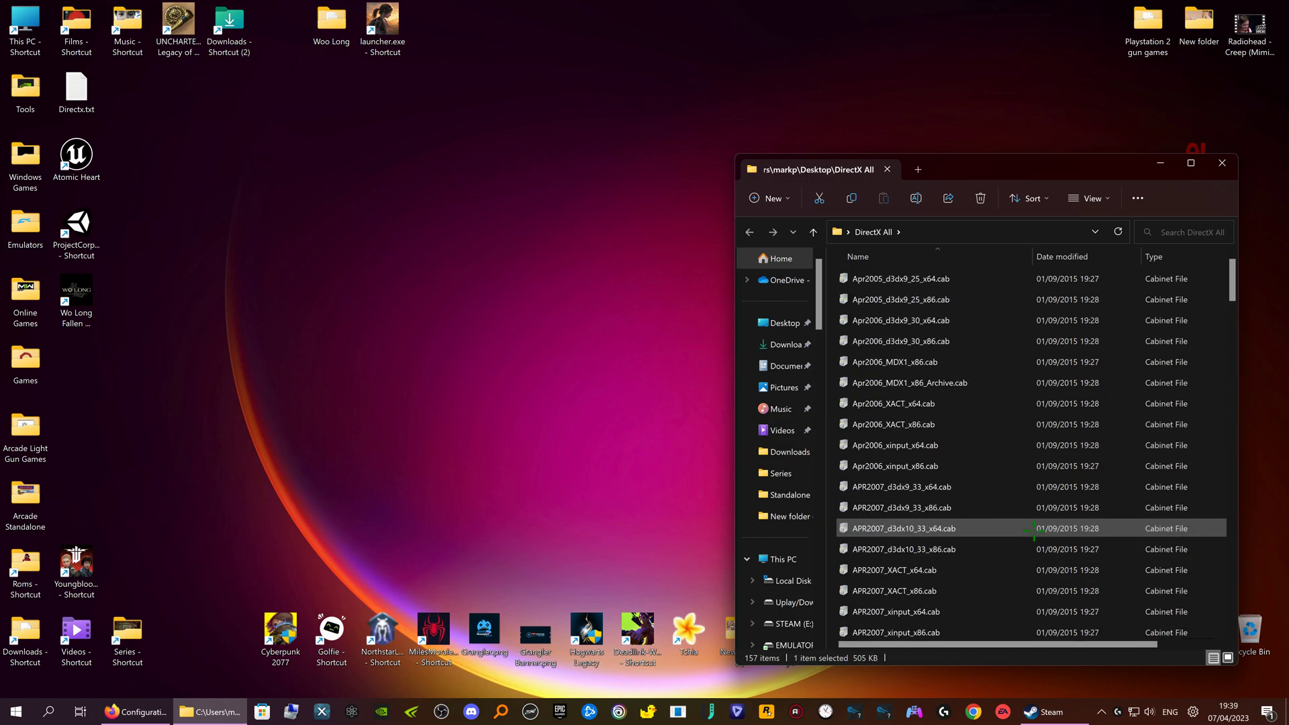
scroll(down, 3)
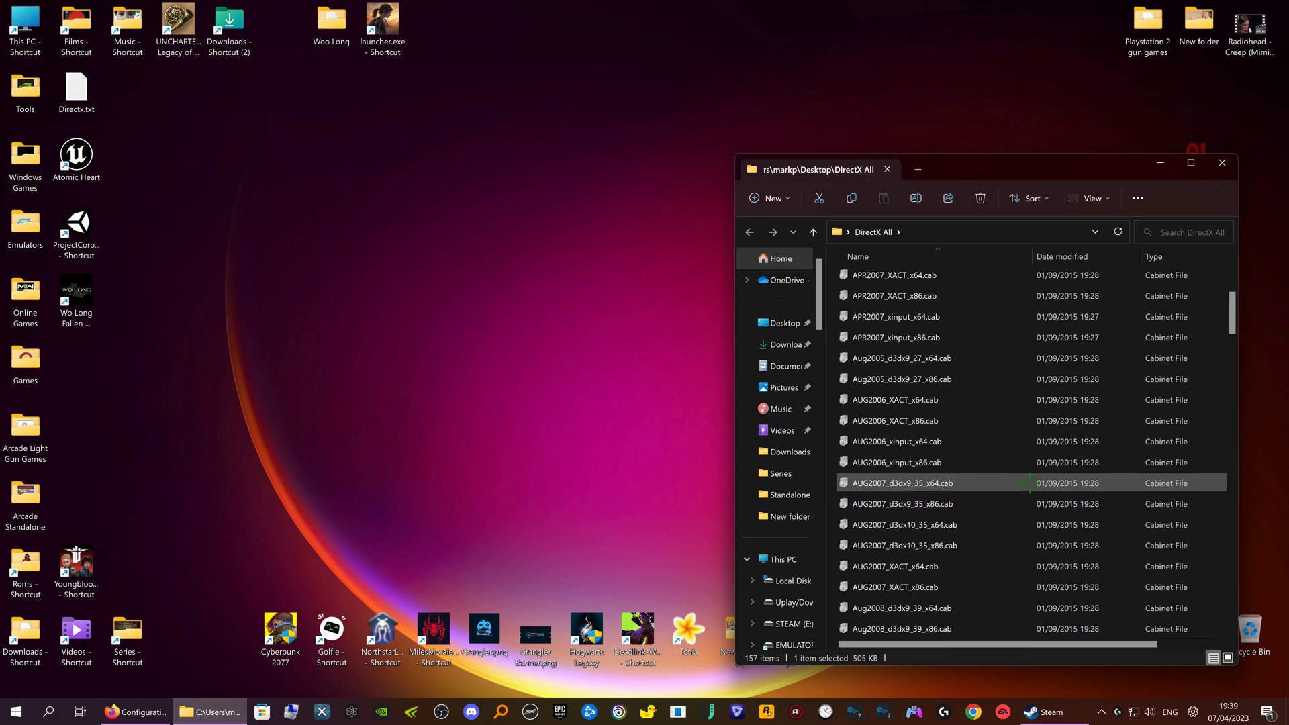
scroll(down, 3)
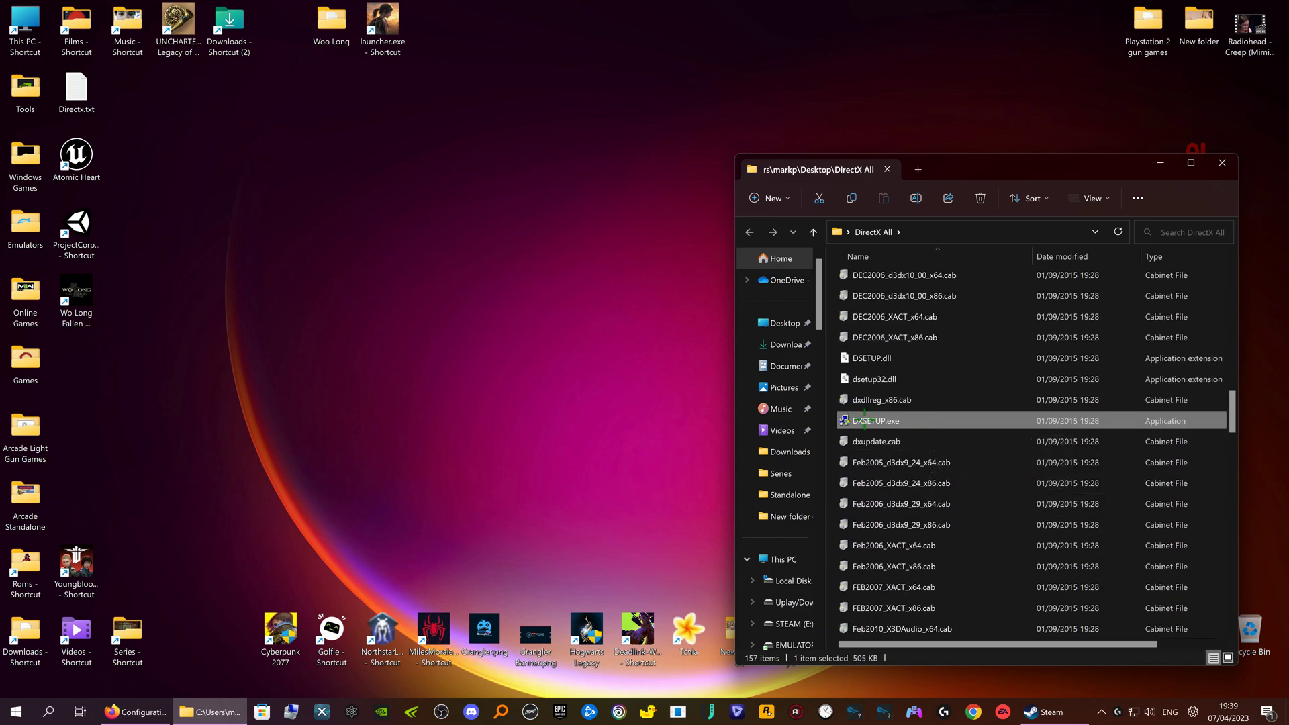
double_click(875, 421)
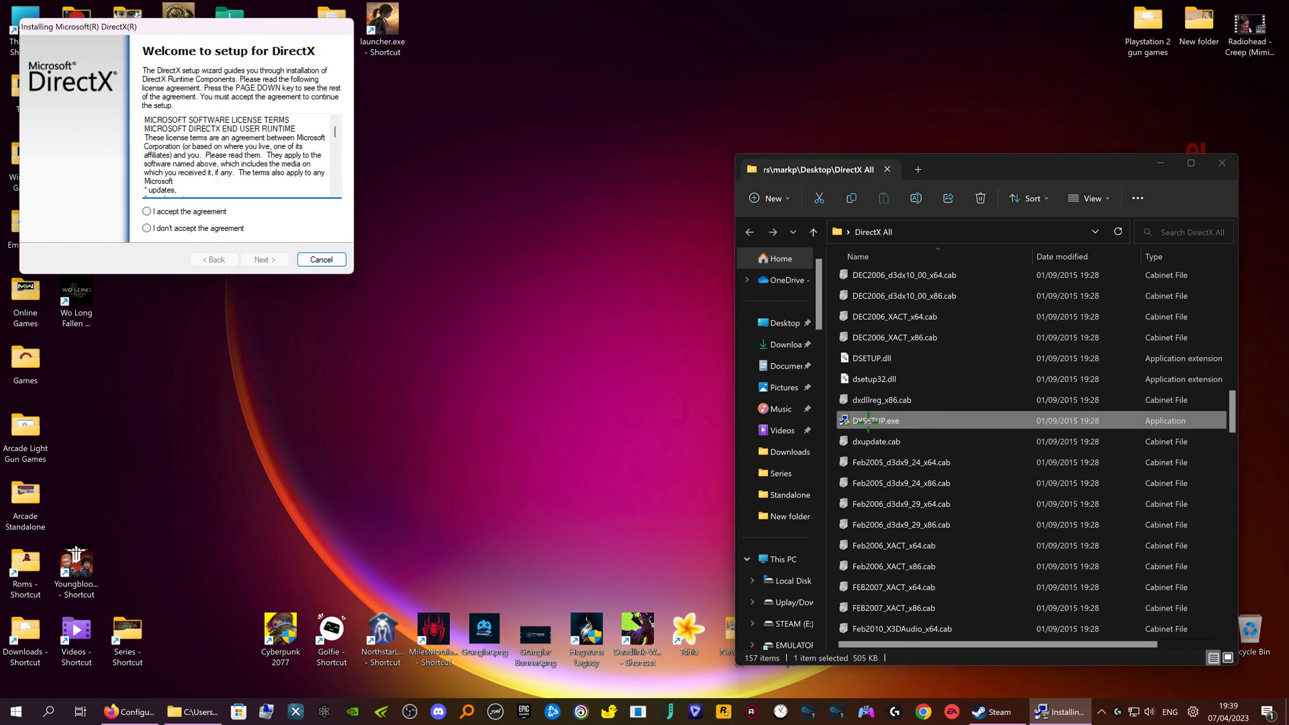
- Accept the DirectX license agreement, install the runtime, and finish setup
click(147, 212)
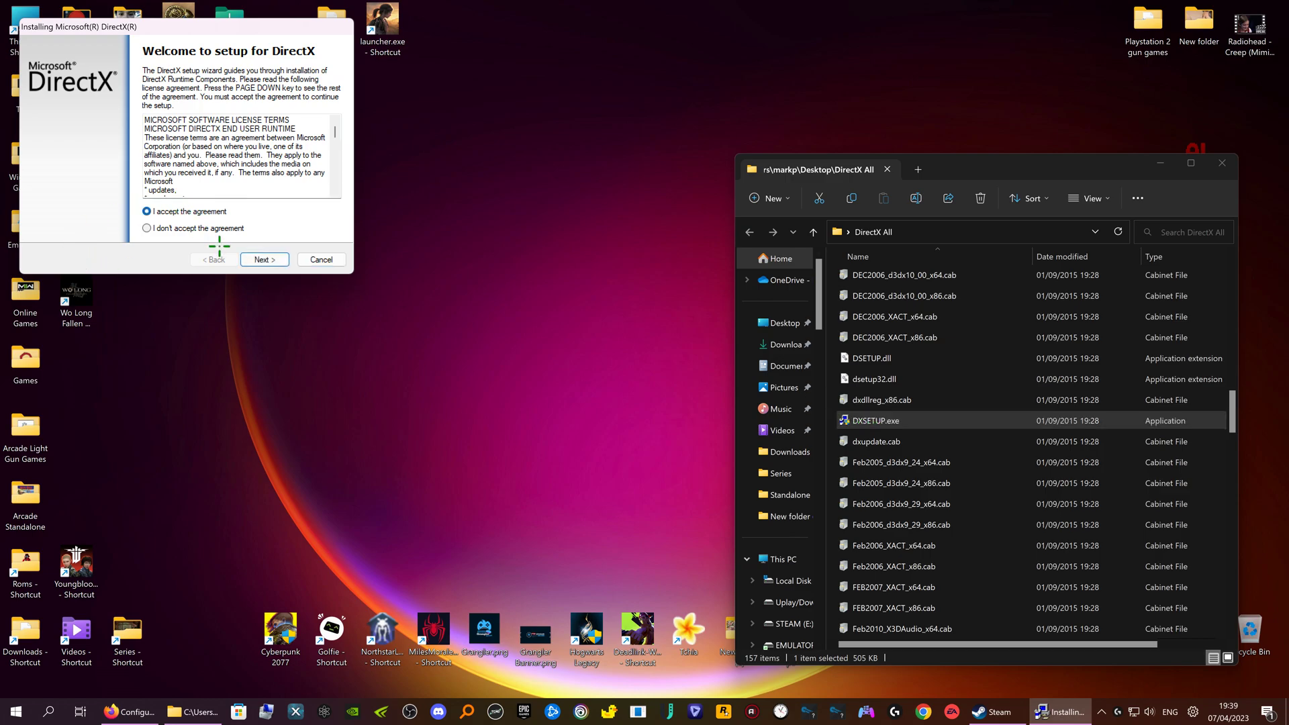
click(264, 259)
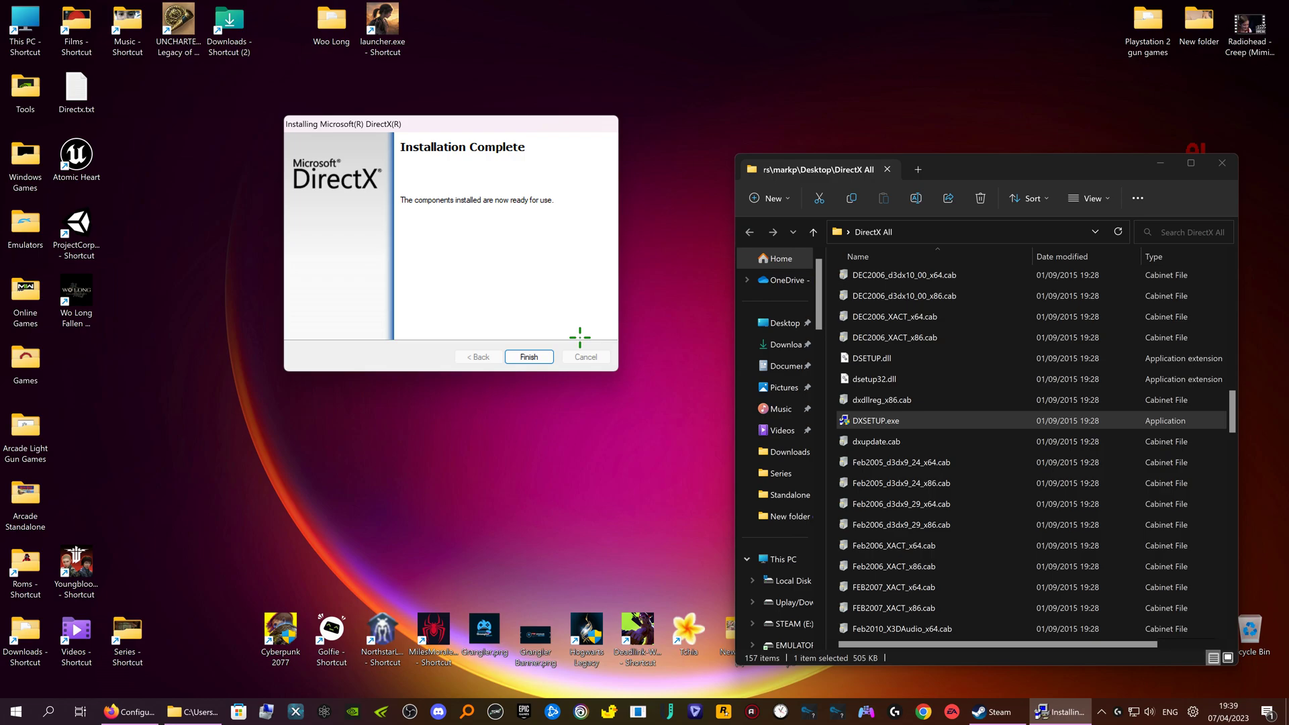
click(528, 357)
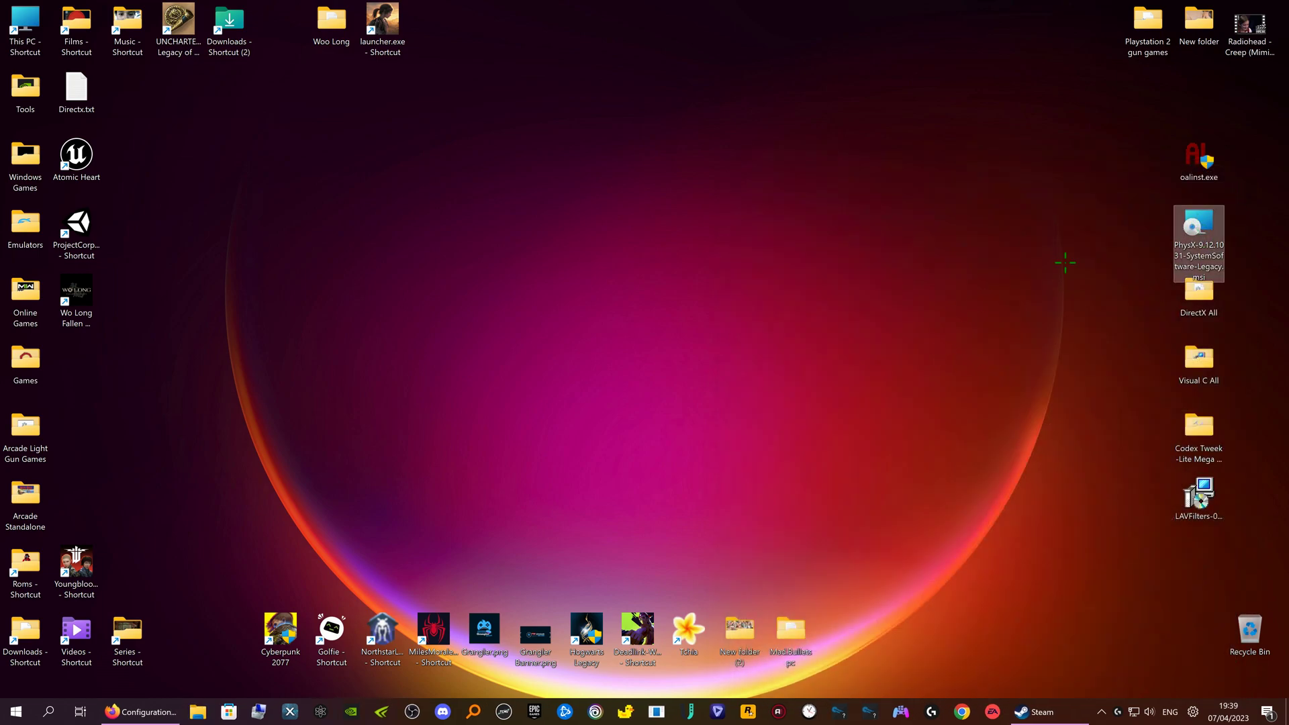
- Launch the PhysX Legacy installer, dismiss the Modify error, repair the installation, and finish
click(1198, 238)
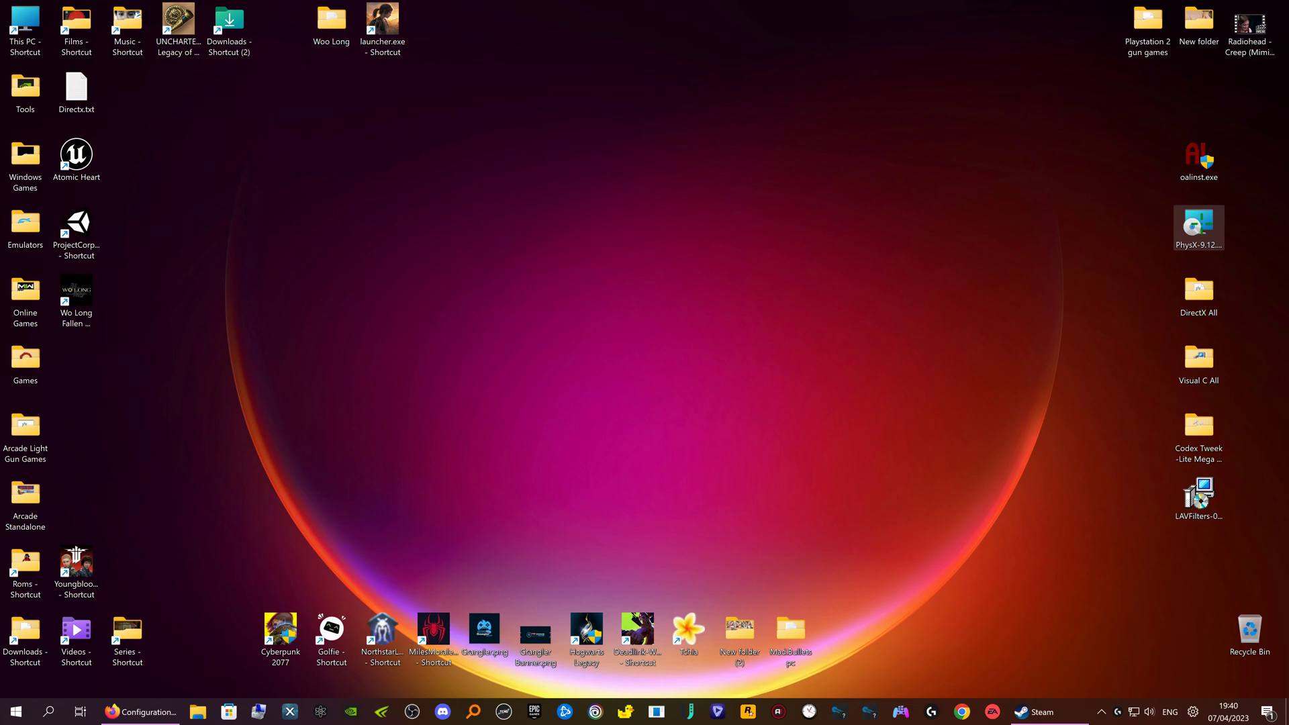
double_click(1198, 224)
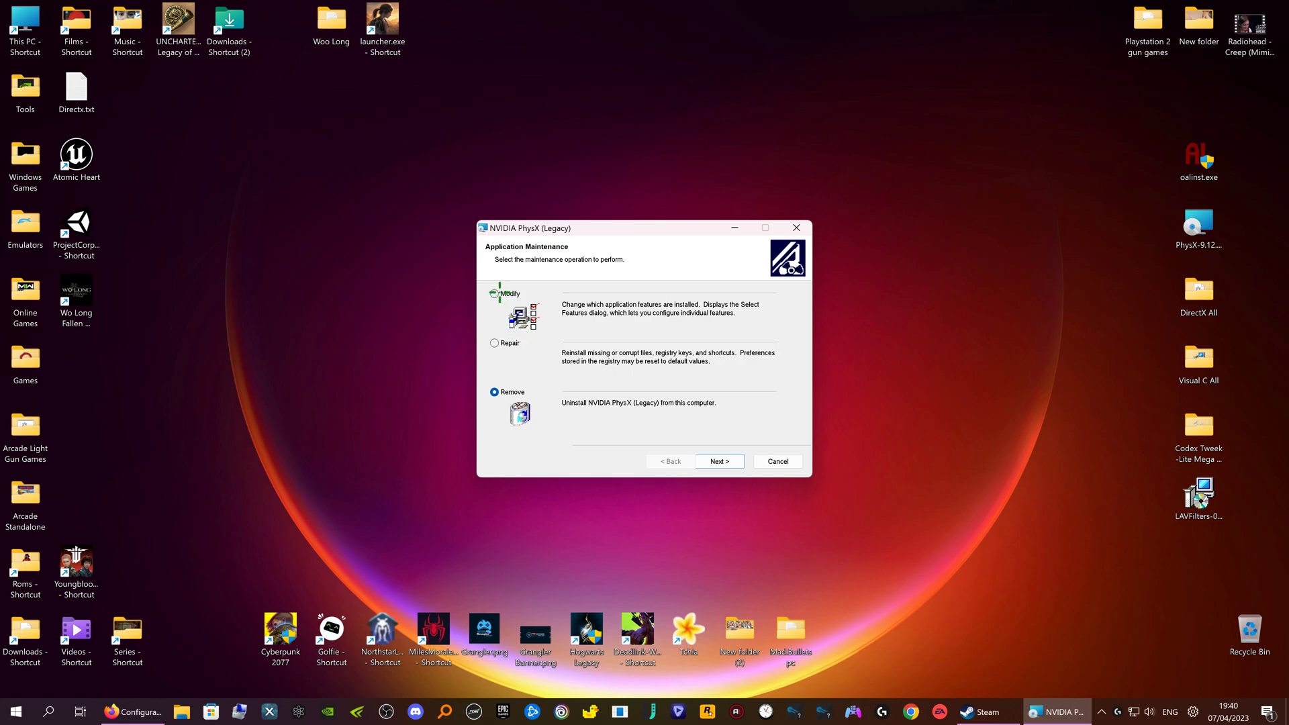
click(494, 294)
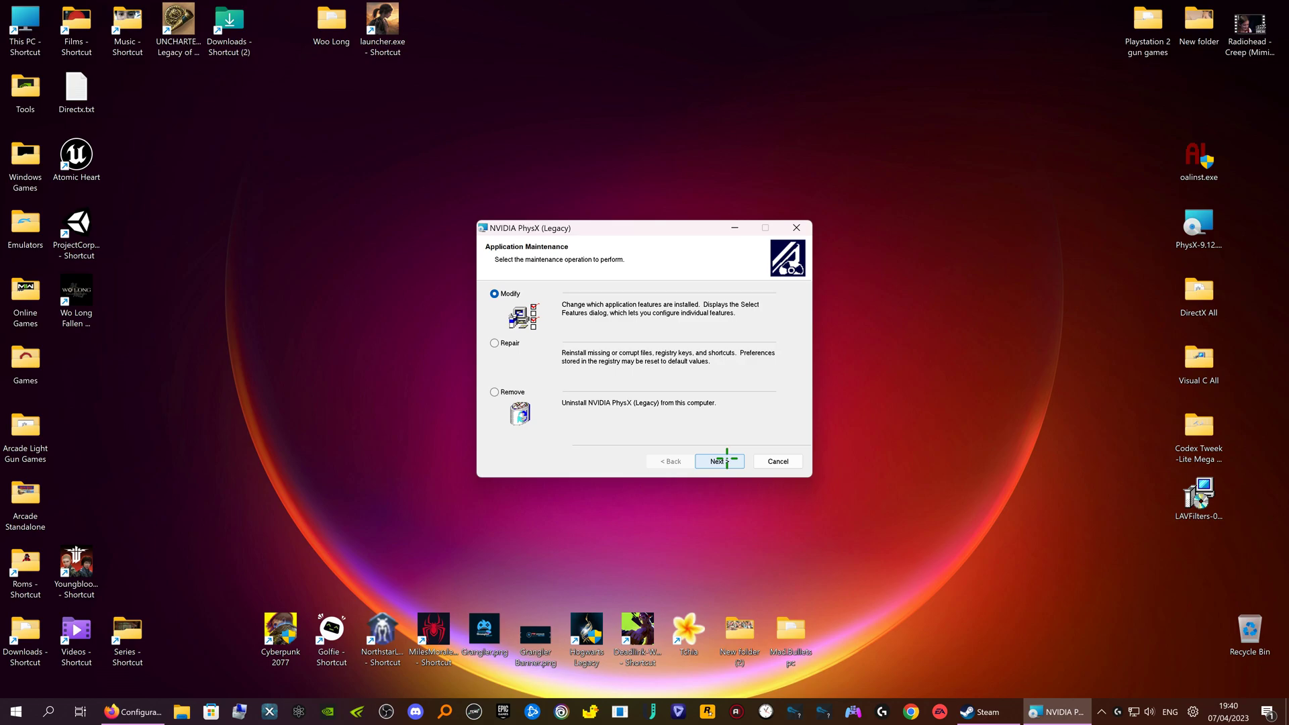
click(718, 461)
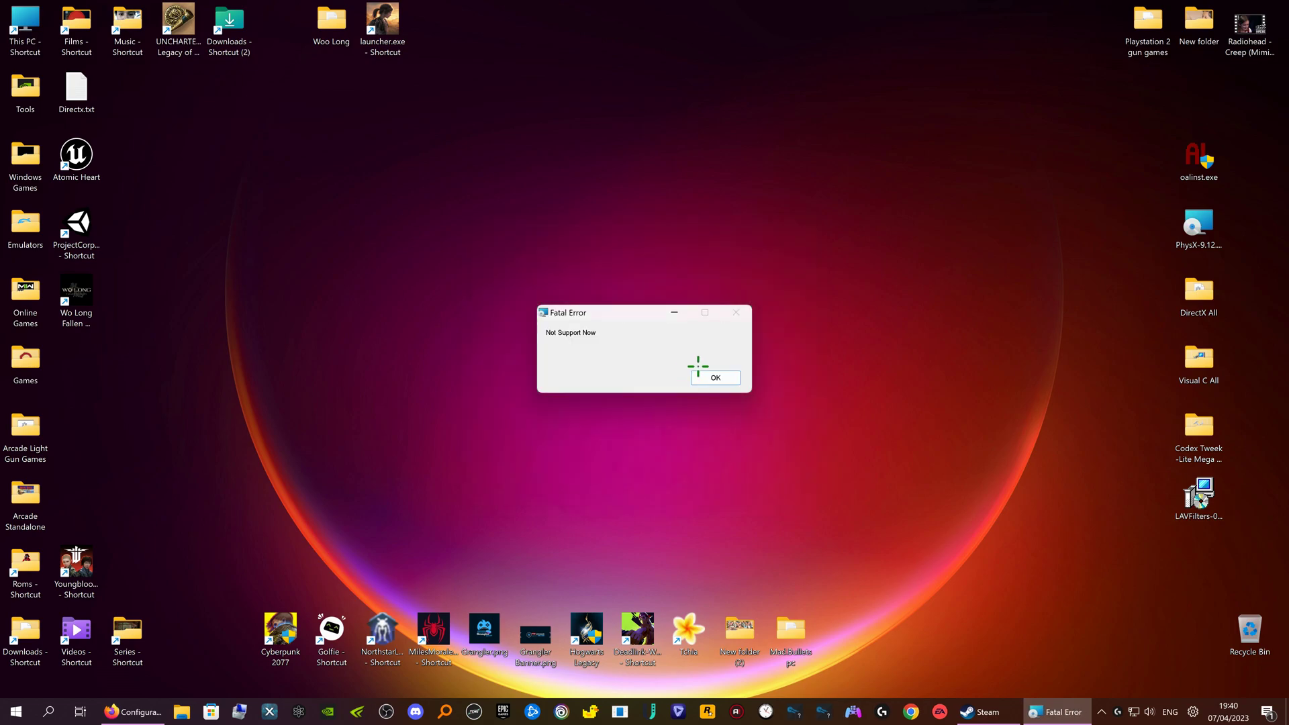
click(713, 377)
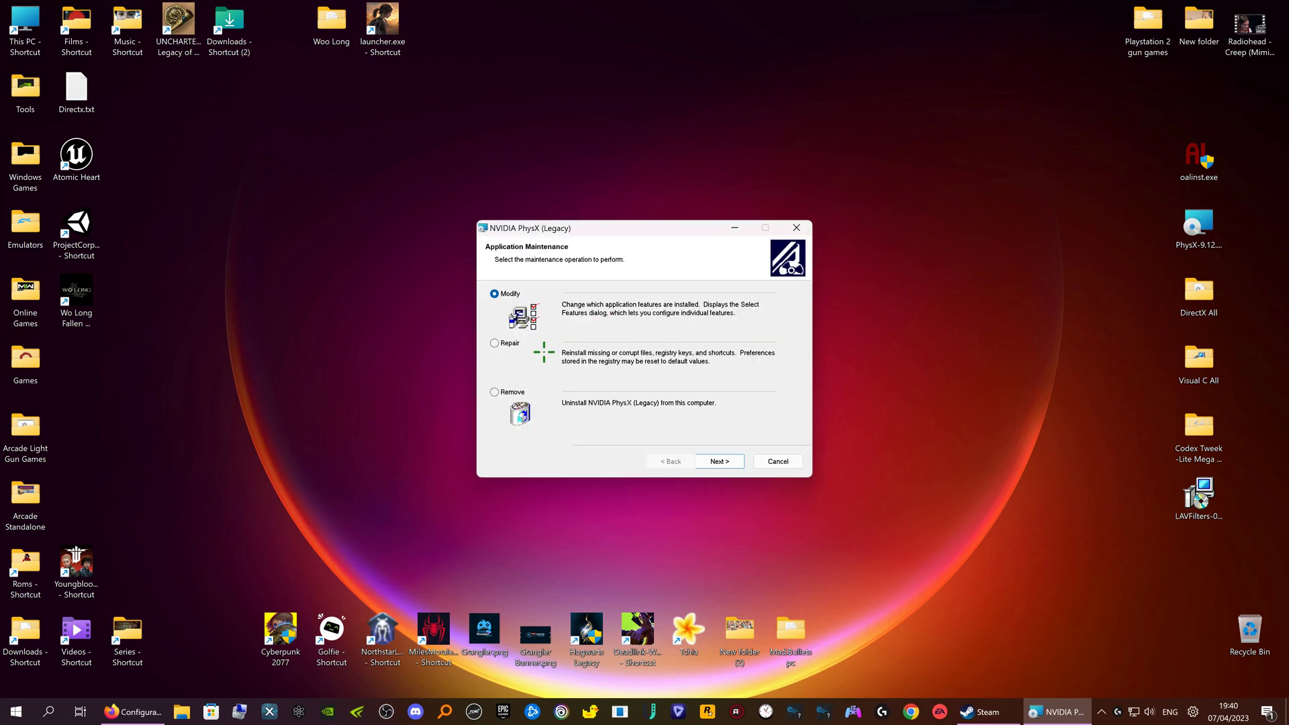
click(718, 462)
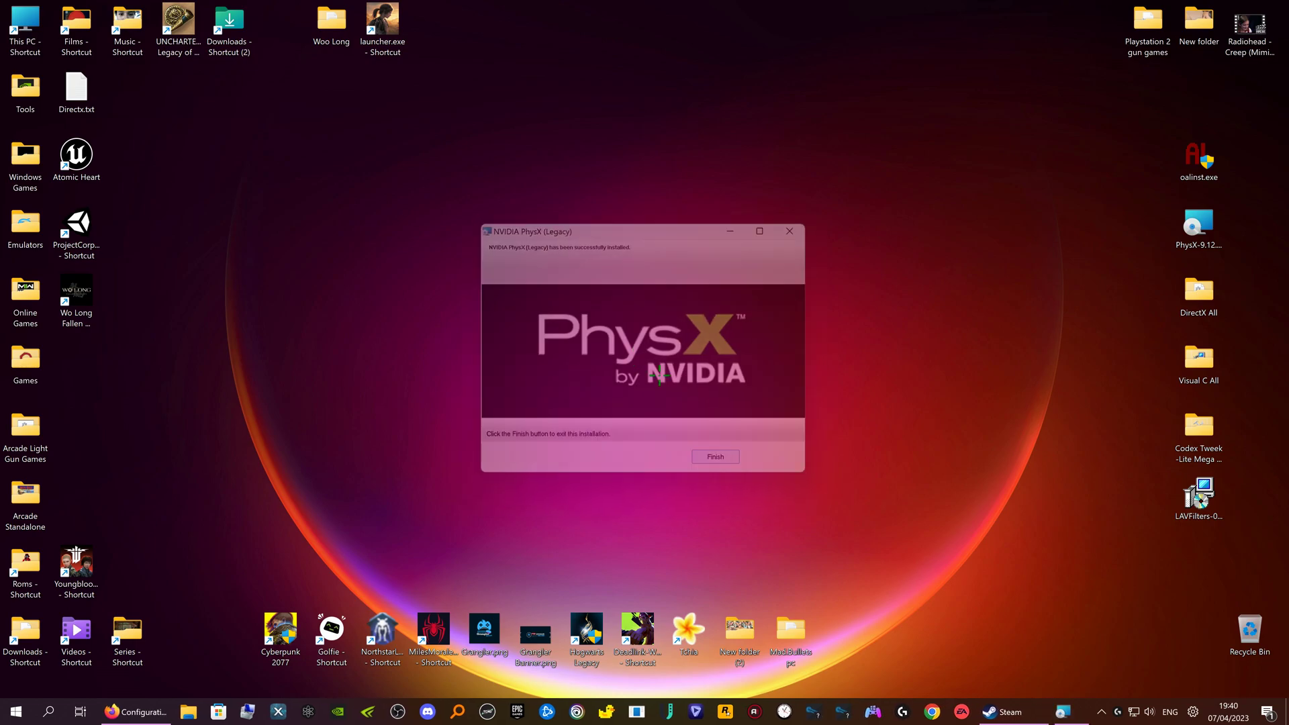
click(714, 457)
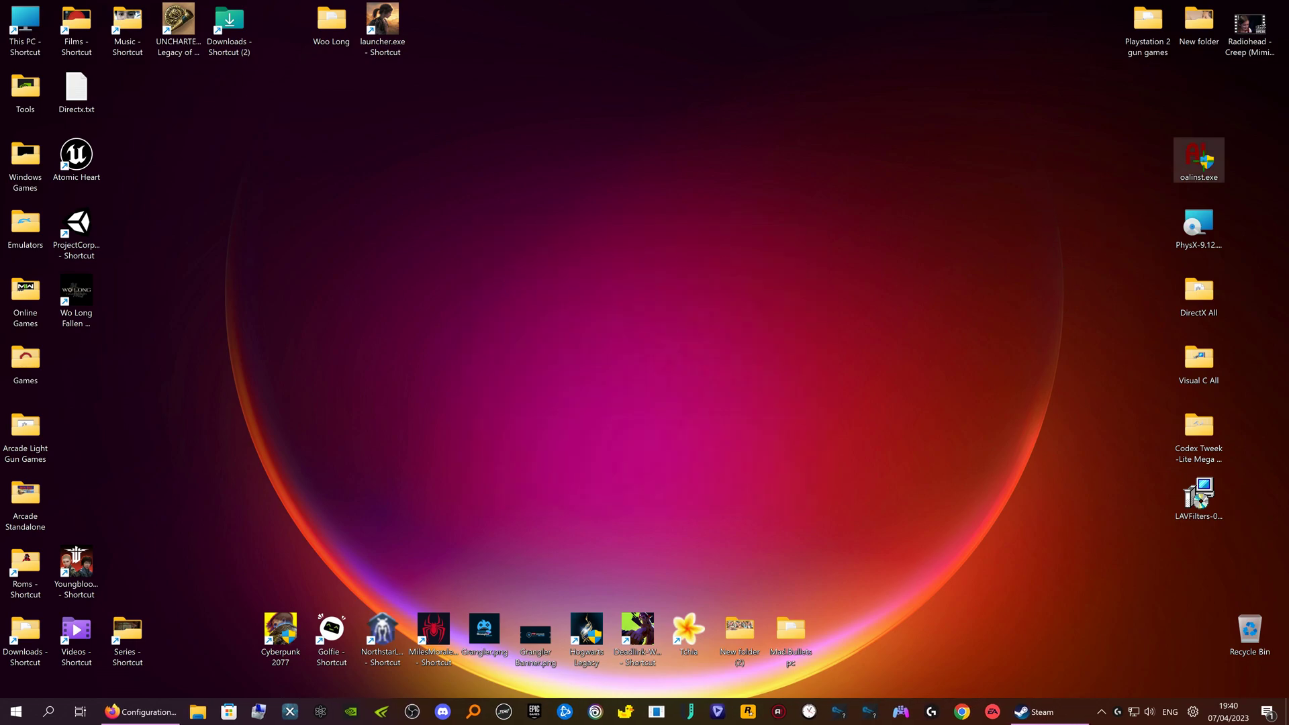
- Run oalinst.exe, accept the OpenAL license, and dismiss the installation-complete message
click(1198, 161)
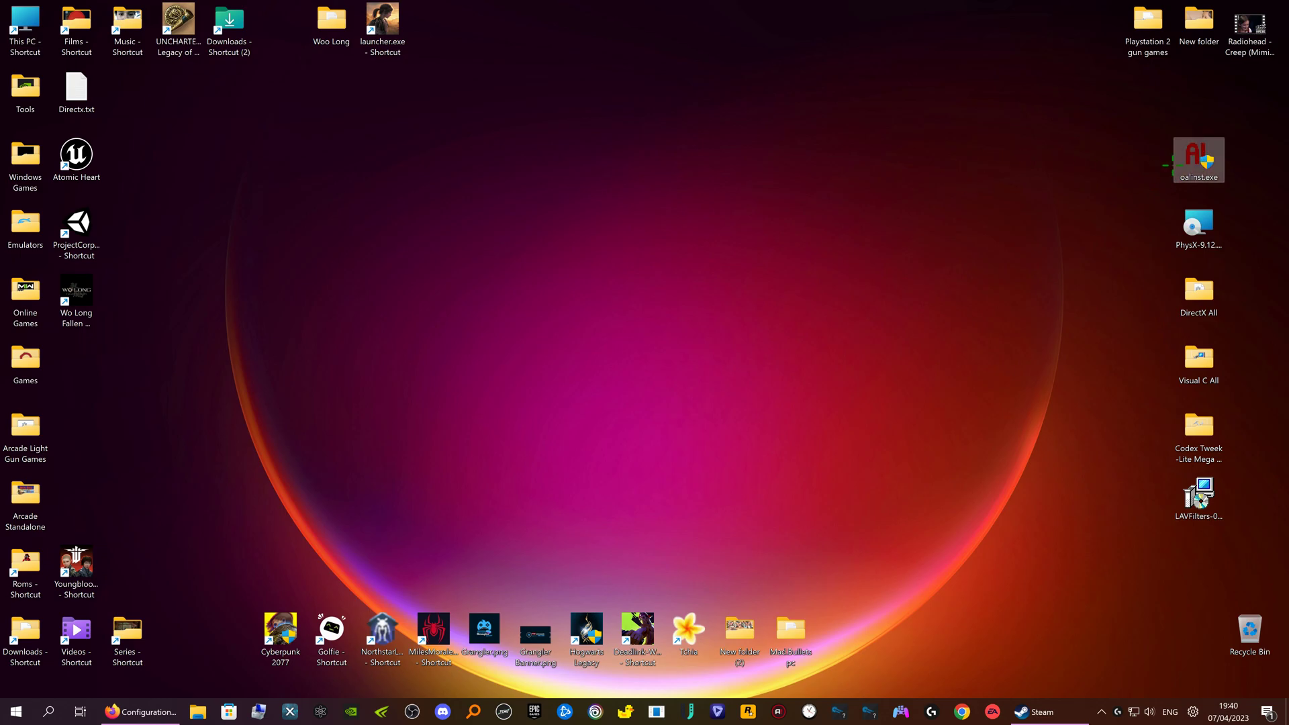
double_click(1198, 158)
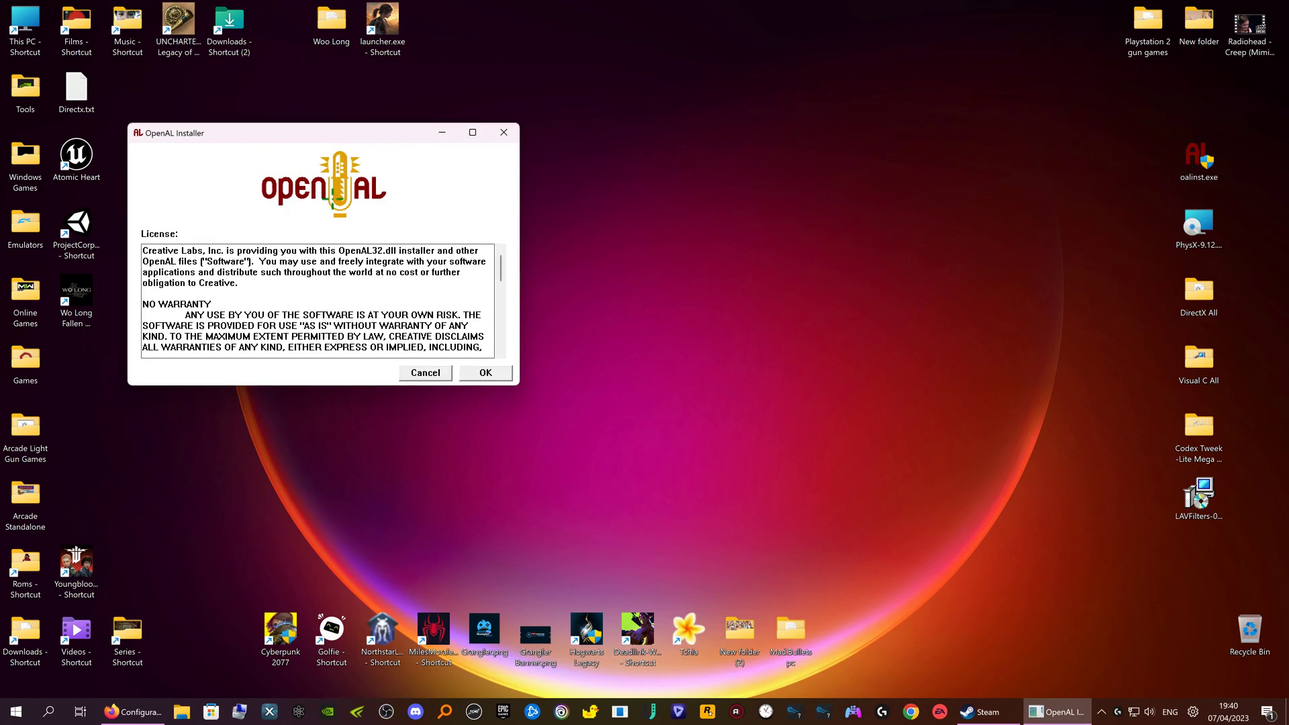
click(484, 372)
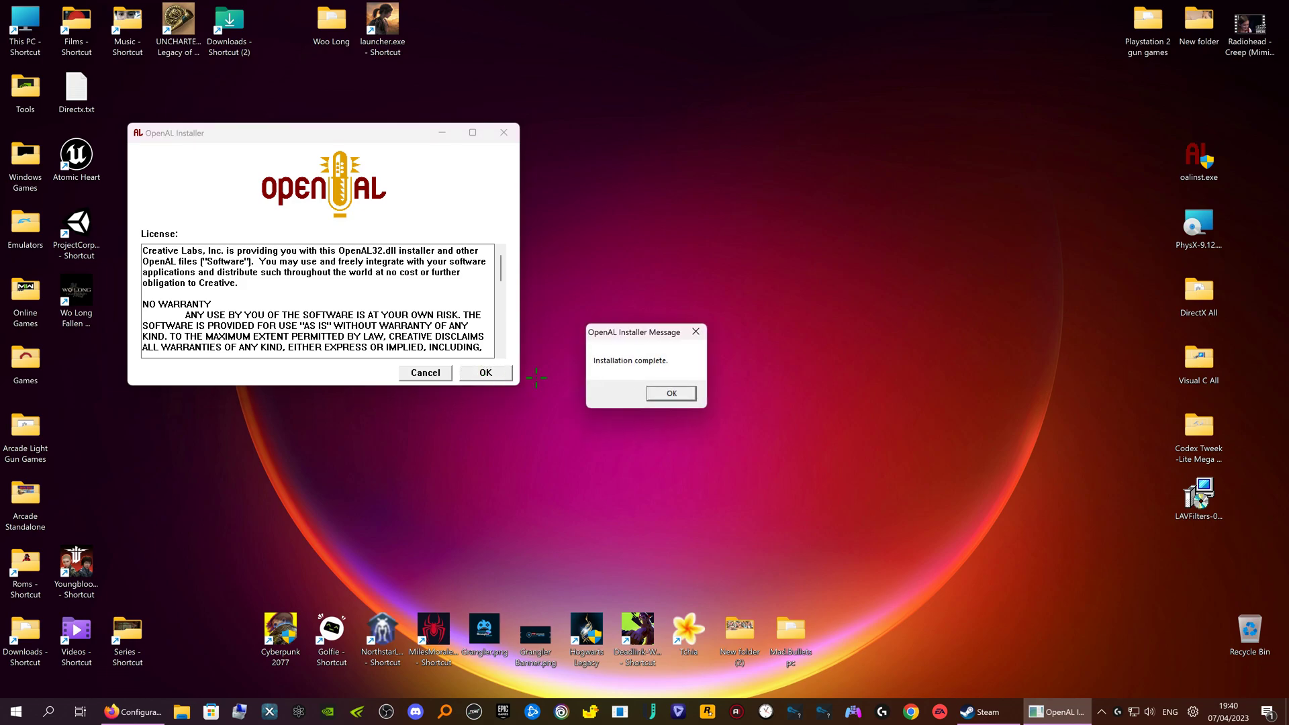
click(670, 393)
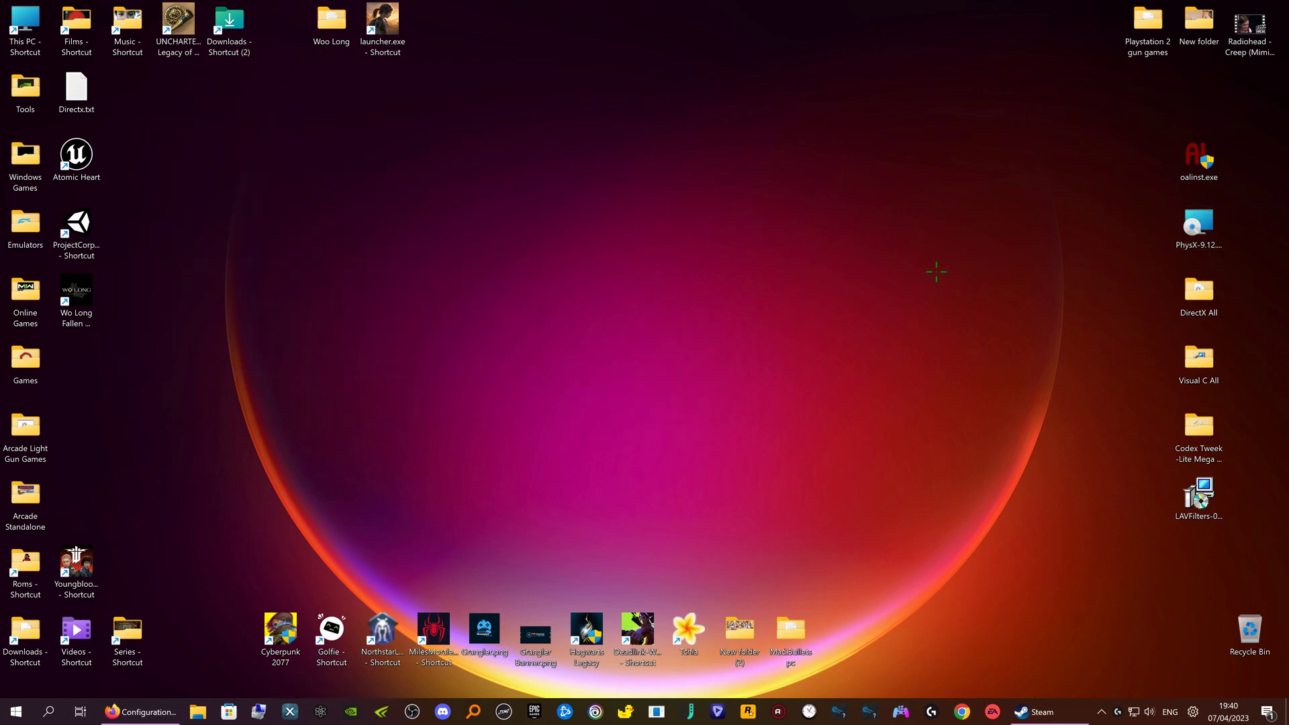
mouse_move(737, 312)
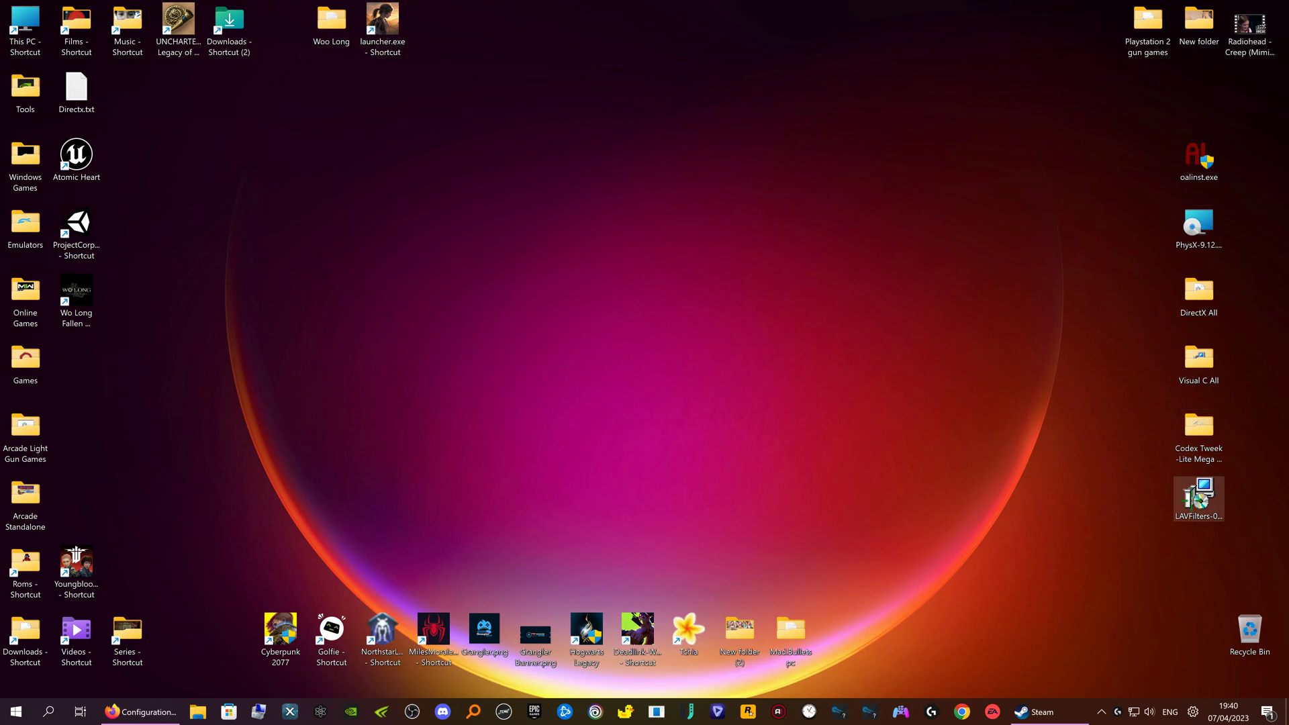
click(1198, 161)
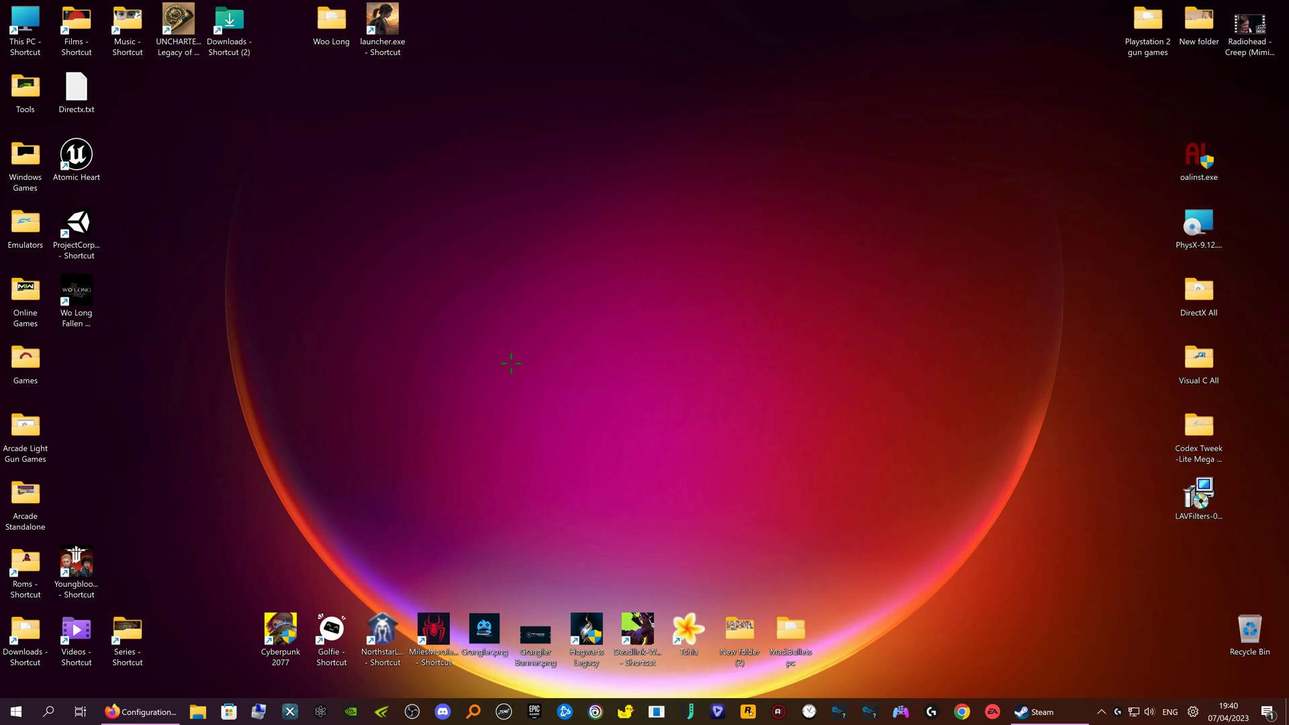
mouse_move(596, 285)
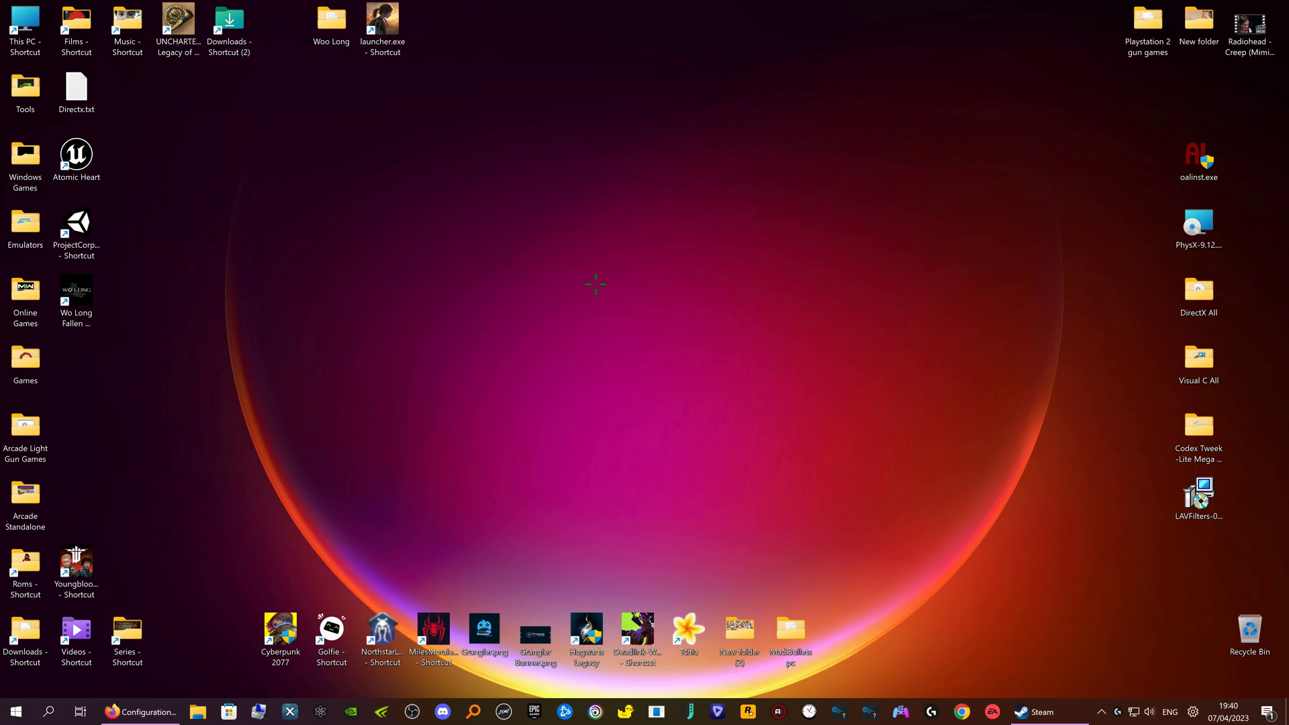
mouse_move(796, 286)
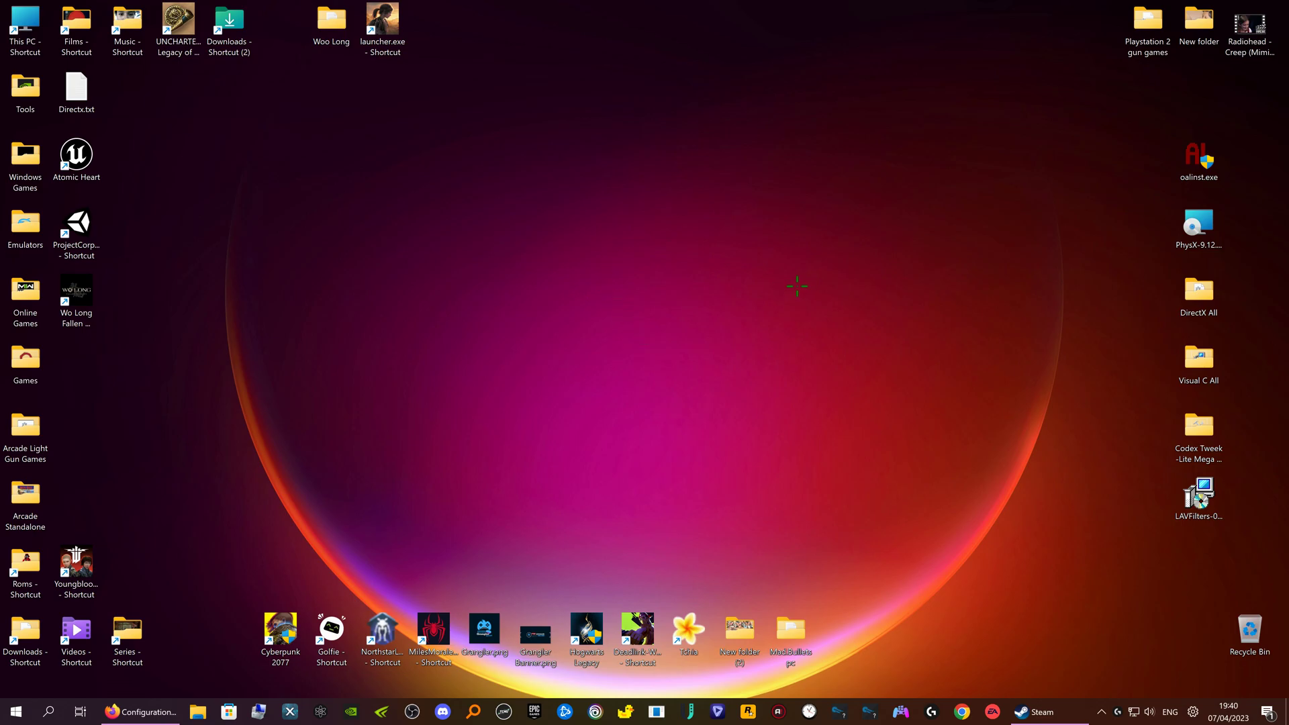
mouse_move(776, 234)
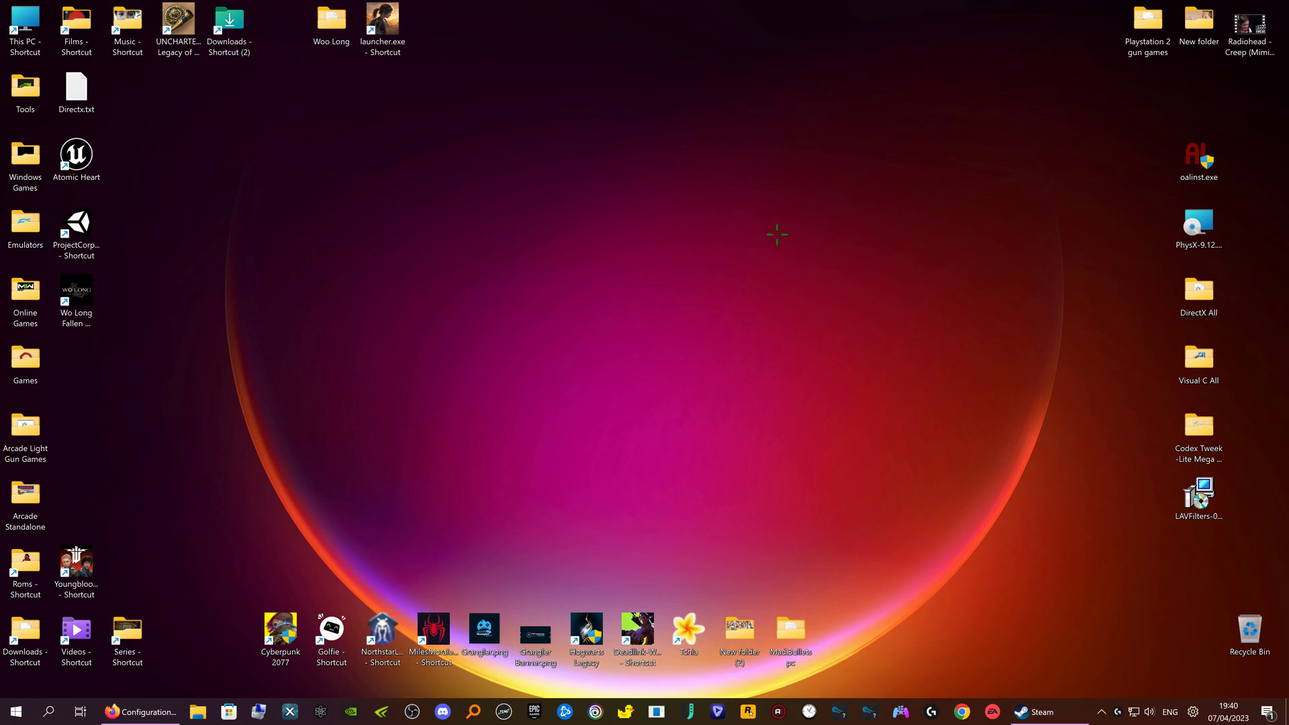